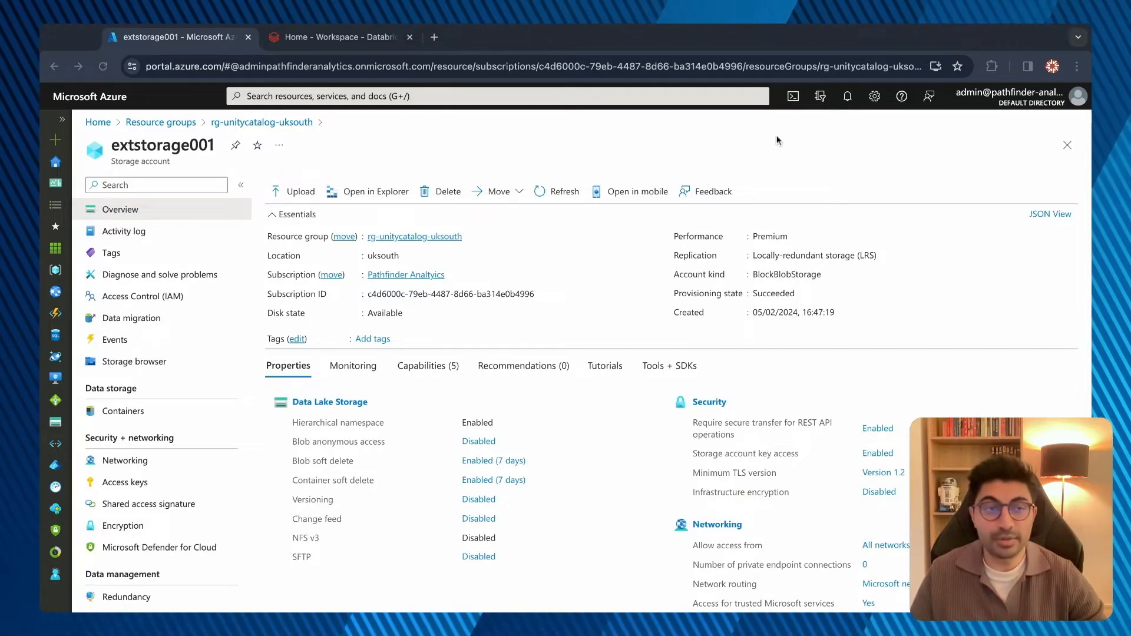
mouse_move(455, 253)
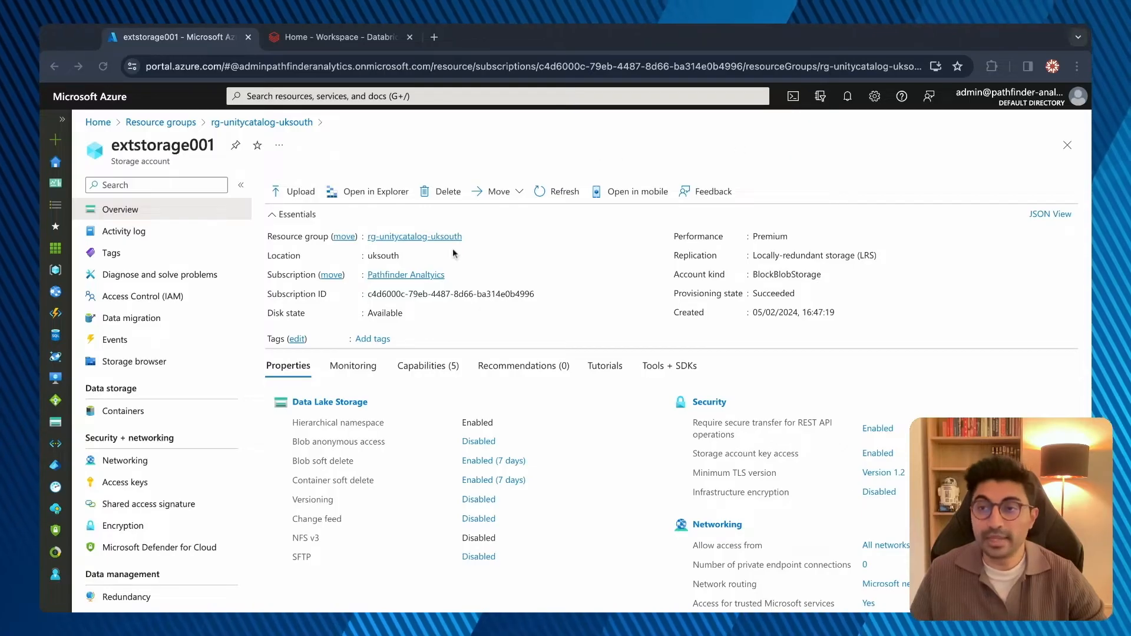
Open extstorage001's sample-data container to confirm customers.csv is there
left_click(122, 411)
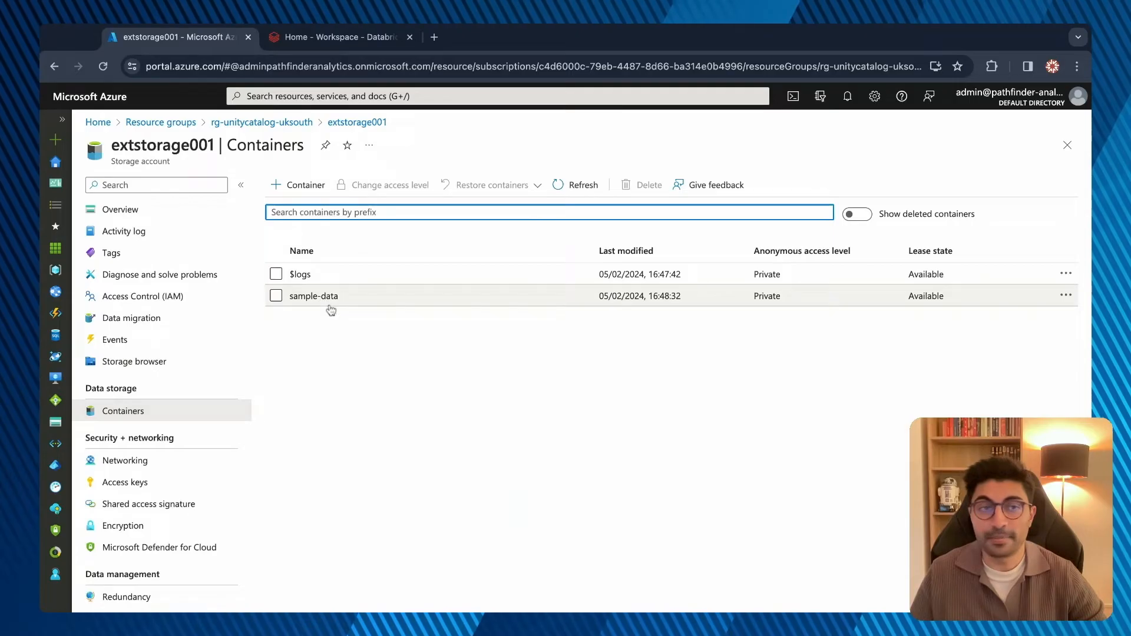
left_click(311, 295)
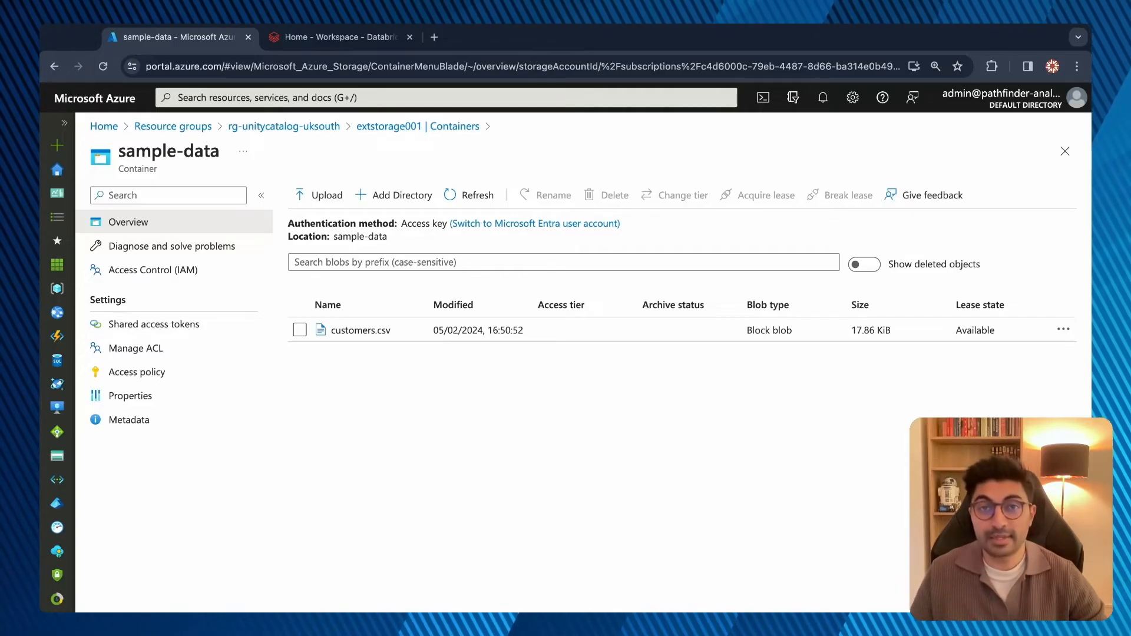
mouse_move(624, 353)
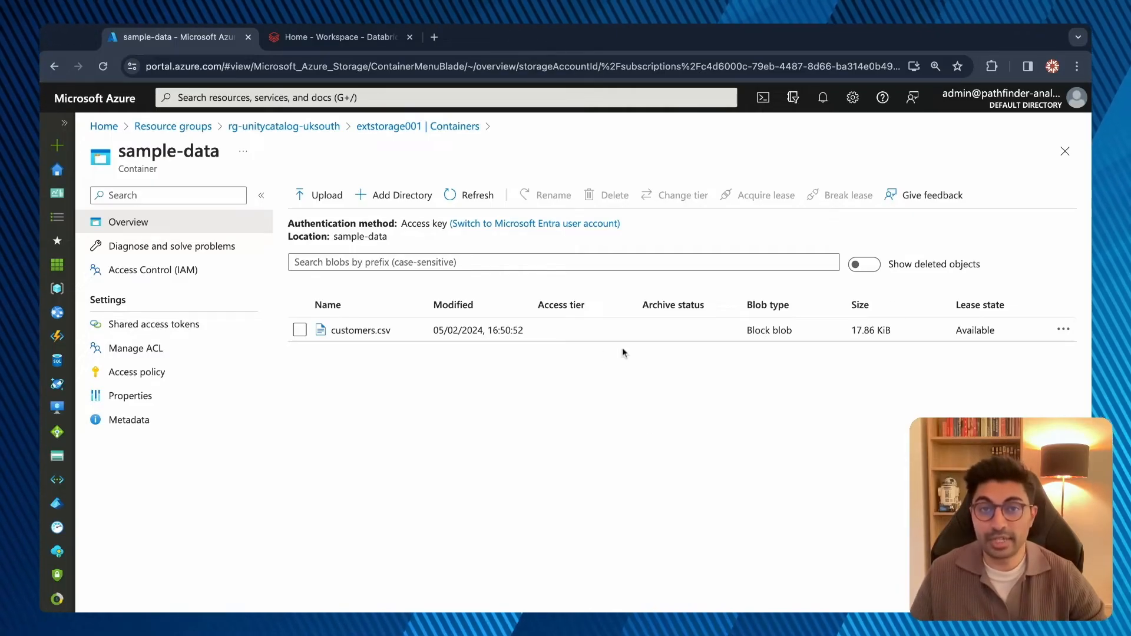
mouse_move(692, 432)
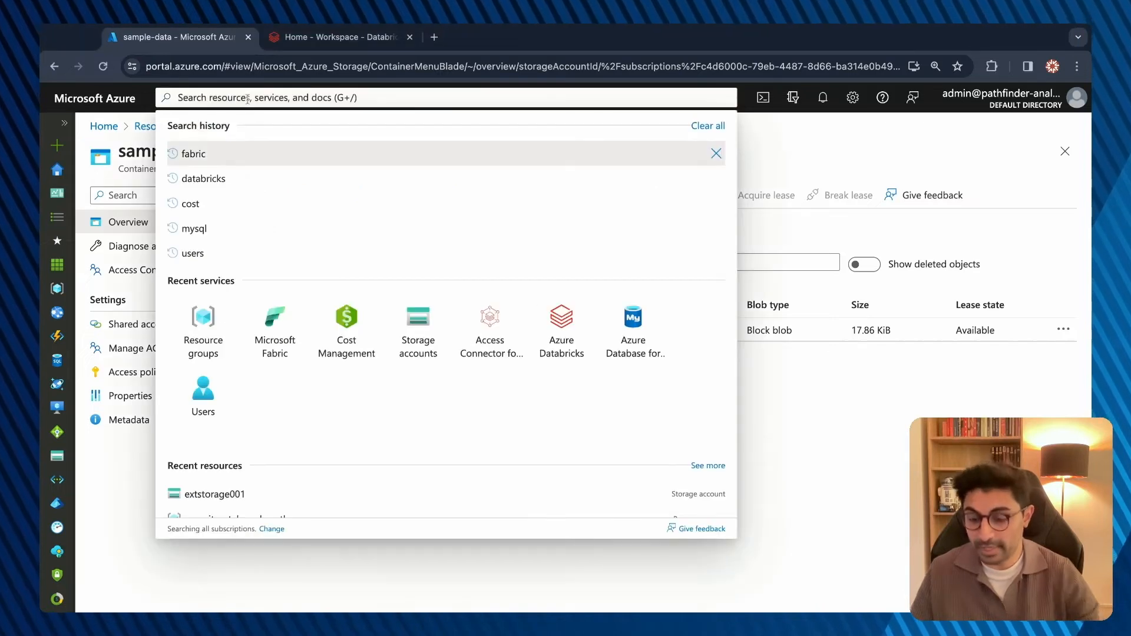
Search for Access Connector for Azure Databricks and start creating a new connector
type("acccess")
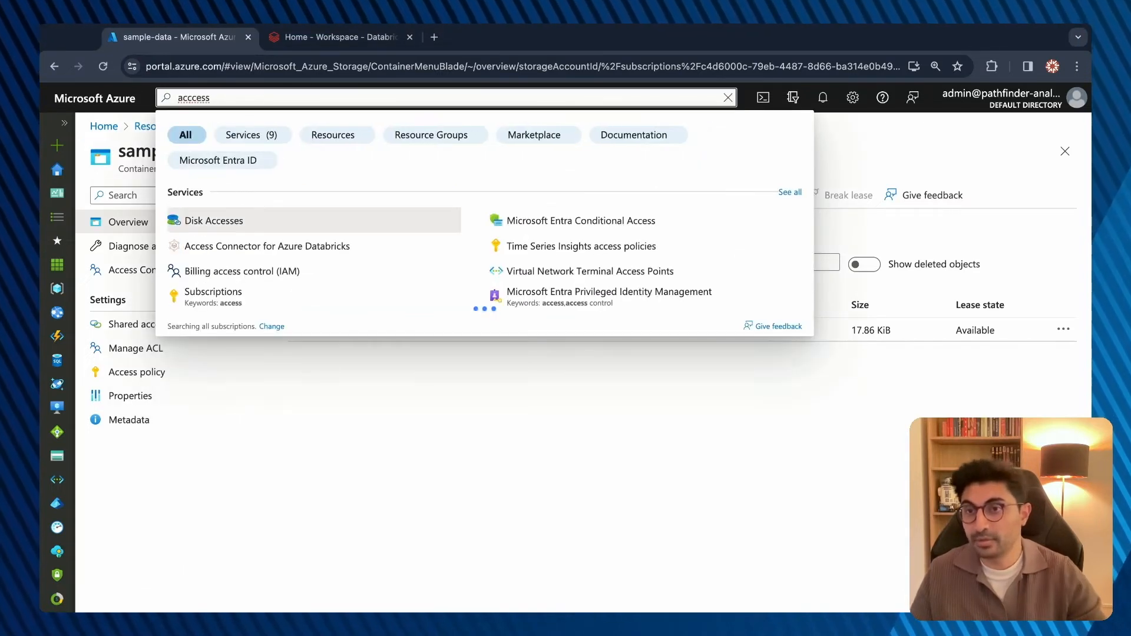
left_click(266, 246)
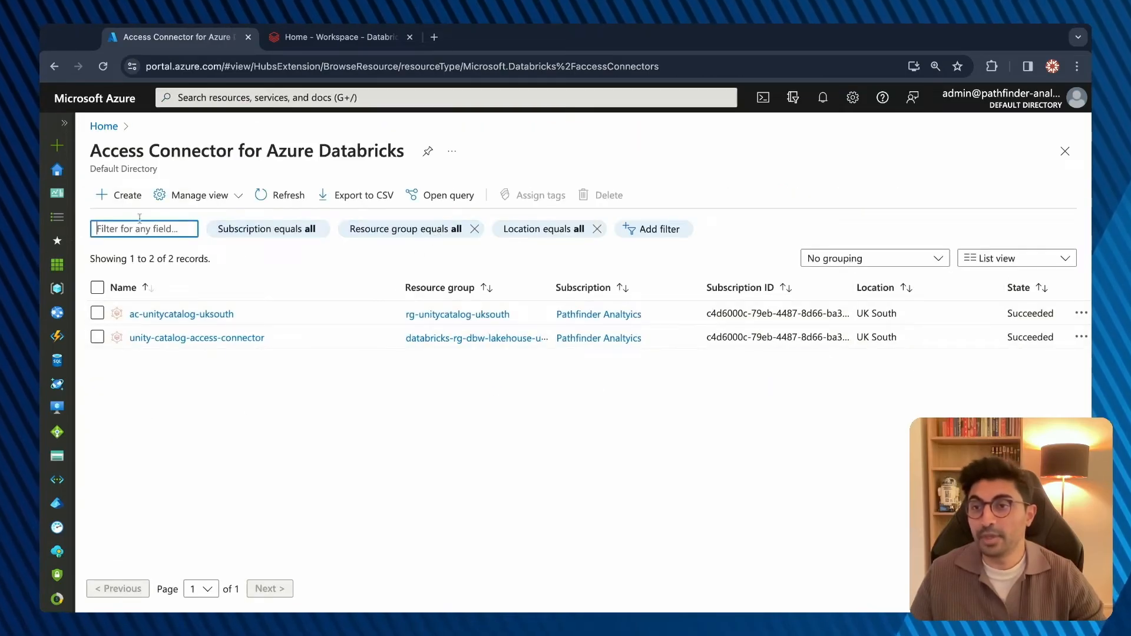
left_click(118, 195)
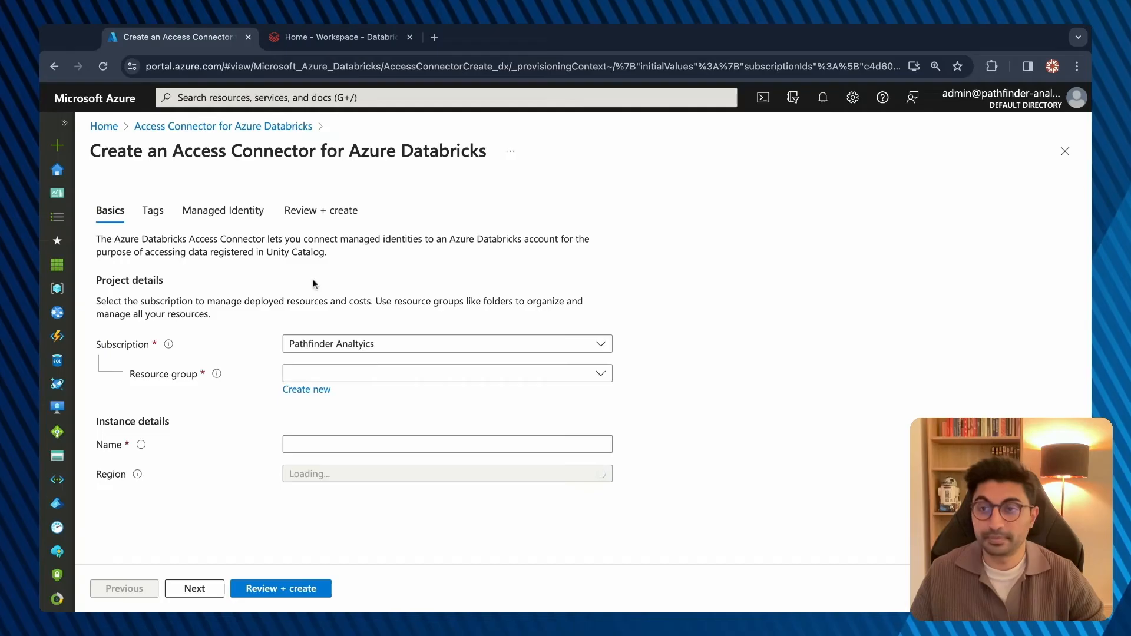
Set resource group rg-unitycatalog-uksouth, name ac-extstorage-uksouth and region UK South
left_click(447, 373)
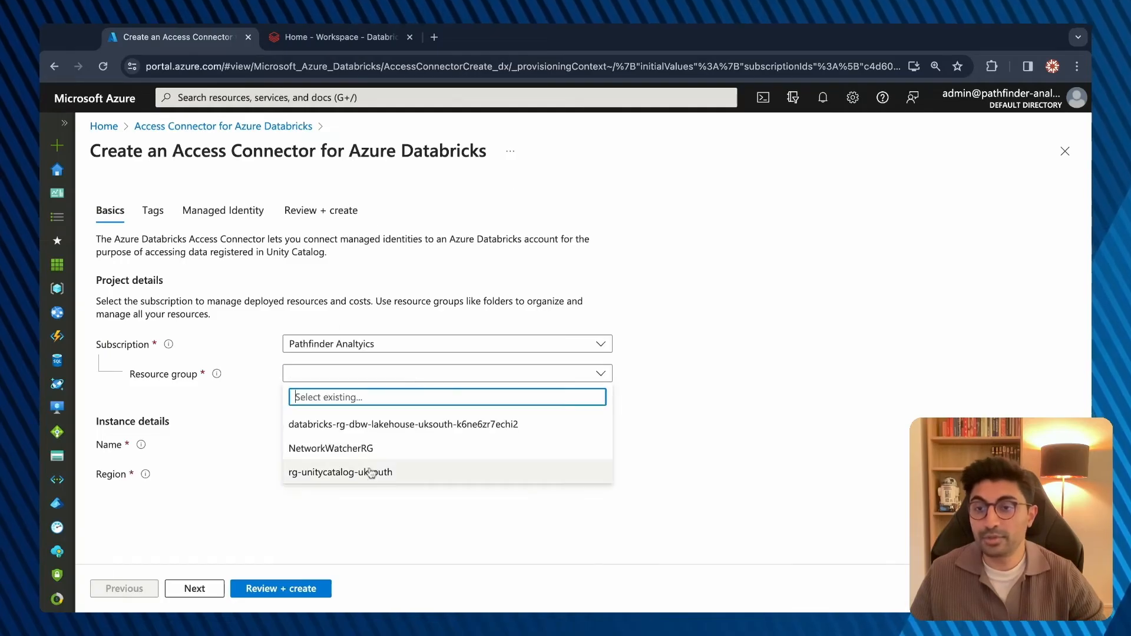
left_click(340, 472)
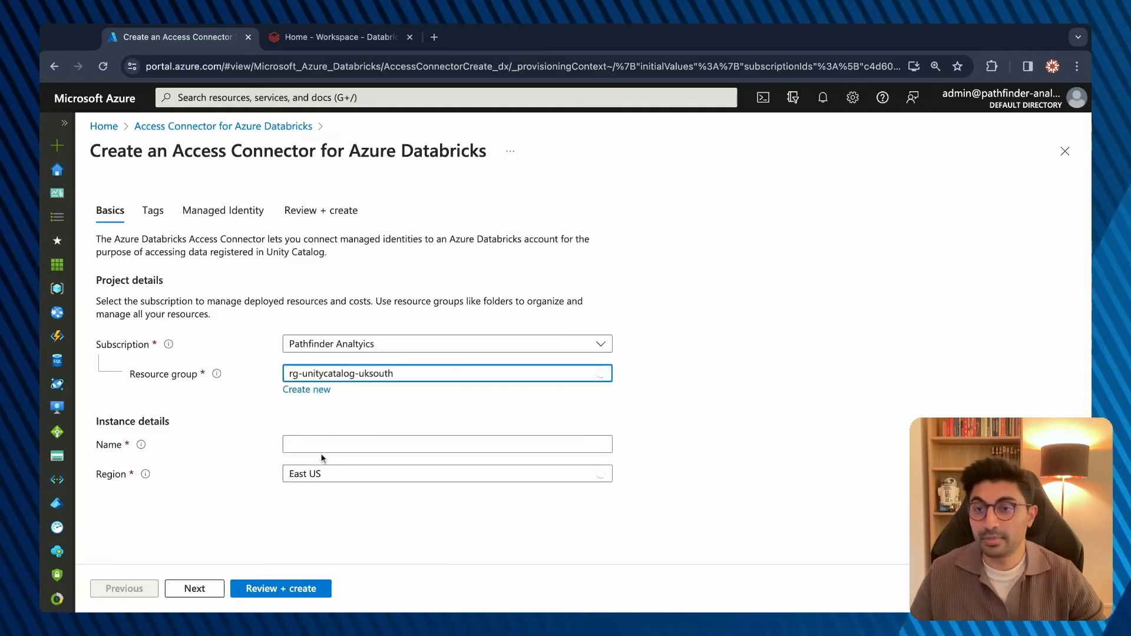
left_click(447, 443)
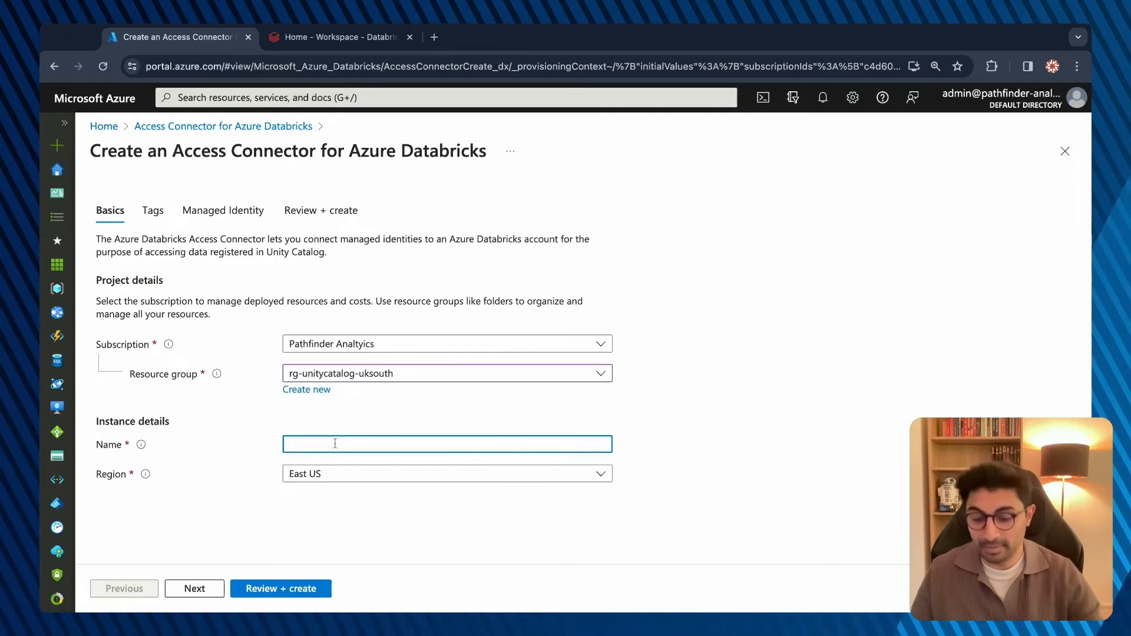
type("ac-exts")
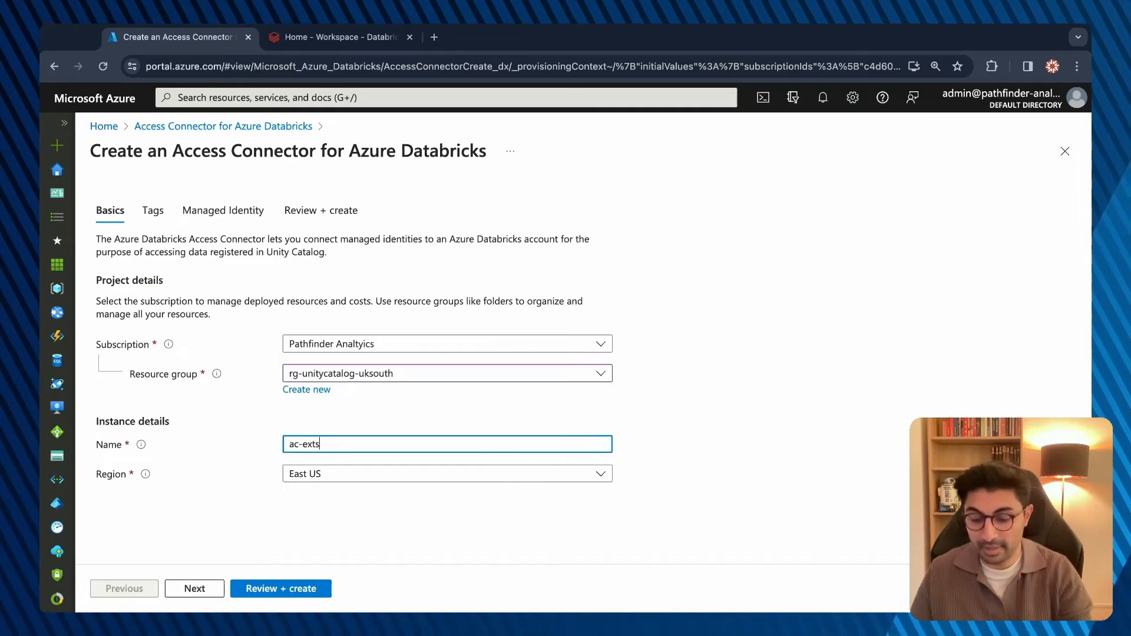
type("torage")
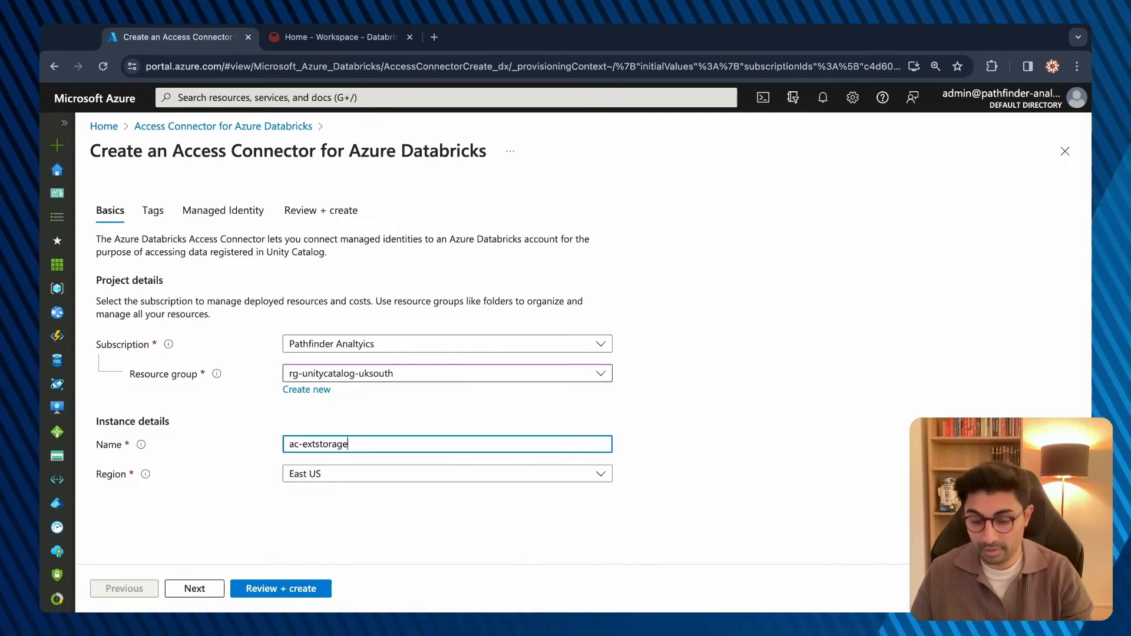
type("-uksouth")
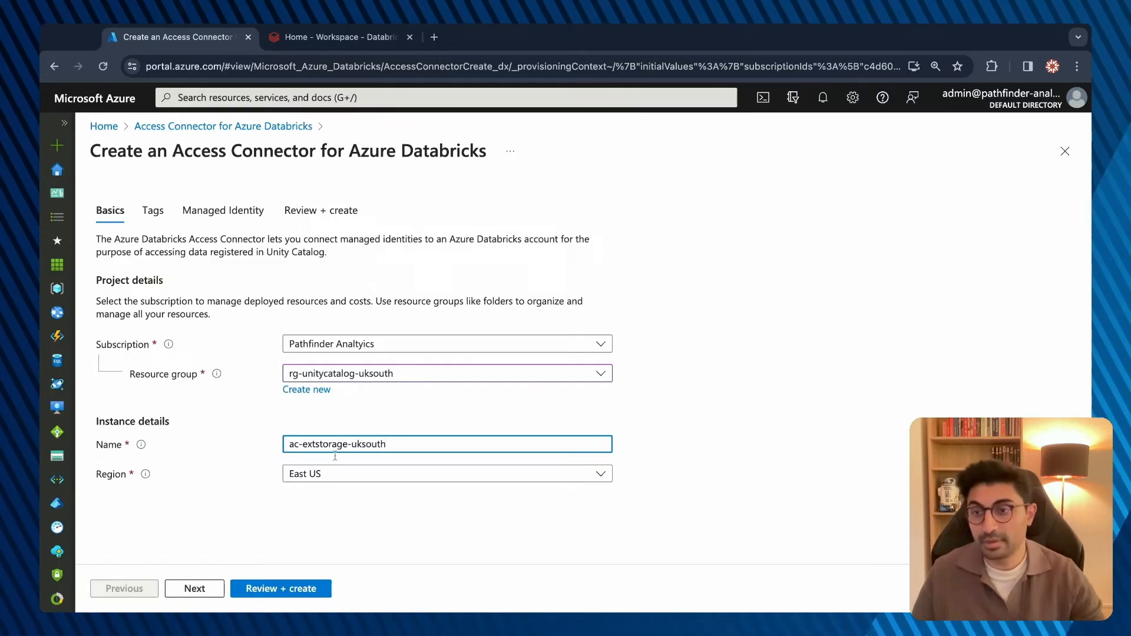
left_click(447, 473)
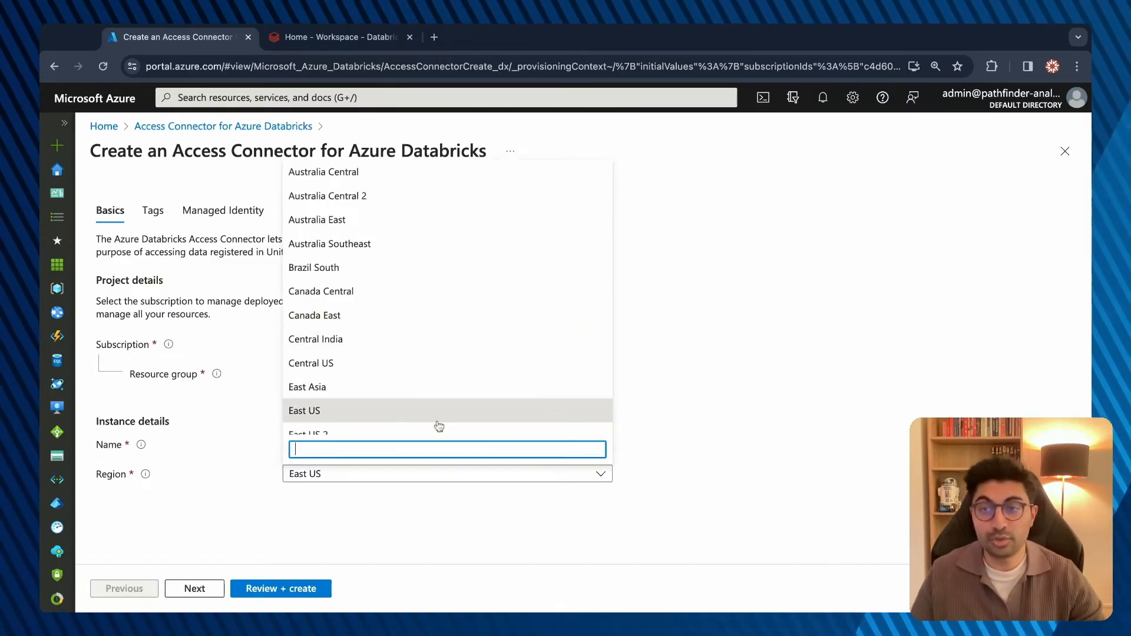
type("uk south")
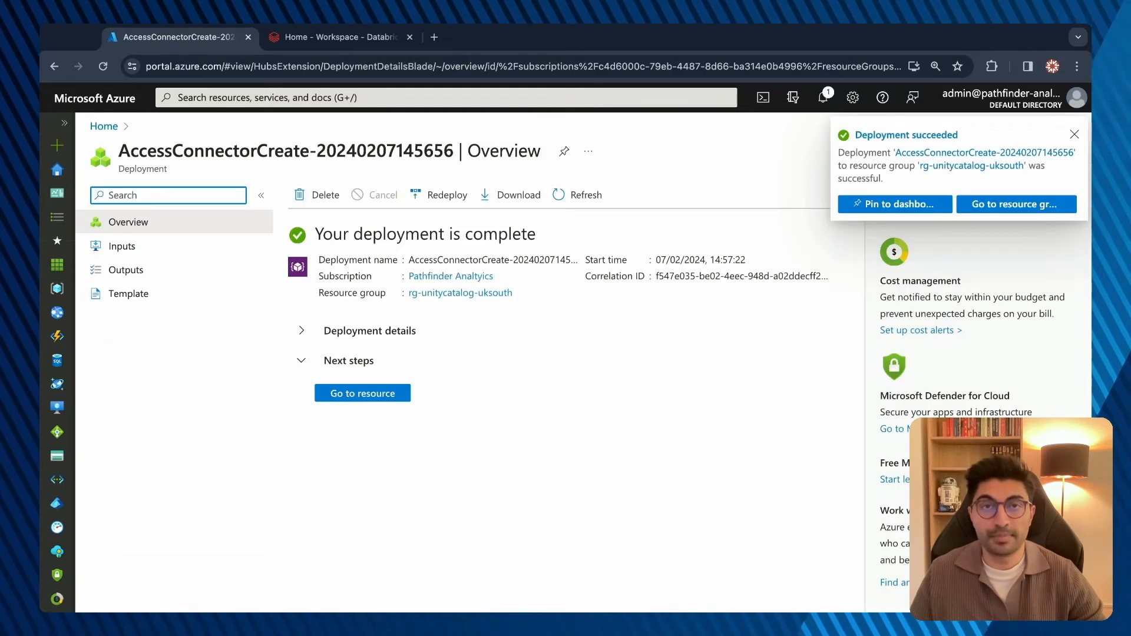
Find the extstorage001 storage account and open its Access Control (IAM) page
left_click(1075, 133)
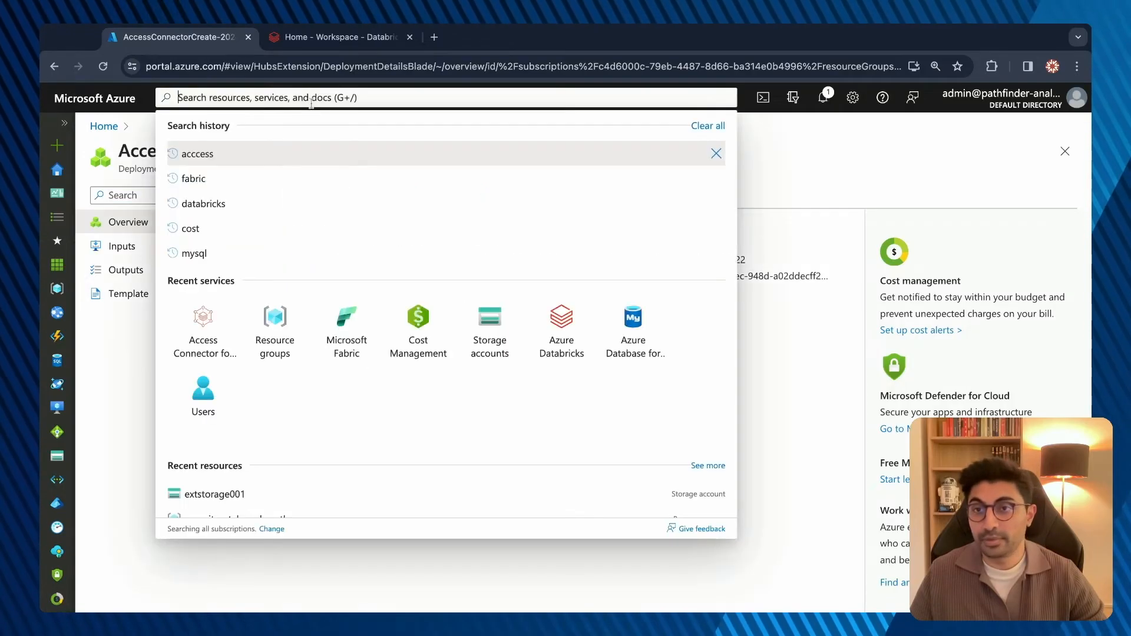
type("stor")
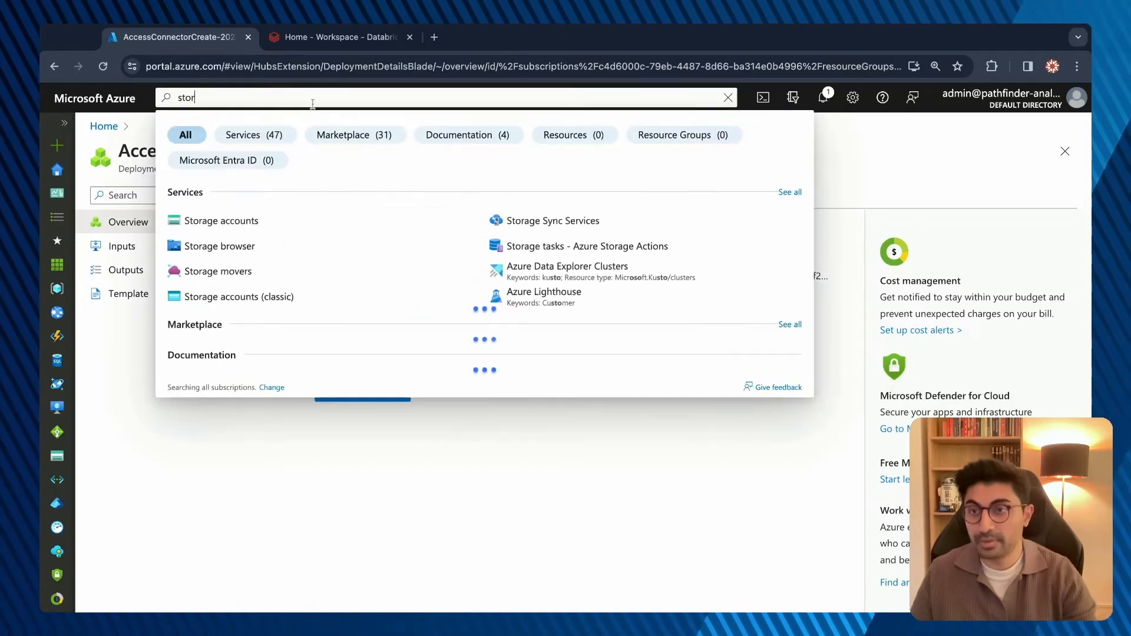
left_click(221, 221)
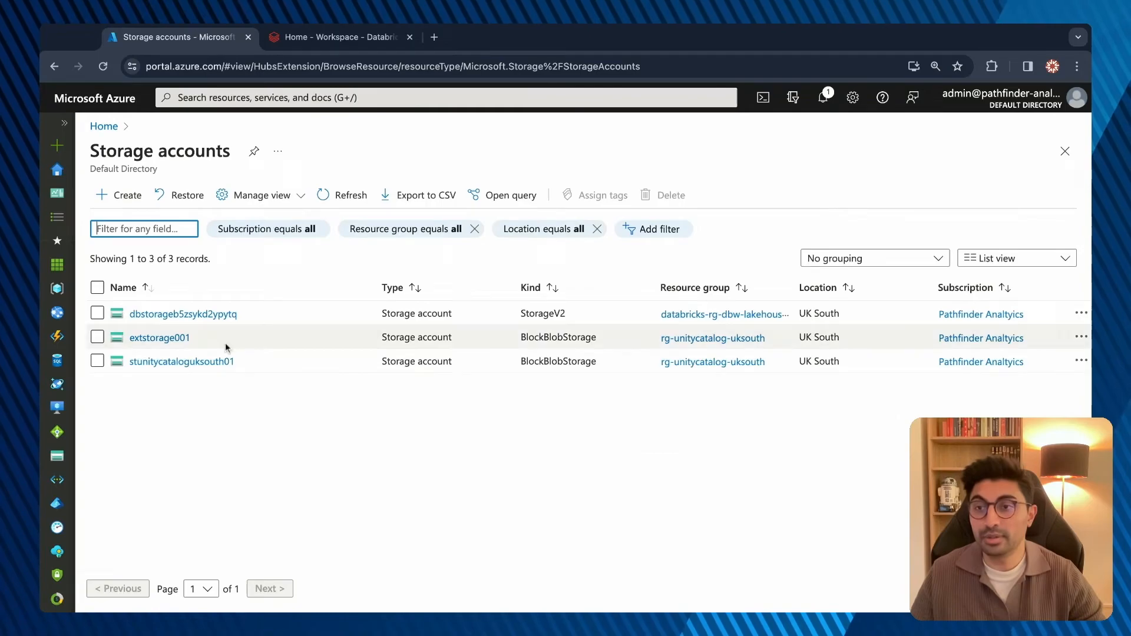
left_click(159, 337)
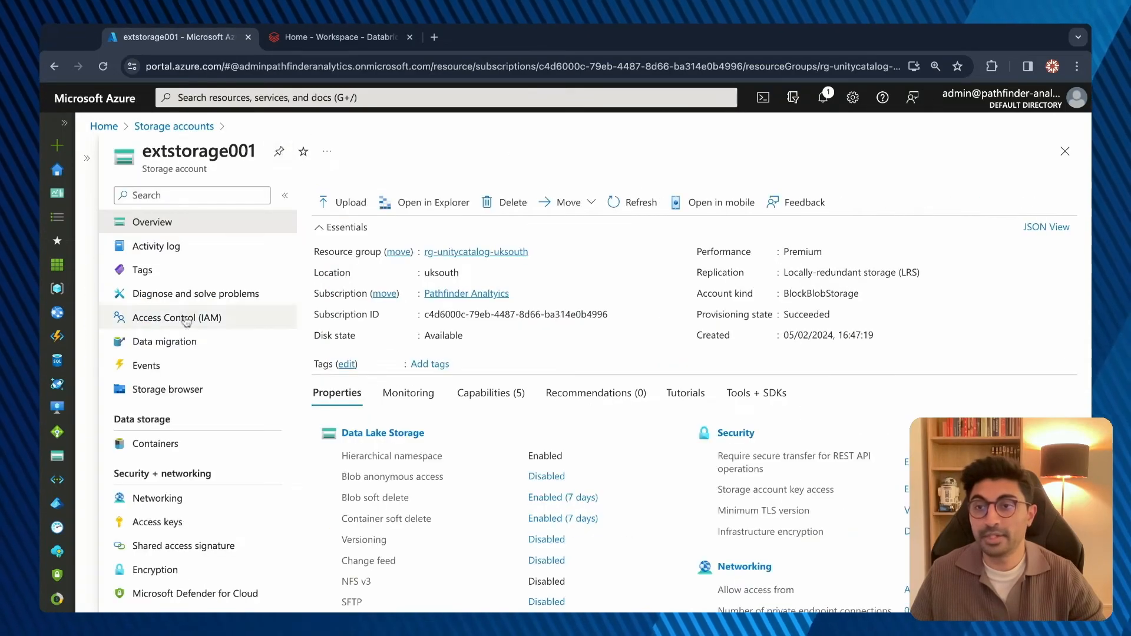
left_click(177, 317)
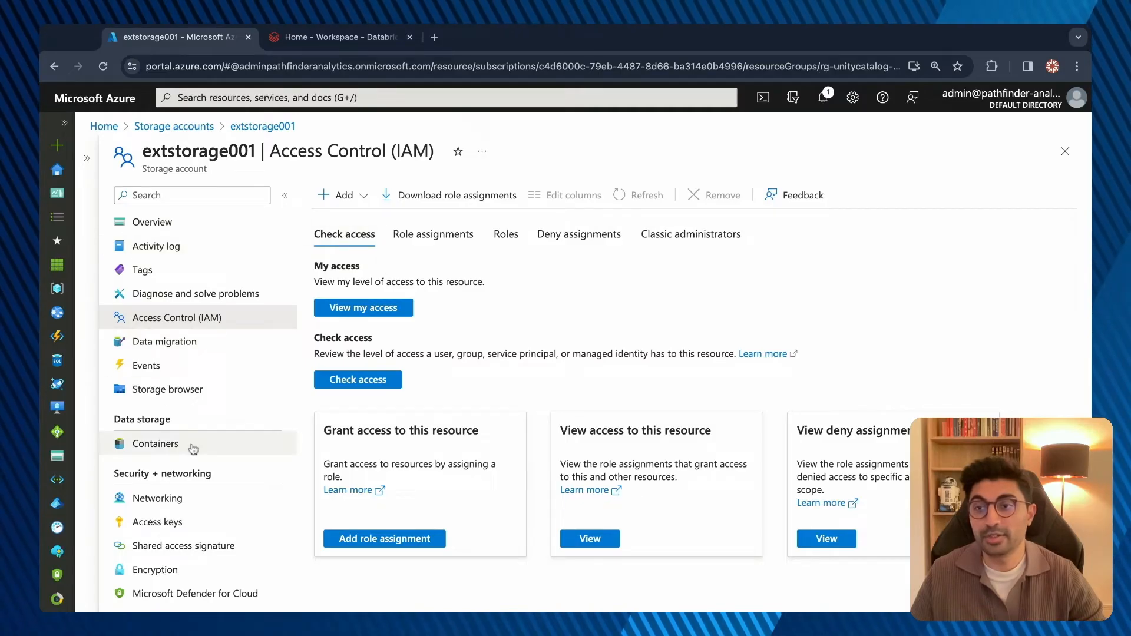
Start a role assignment and choose the Storage Blob Data Contributor role
left_click(341, 195)
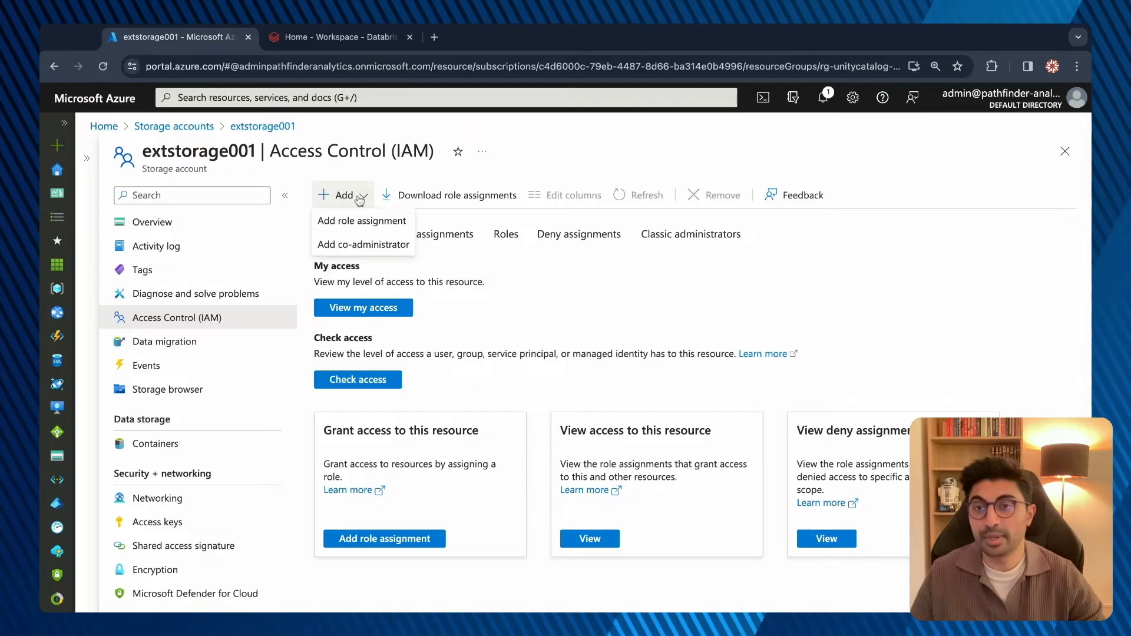
left_click(361, 221)
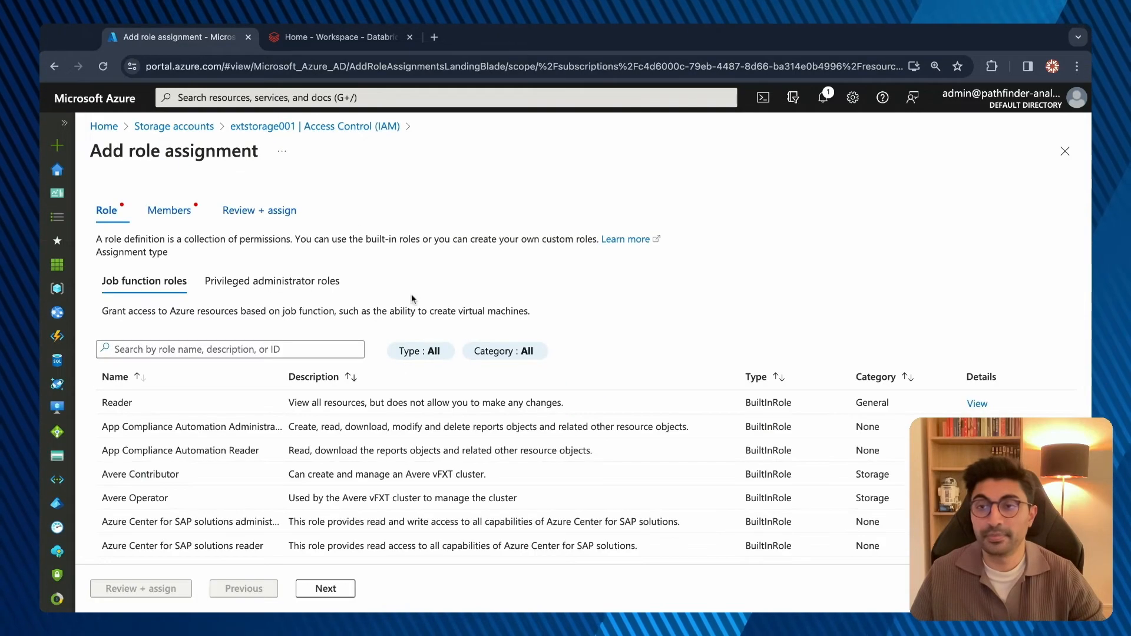
type("storage blob")
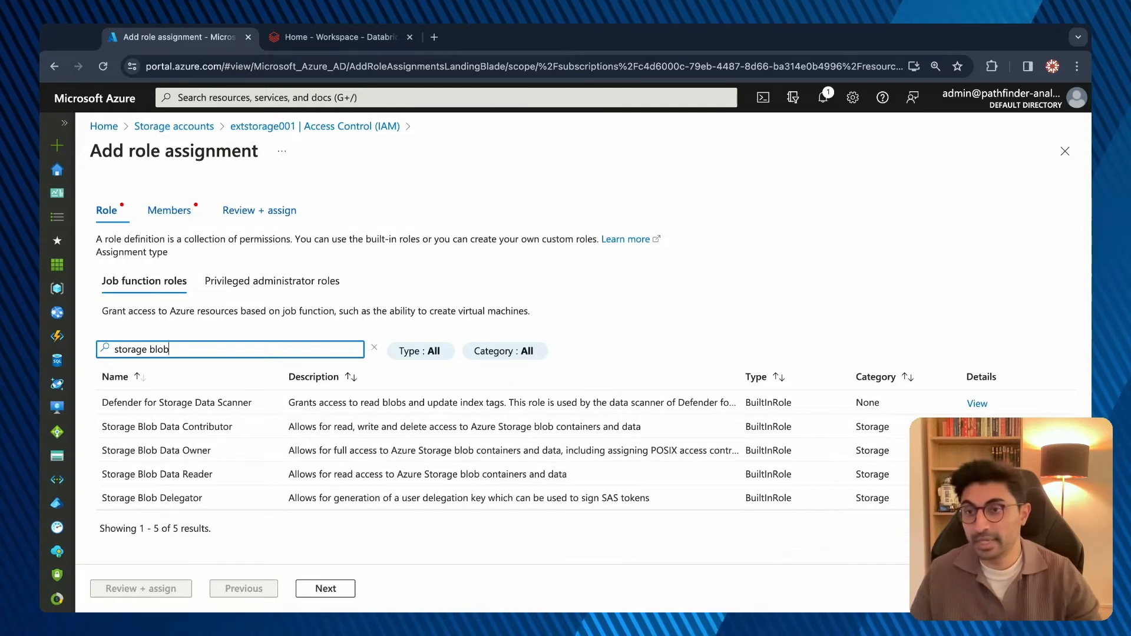
left_click(166, 427)
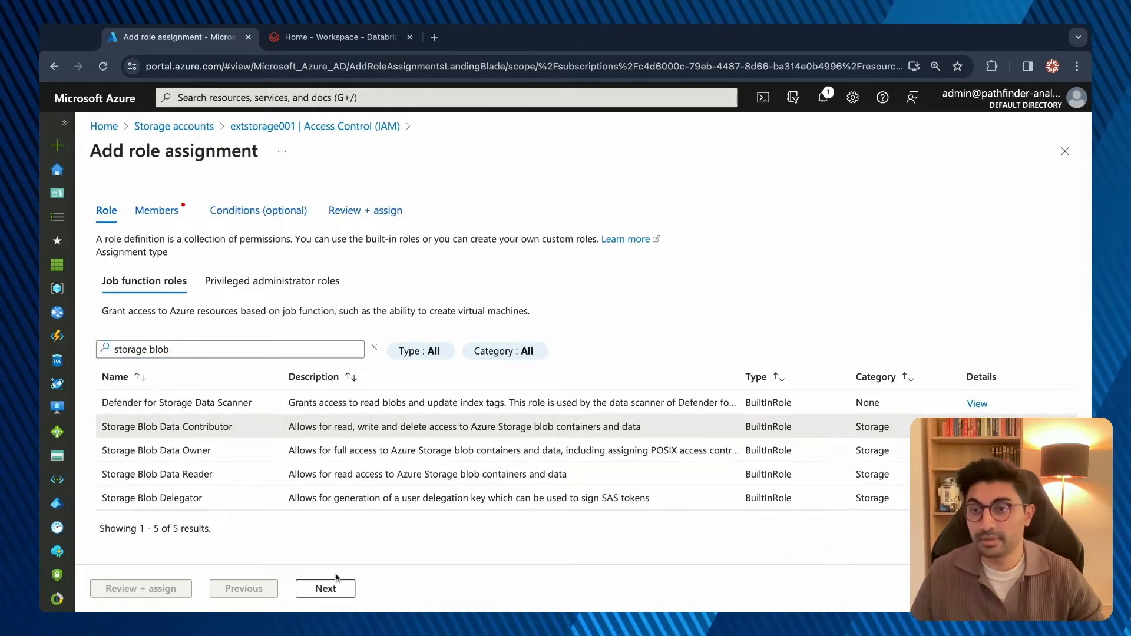
left_click(325, 589)
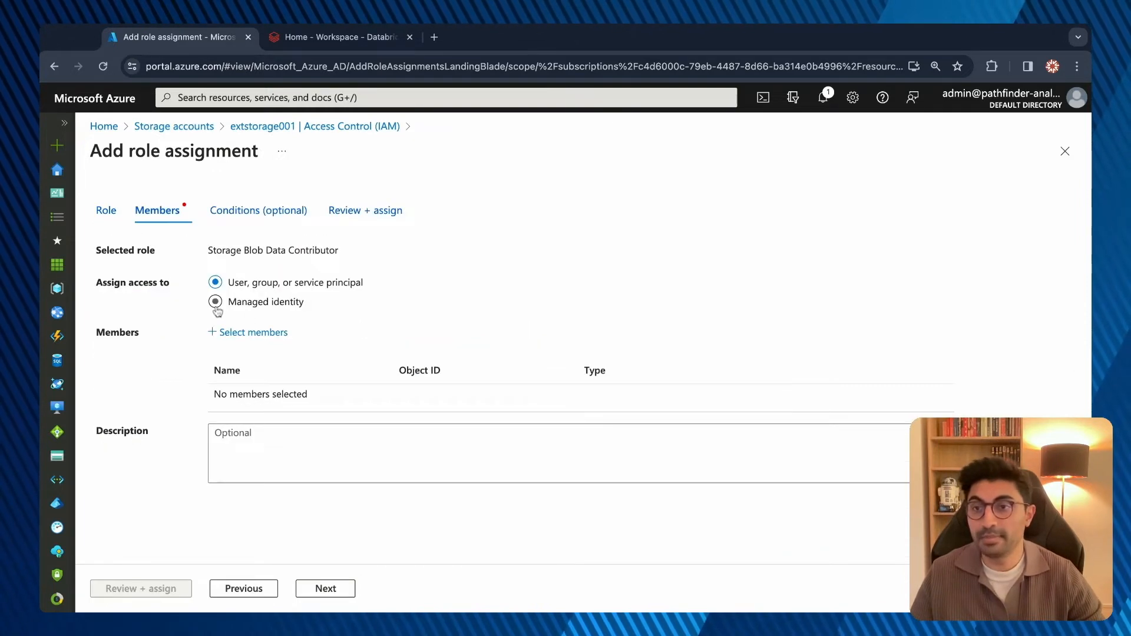
Assign the role to managed identity ac-extstorage-uksouth and submit the assignment
left_click(215, 301)
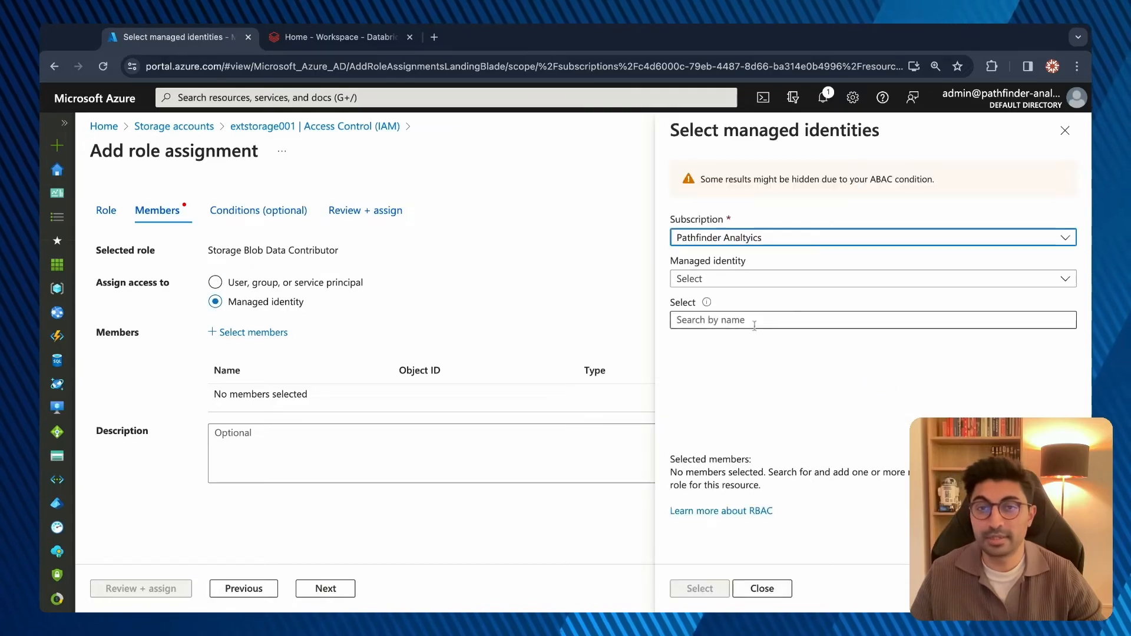
left_click(873, 278)
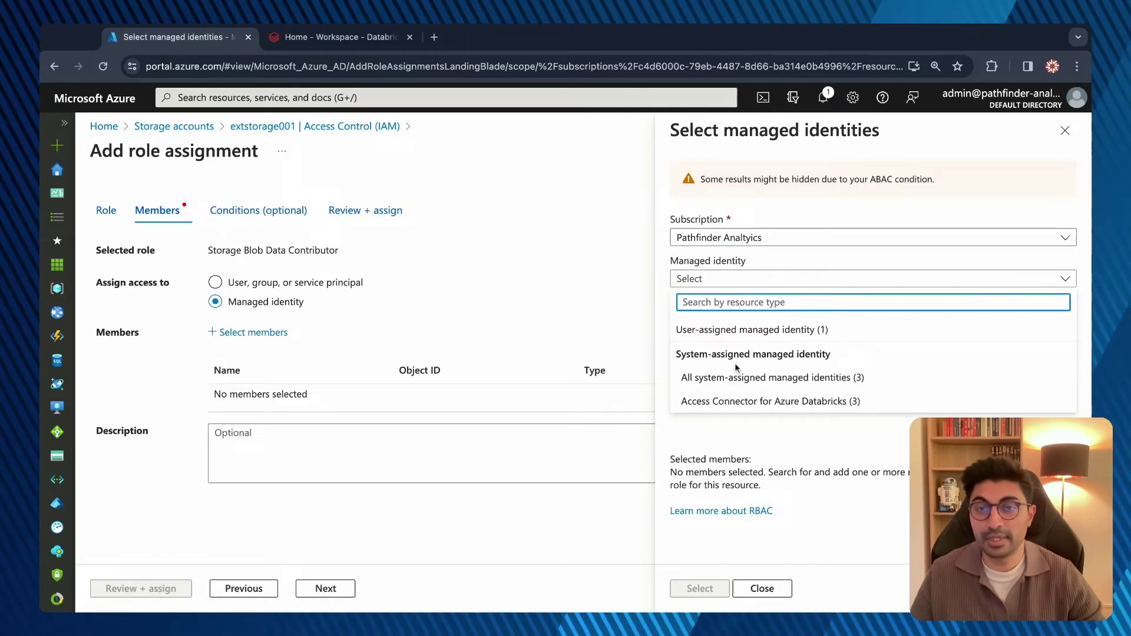
left_click(770, 401)
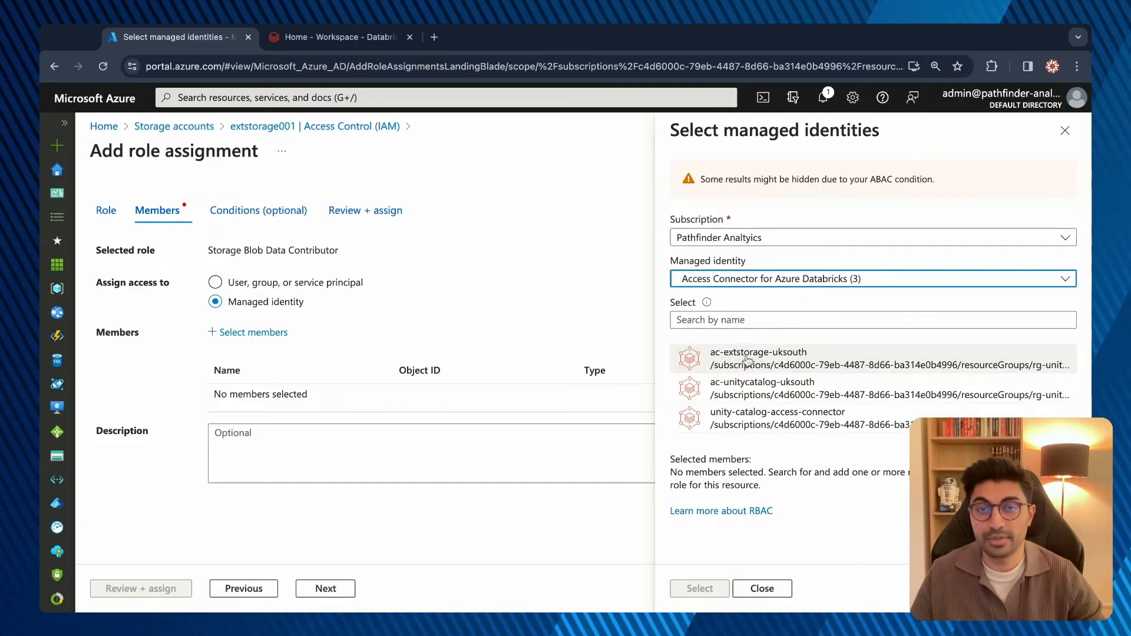
left_click(757, 359)
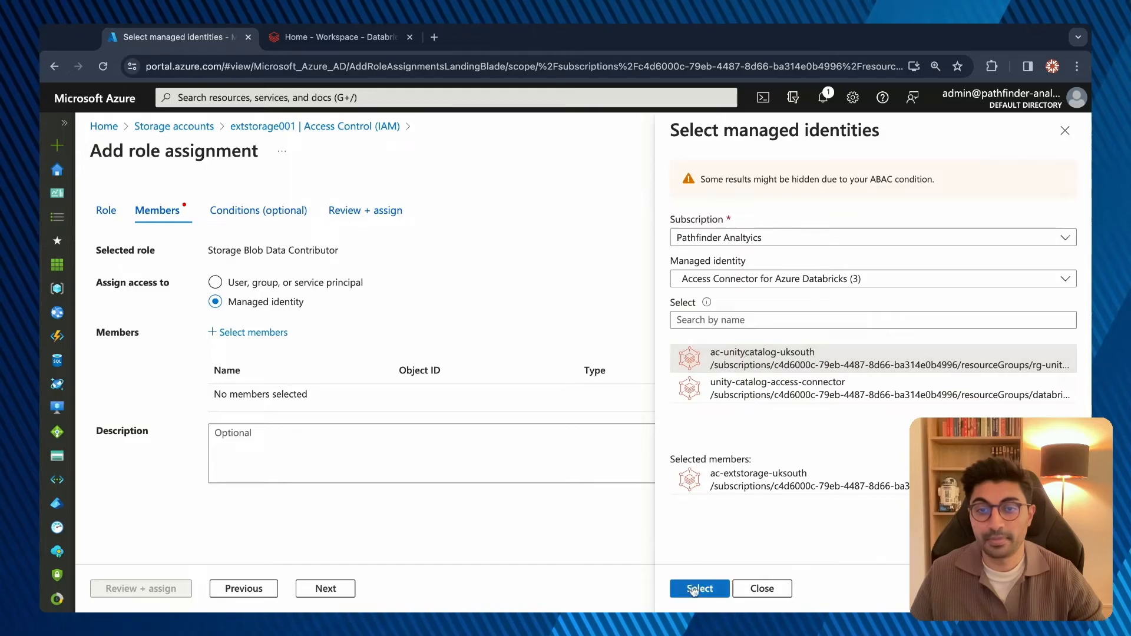
left_click(699, 588)
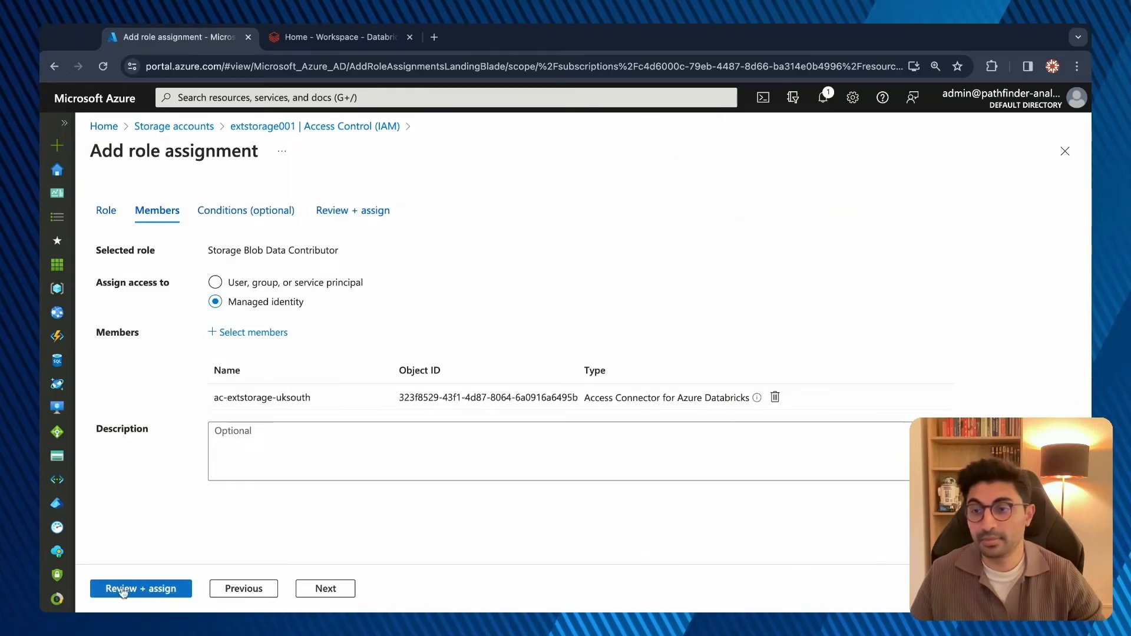
left_click(141, 588)
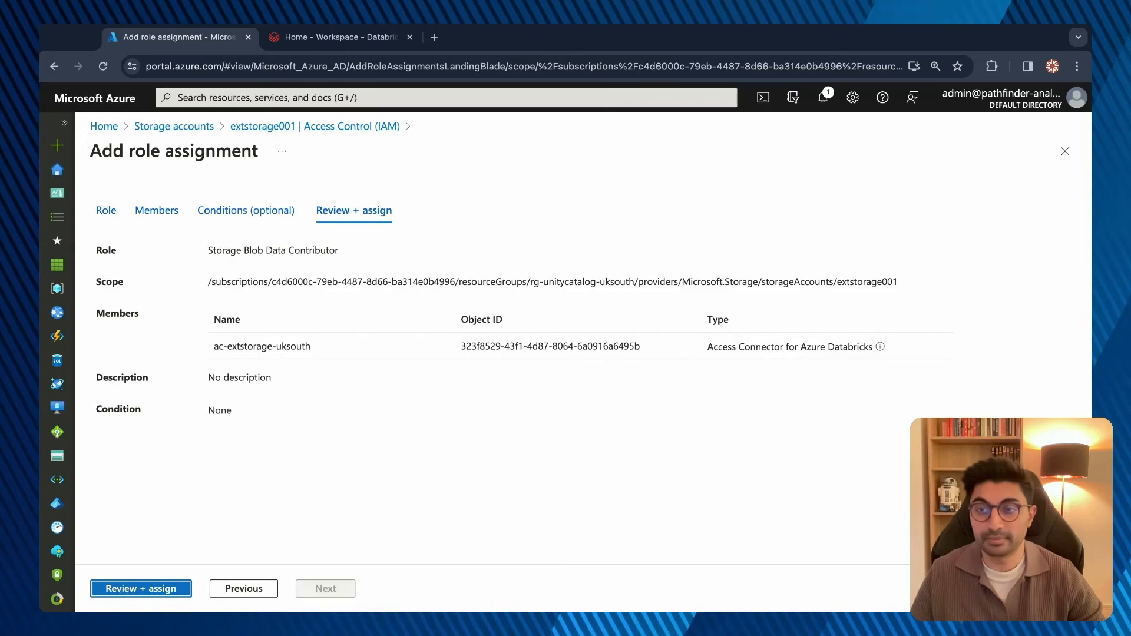
left_click(141, 588)
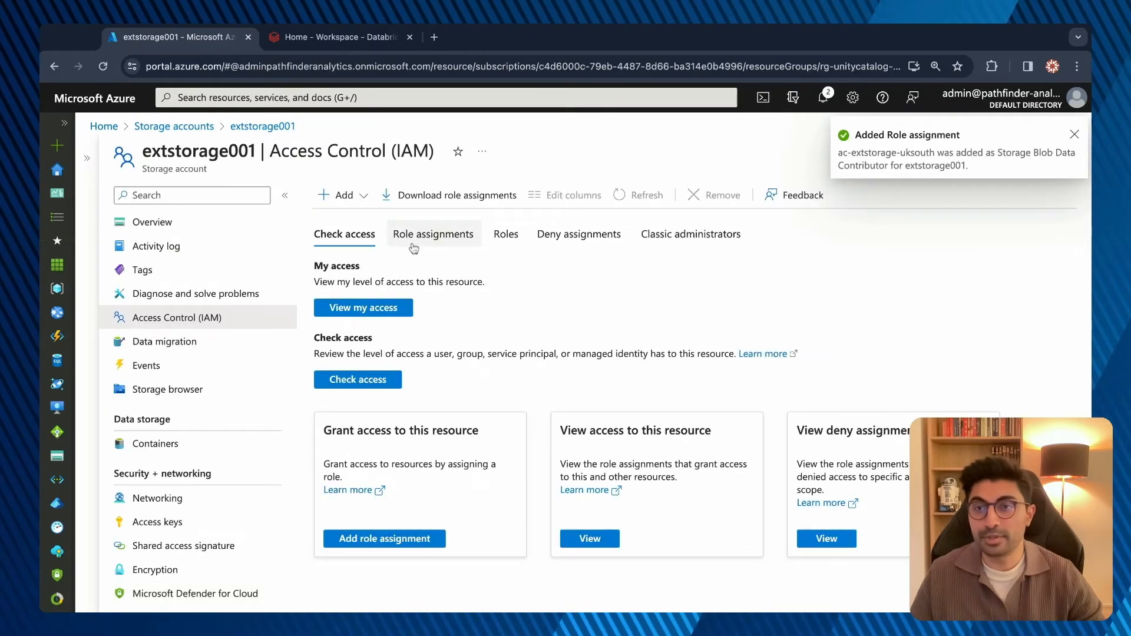
Check role assignments for ac-extstorage-uksouth as Storage Blob Data Contributor, then go to Databricks
left_click(434, 234)
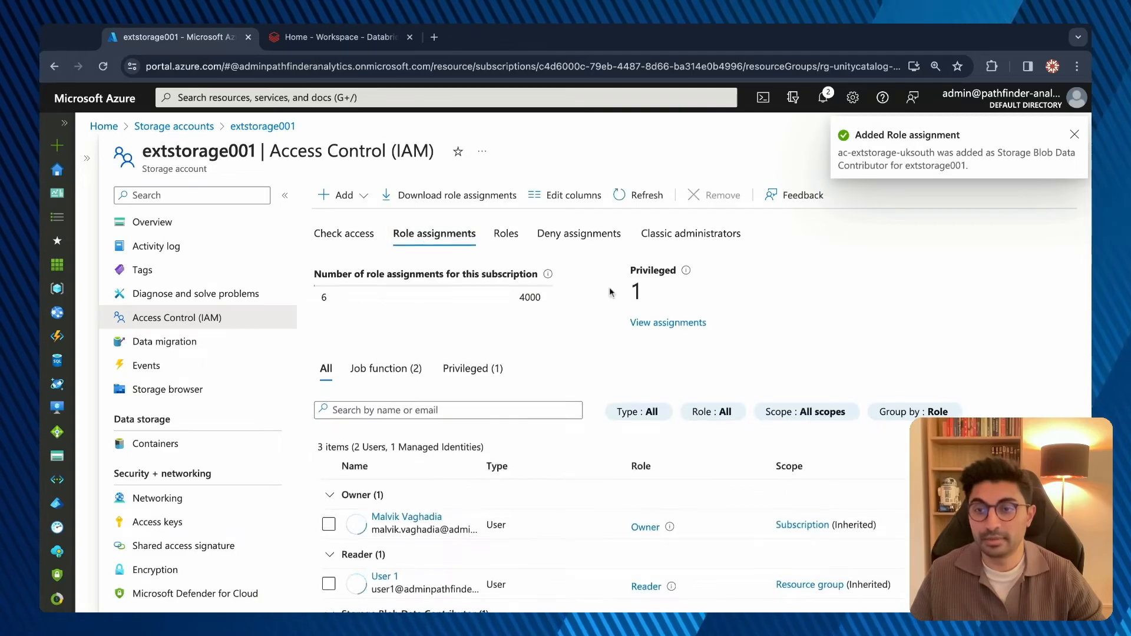
scroll("down", 3)
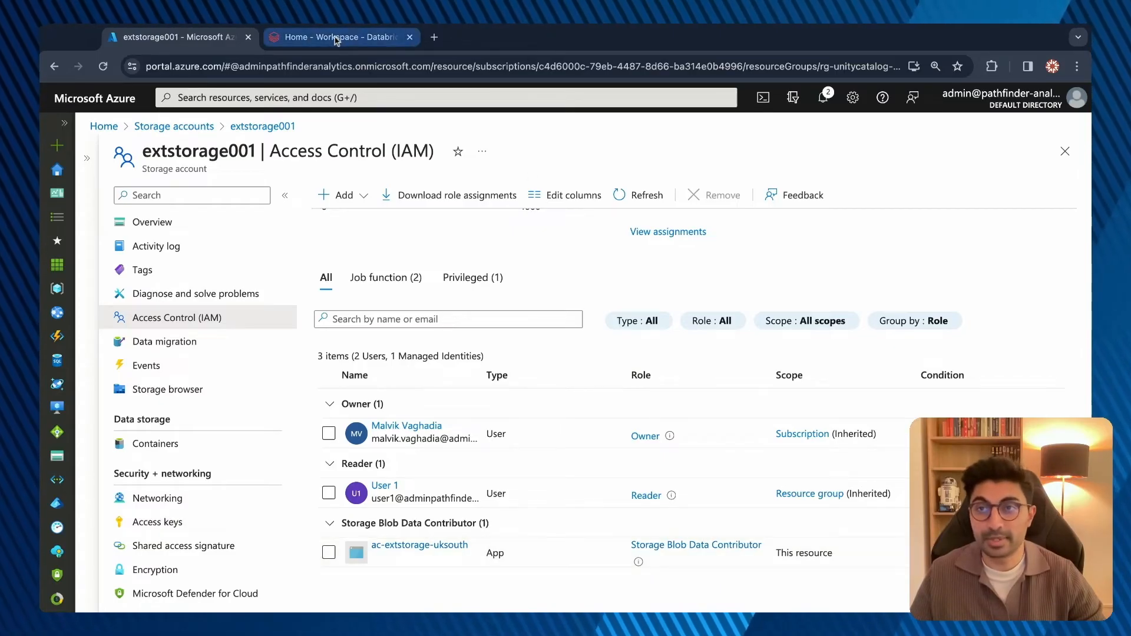
left_click(336, 36)
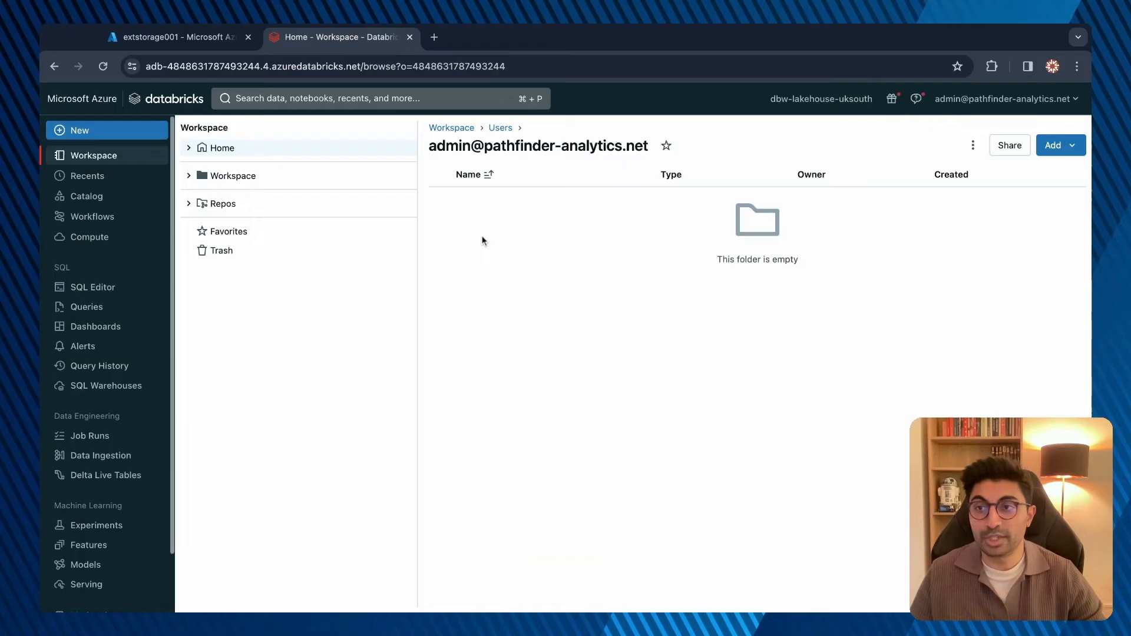
Open Catalog, External Data, Storage Credentials and begin a new storage credential
left_click(86, 196)
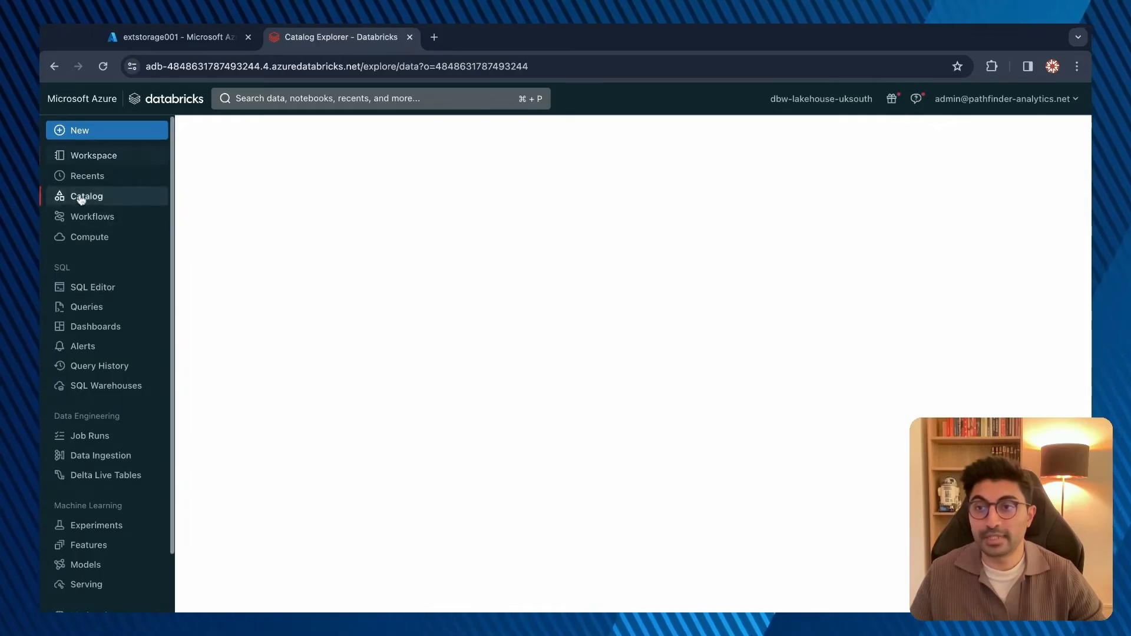
left_click(86, 196)
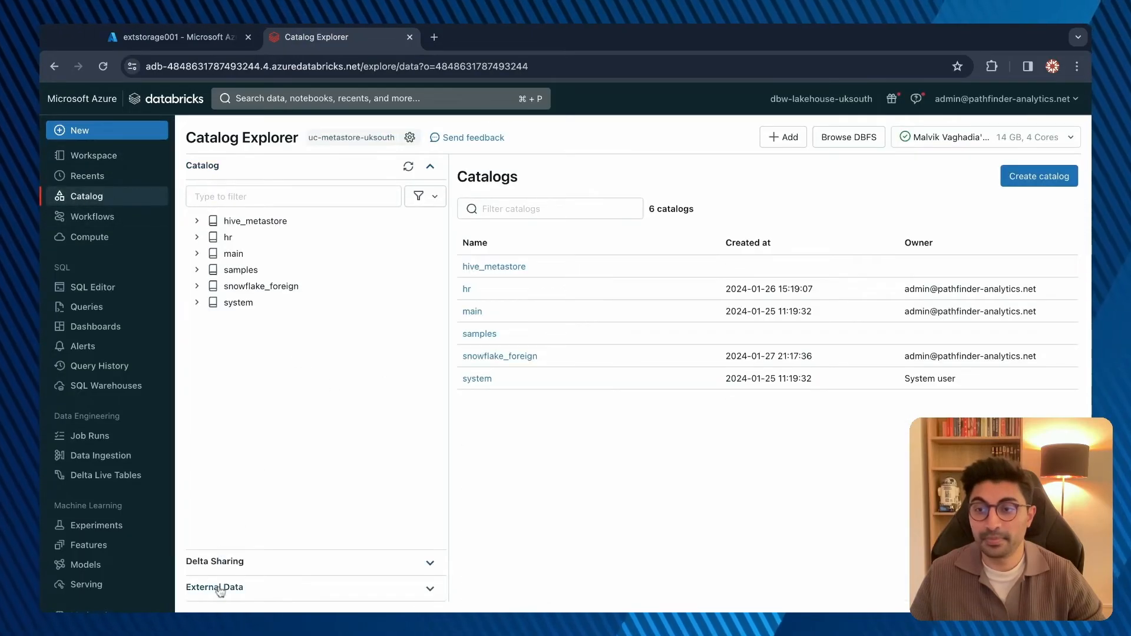
left_click(215, 588)
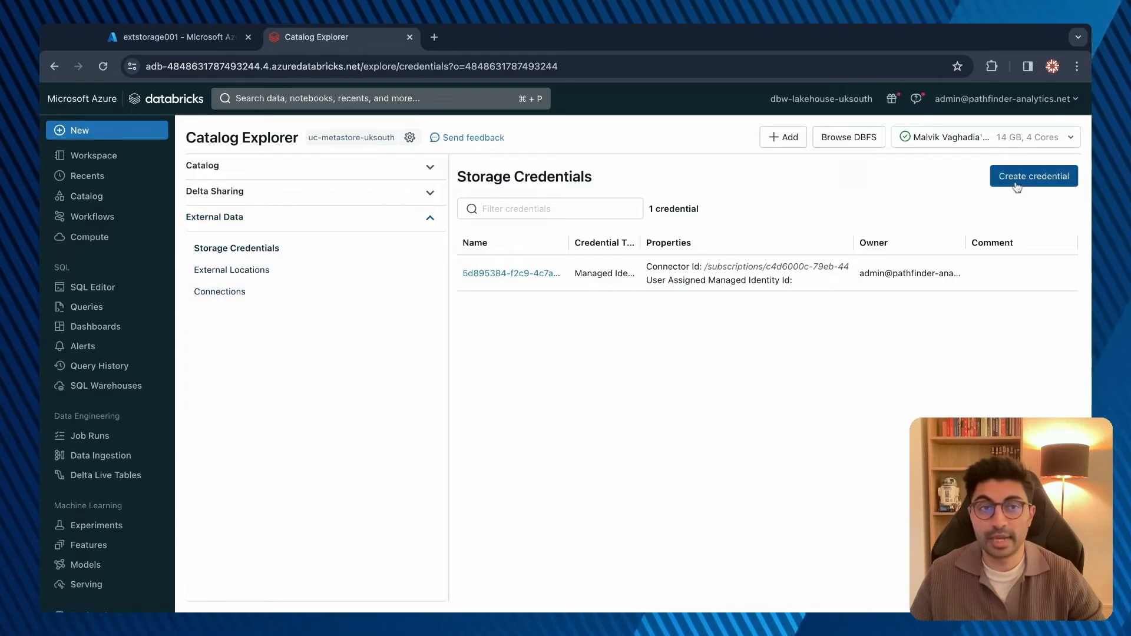
left_click(1033, 176)
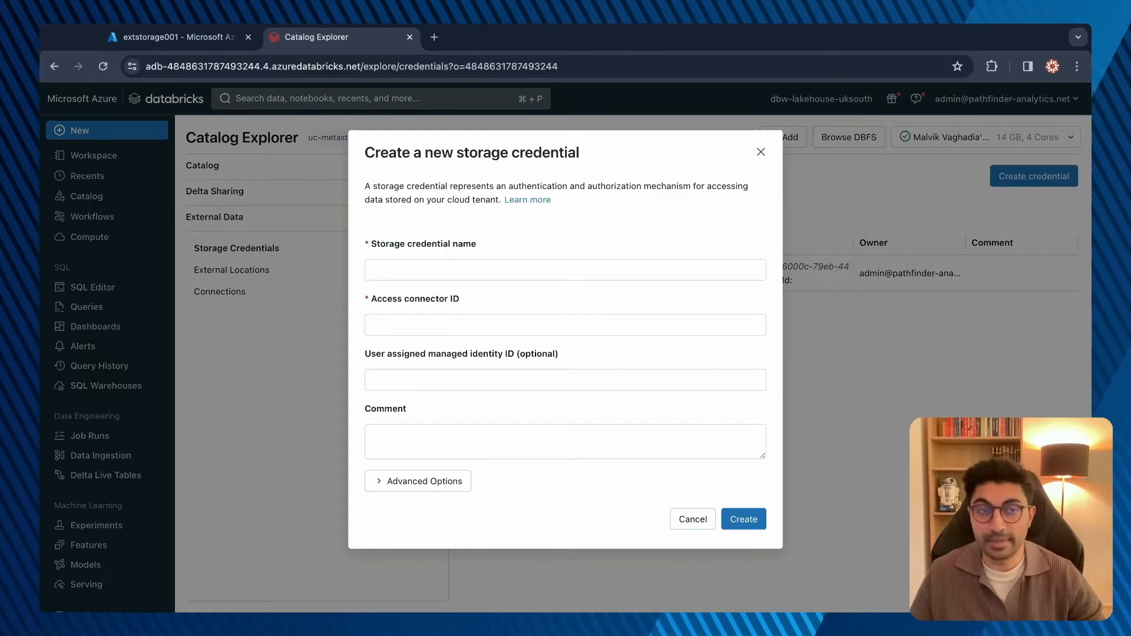
Name the new storage credential extstorage-credential, then return to the Azure portal
left_click(564, 270)
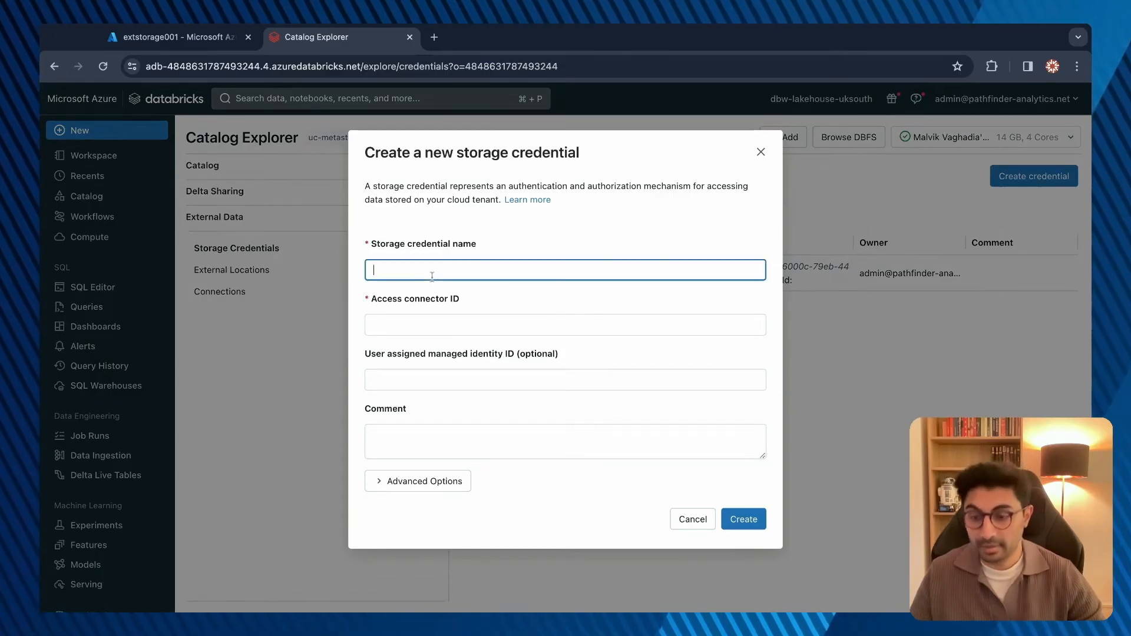
type("extstorage-credential")
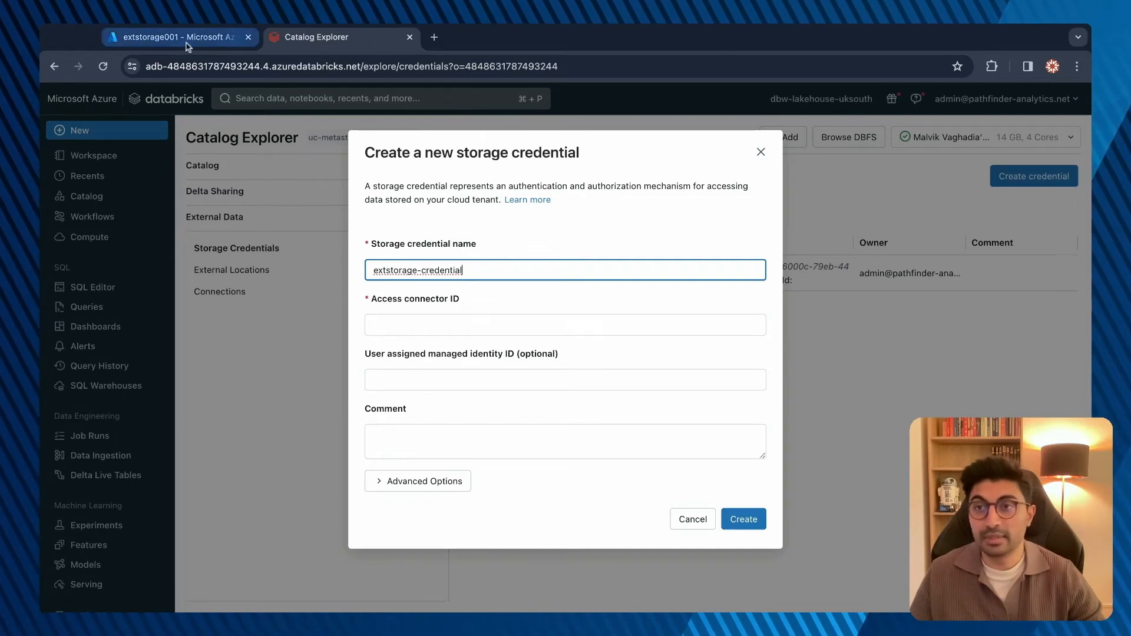
left_click(177, 37)
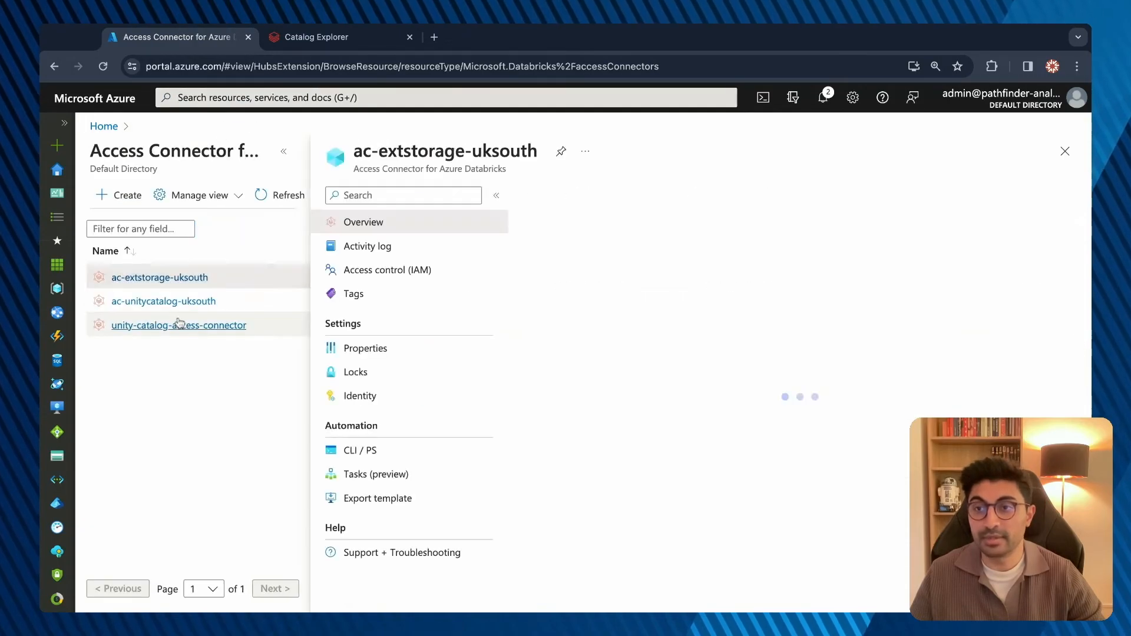
Open the ac-extstorage-uksouth connector's overview and copy its Resource ID
left_click(159, 277)
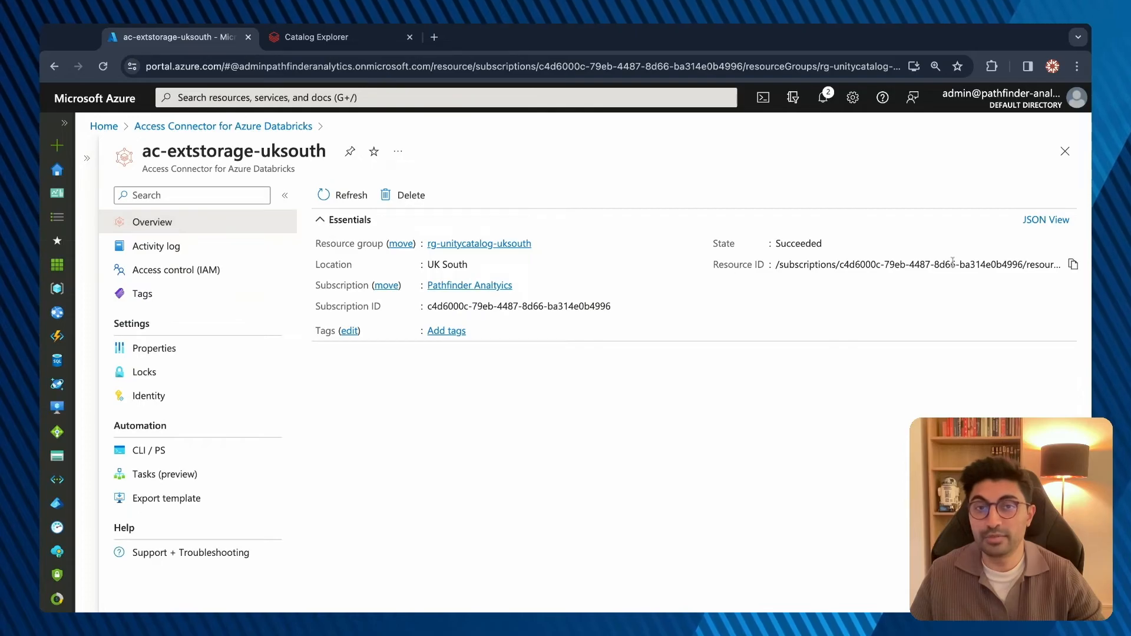
left_click(1073, 264)
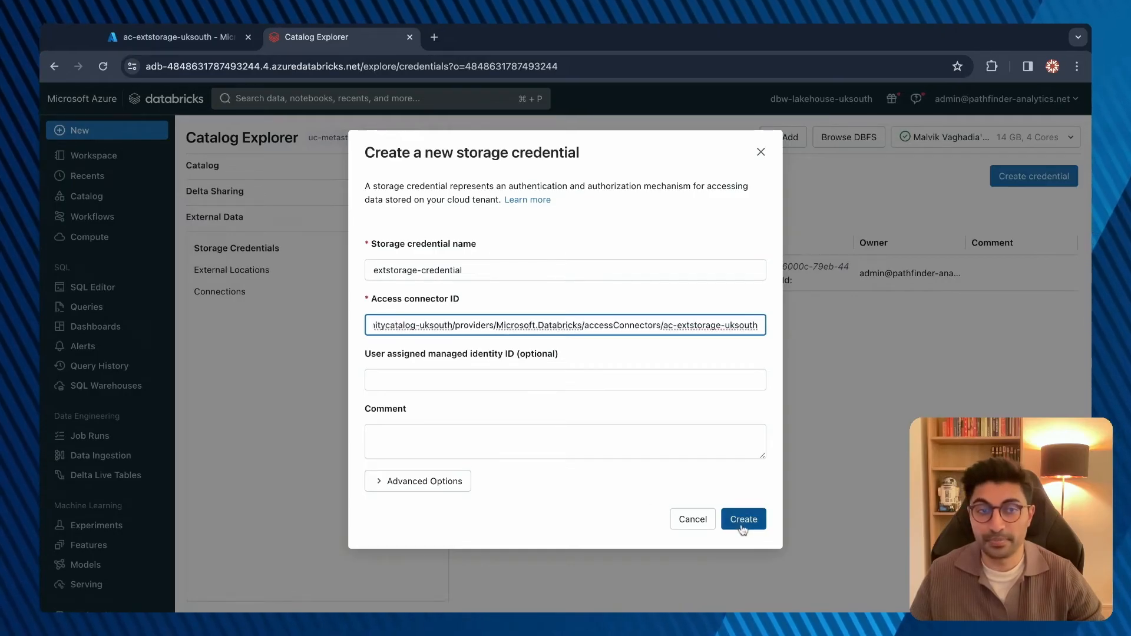
Create extstorage-credential using the copied connector ID and view its permissions
left_click(743, 519)
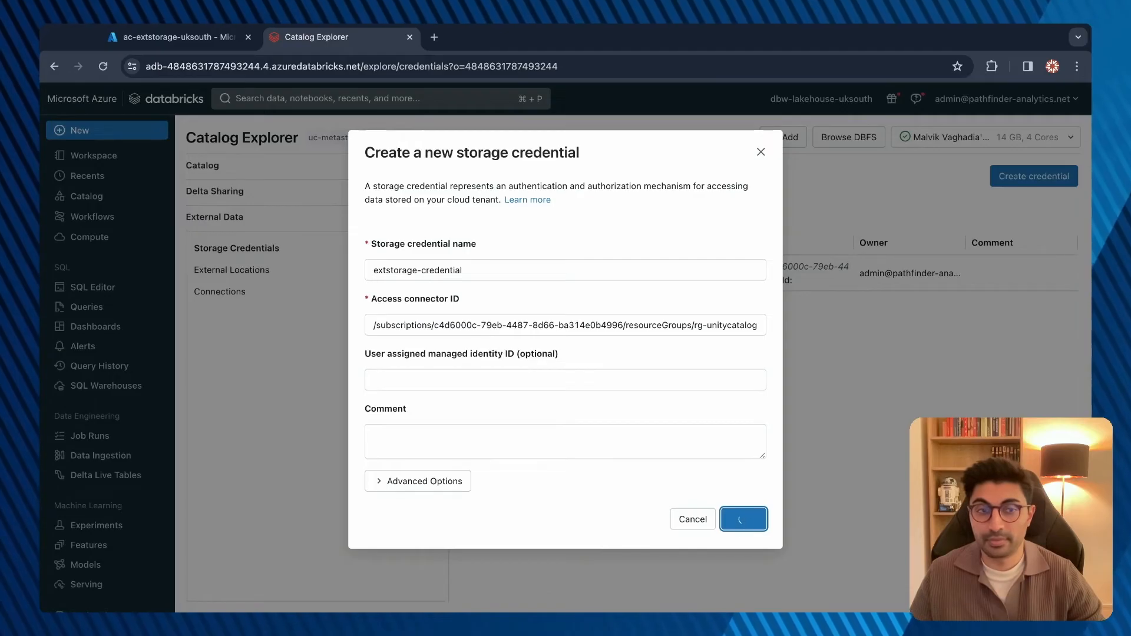
left_click(743, 519)
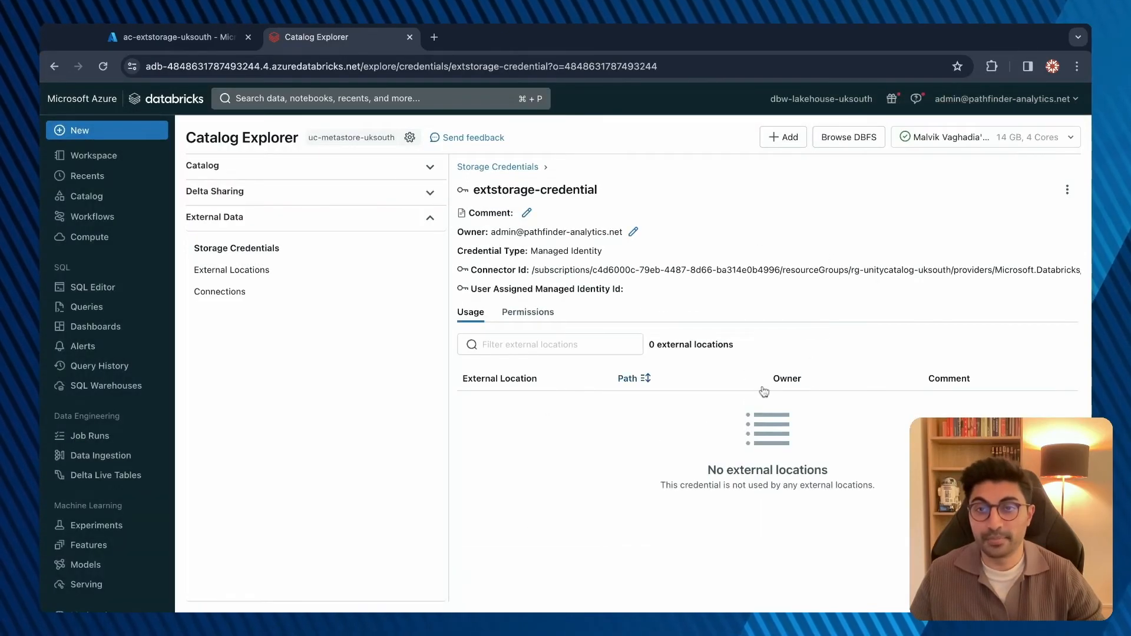
left_click(527, 312)
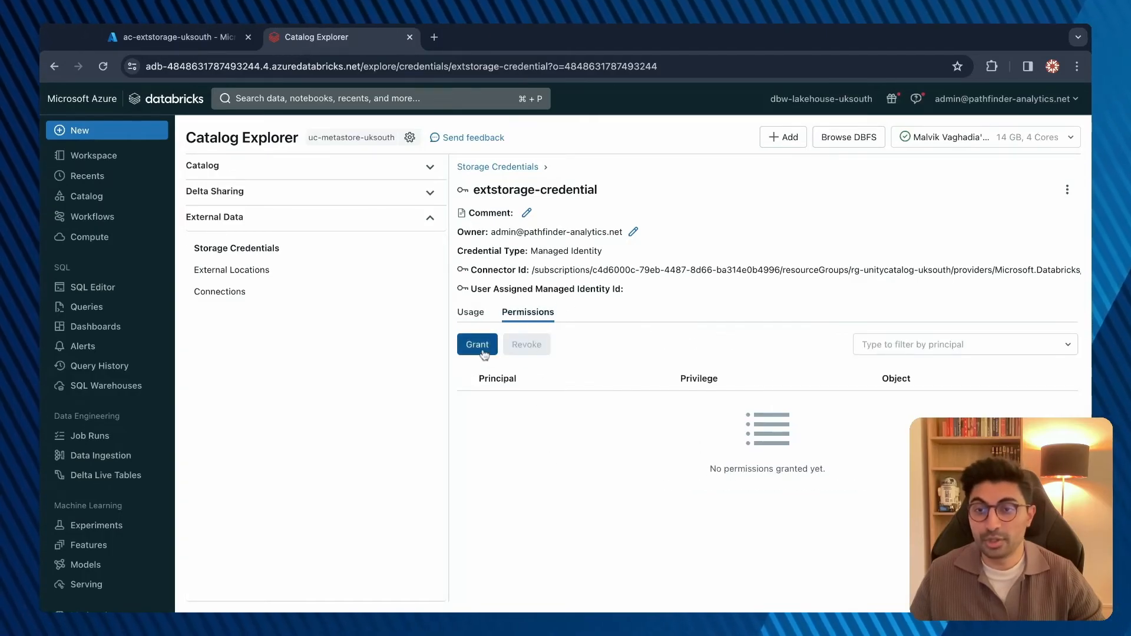
Review the grantable privileges on extstorage-credential and cancel without granting any
left_click(477, 344)
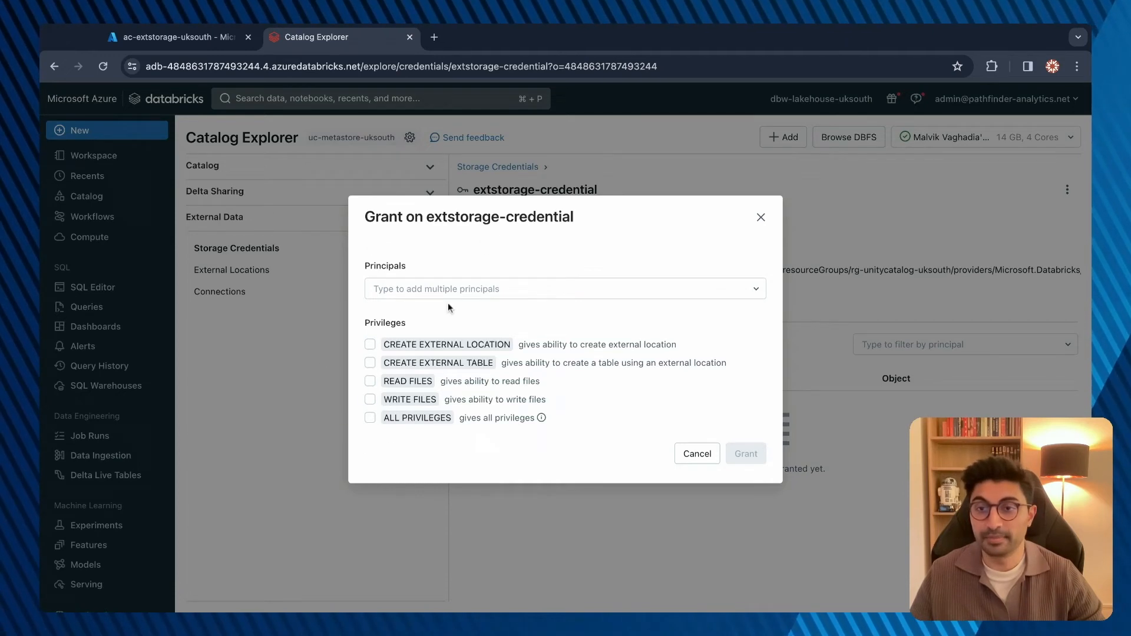
mouse_move(373, 334)
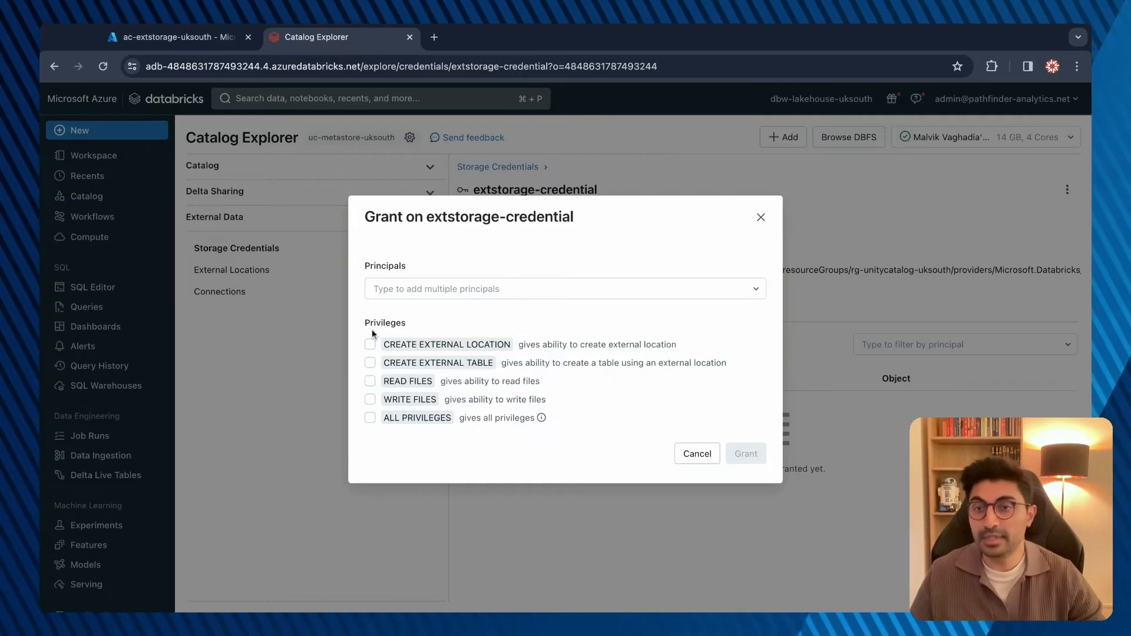
mouse_move(457, 355)
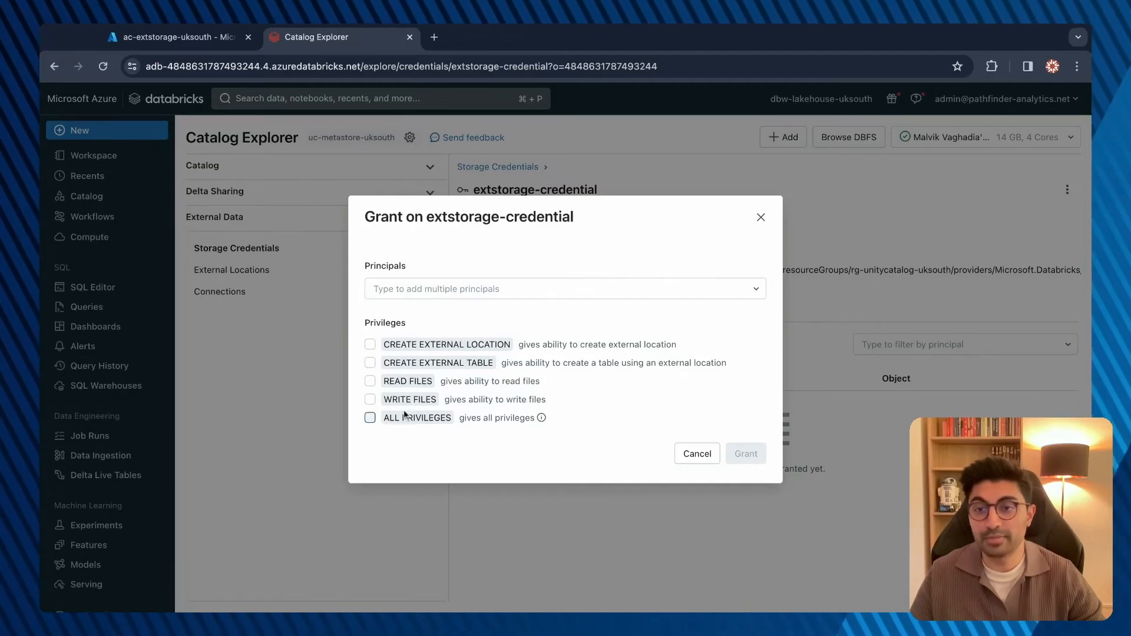
left_click(697, 454)
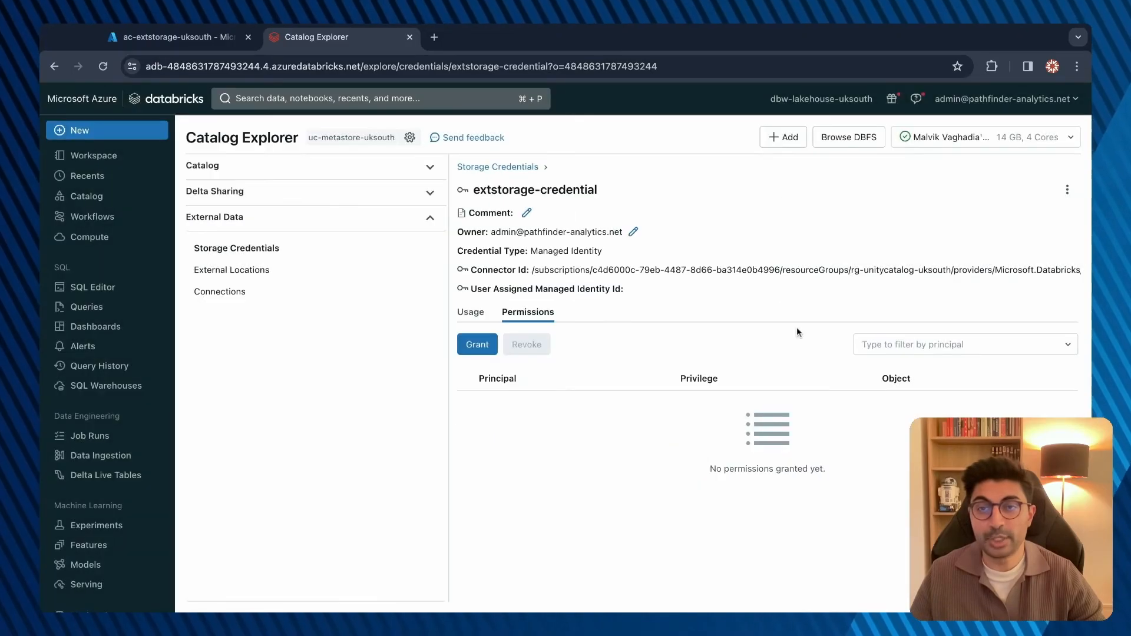
left_click(1067, 190)
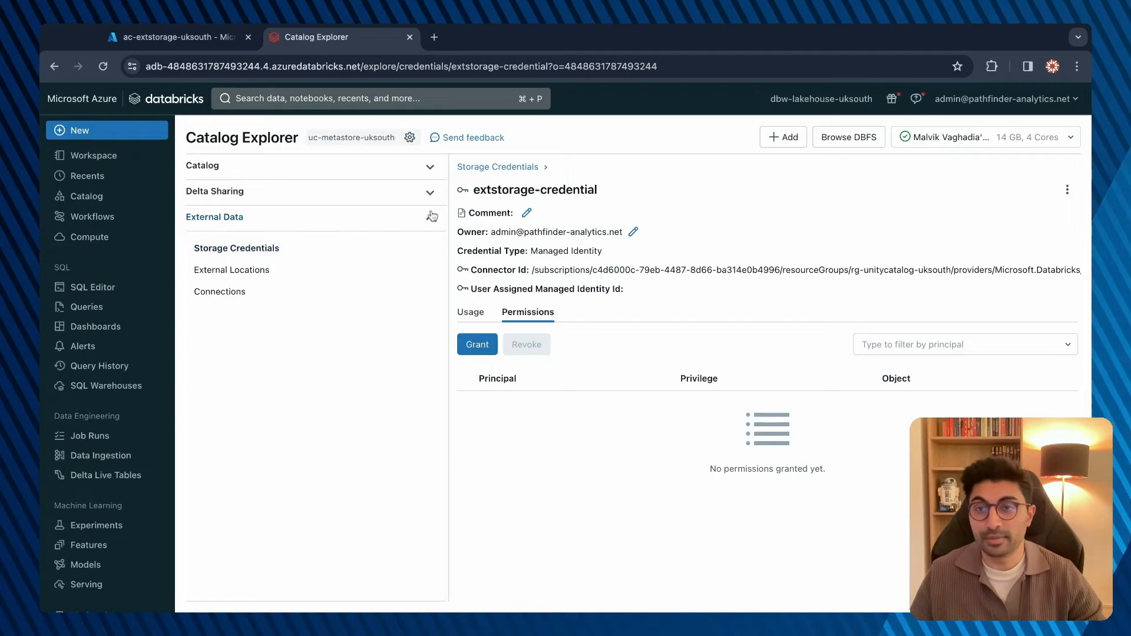
Start a new external location named extstorage-location
left_click(231, 270)
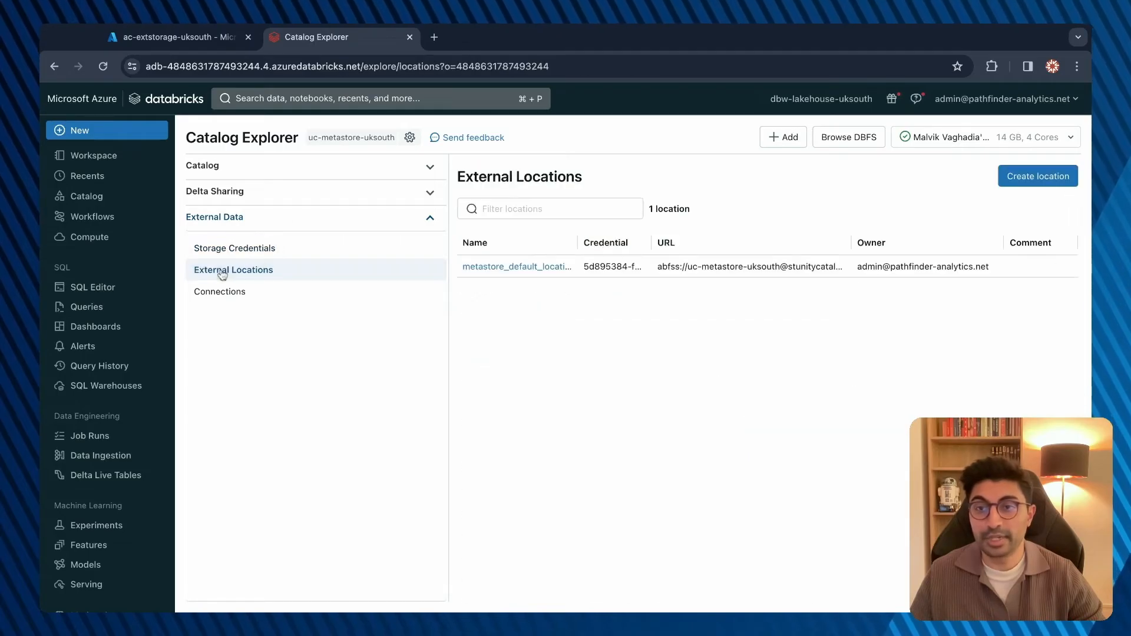
left_click(1038, 177)
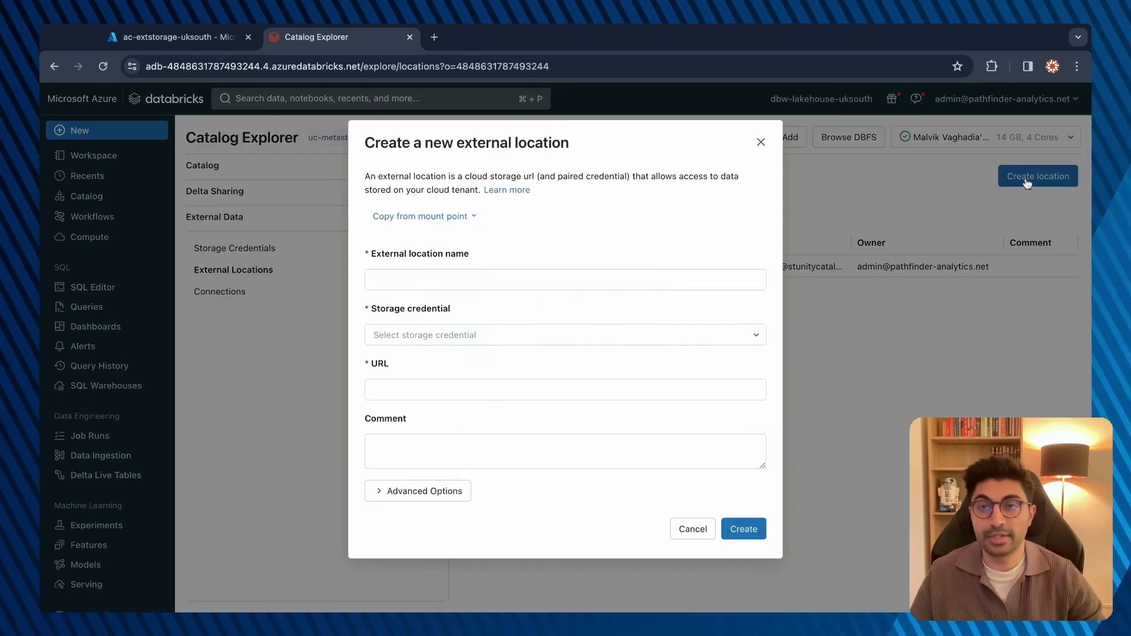
type("e")
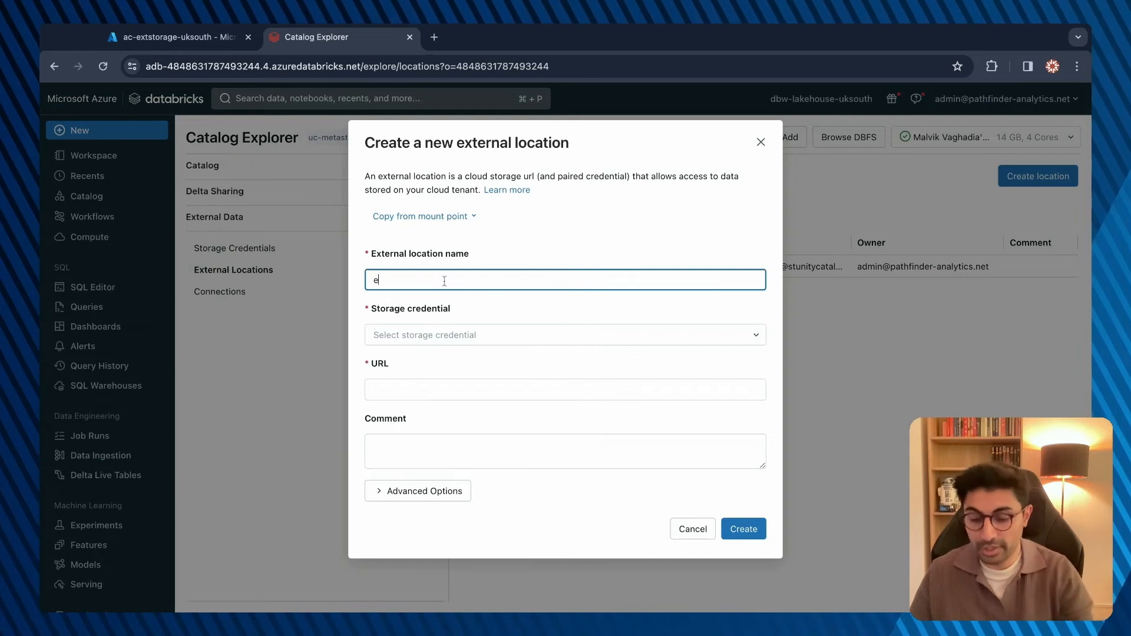
type("xtstorae")
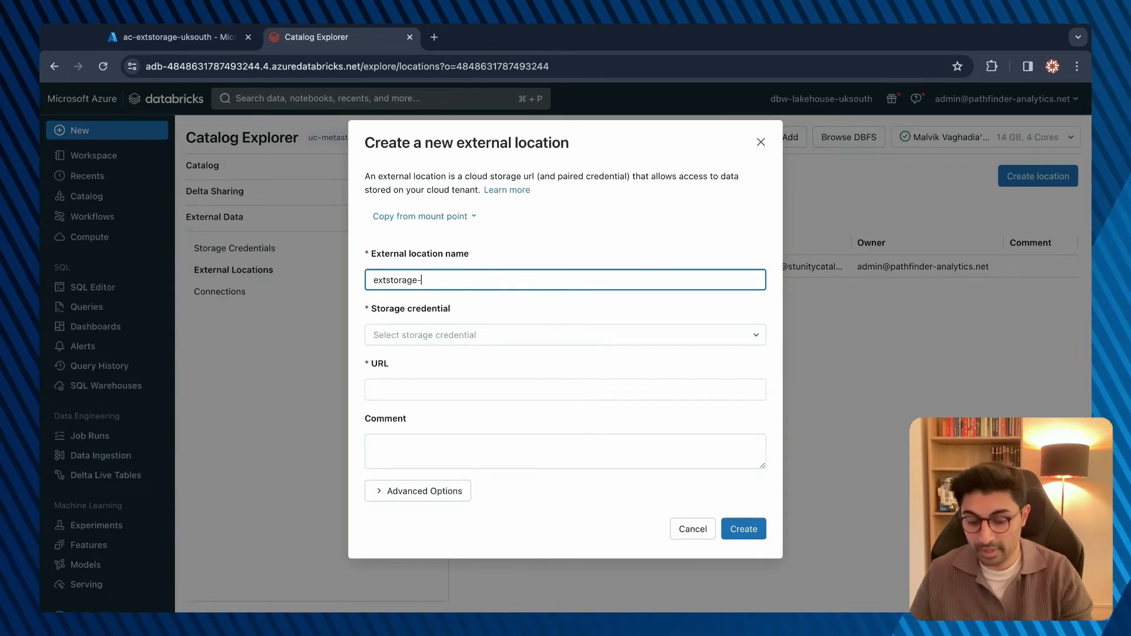
type("location")
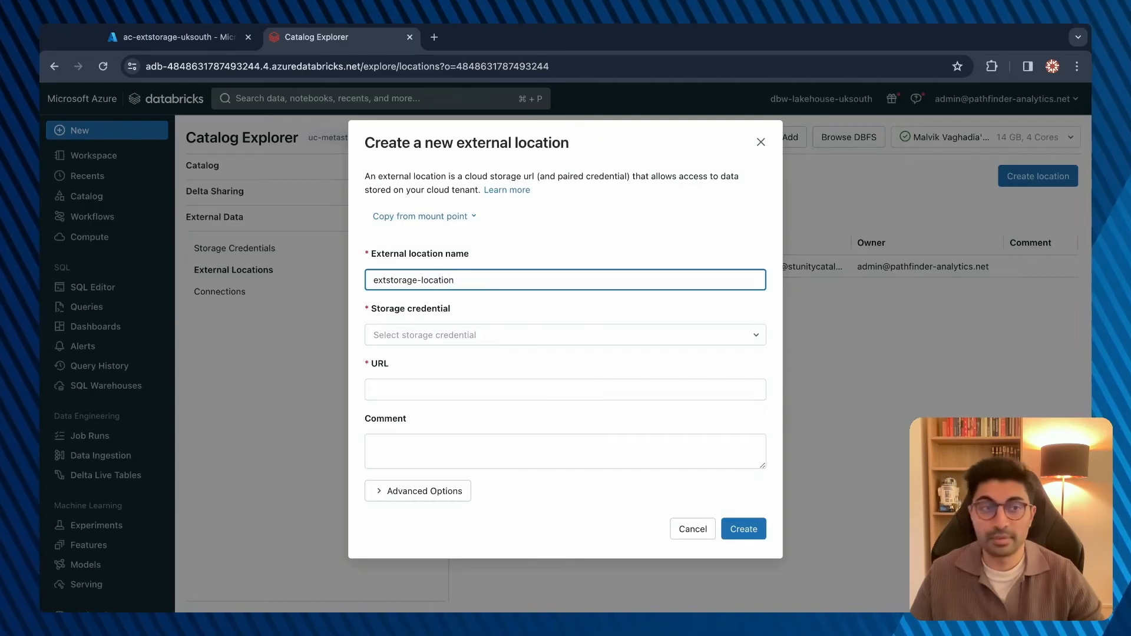
Select extstorage-credential as the storage credential and begin the URL with abfss:
left_click(565, 335)
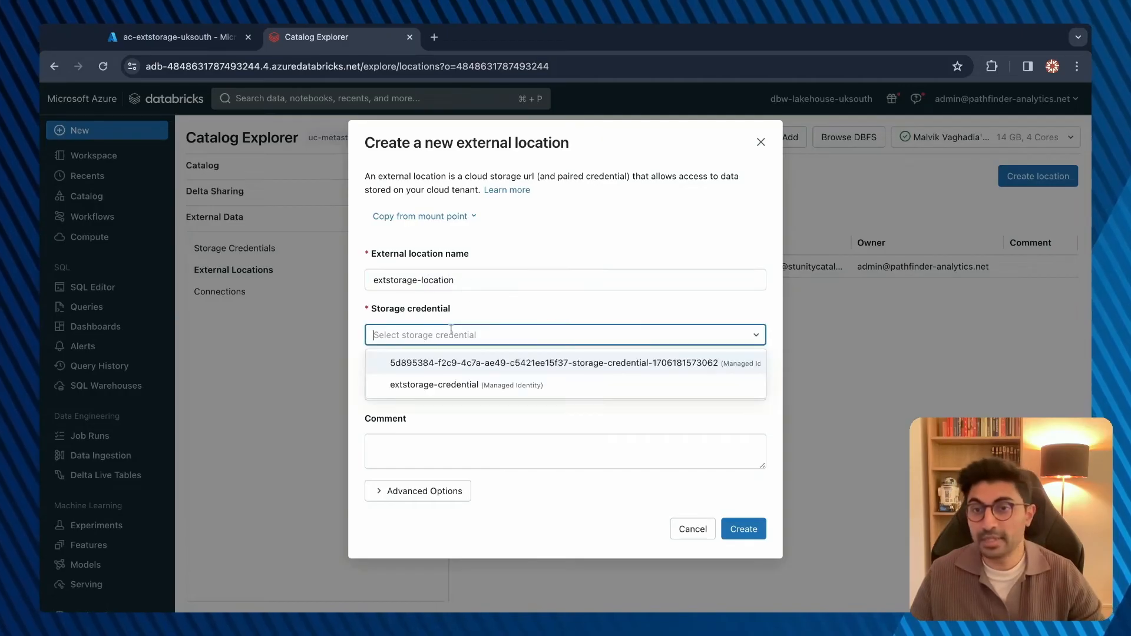
mouse_move(498, 311)
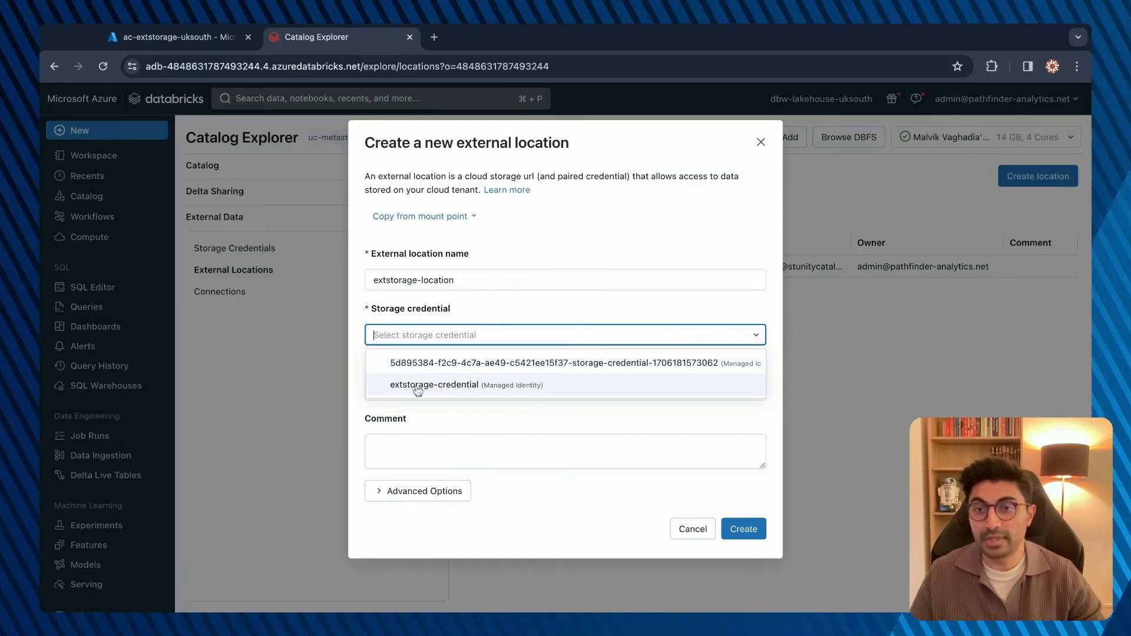
left_click(434, 385)
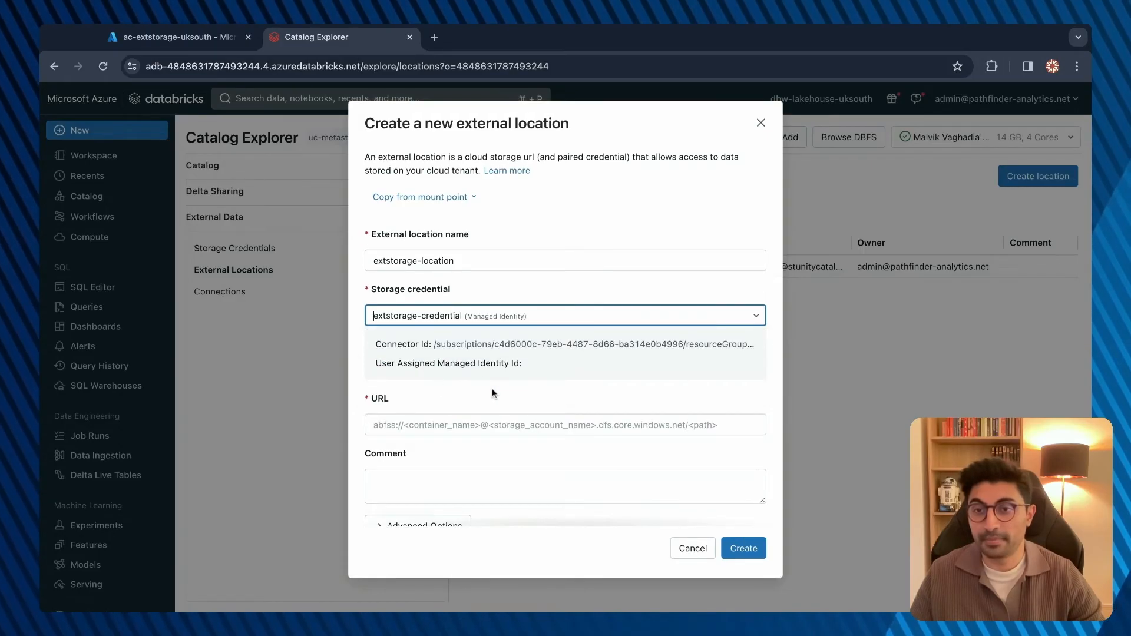
left_click(565, 425)
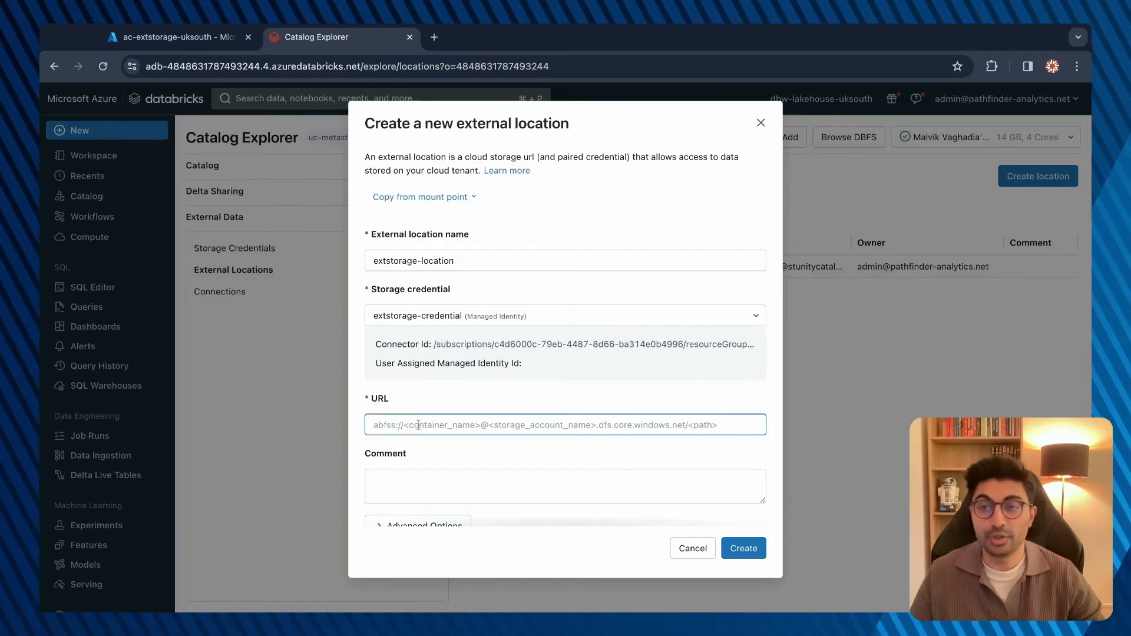
left_click(564, 486)
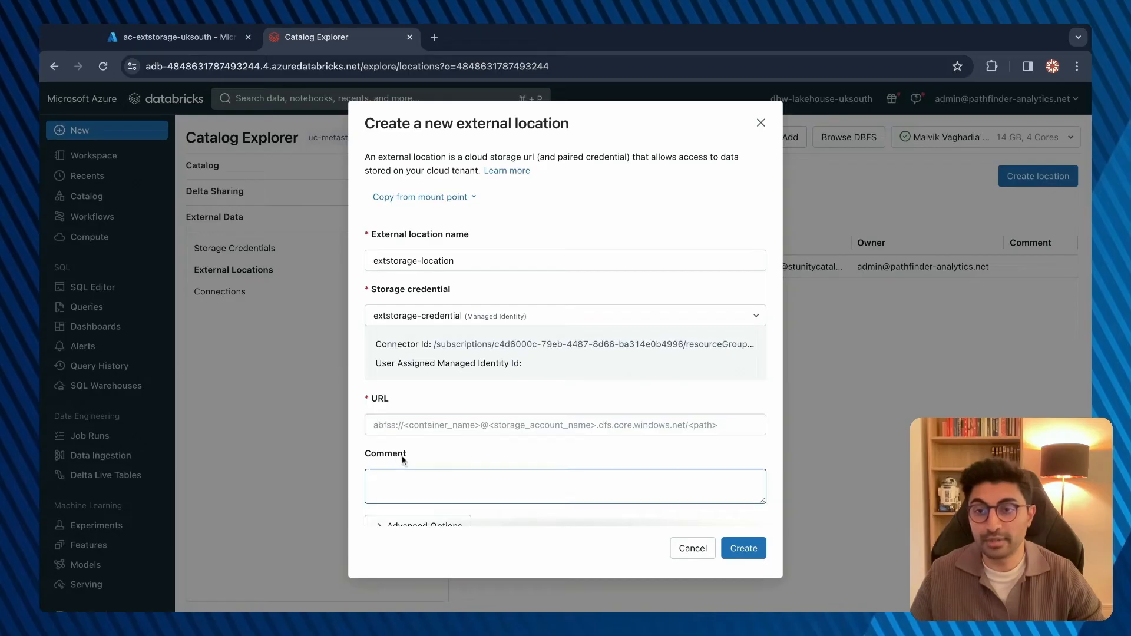
left_click(565, 425)
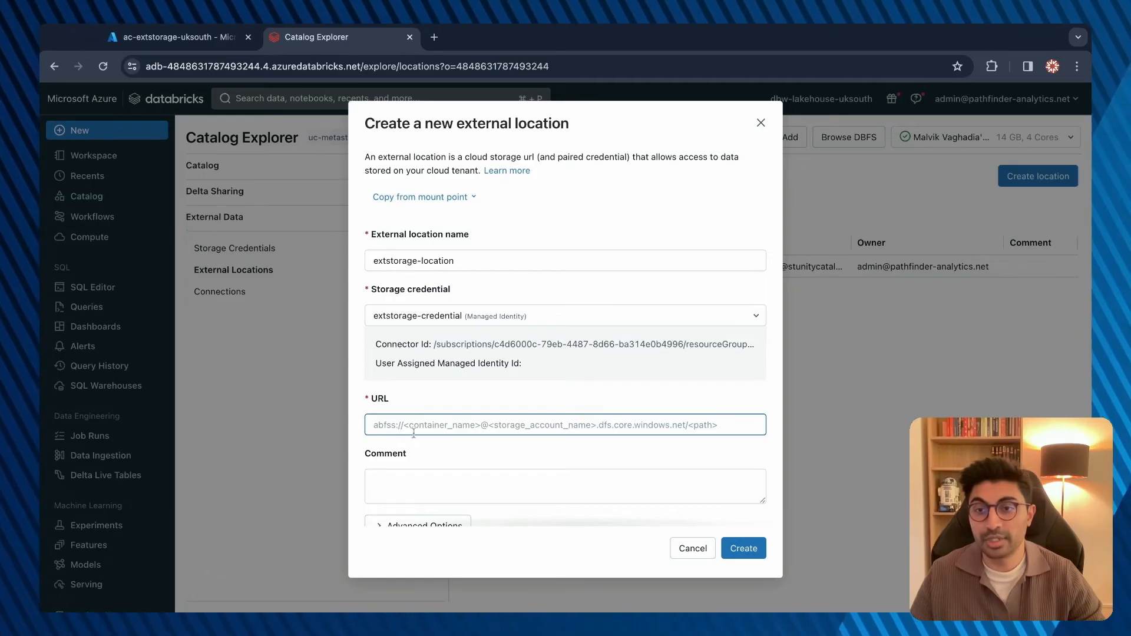
mouse_move(525, 435)
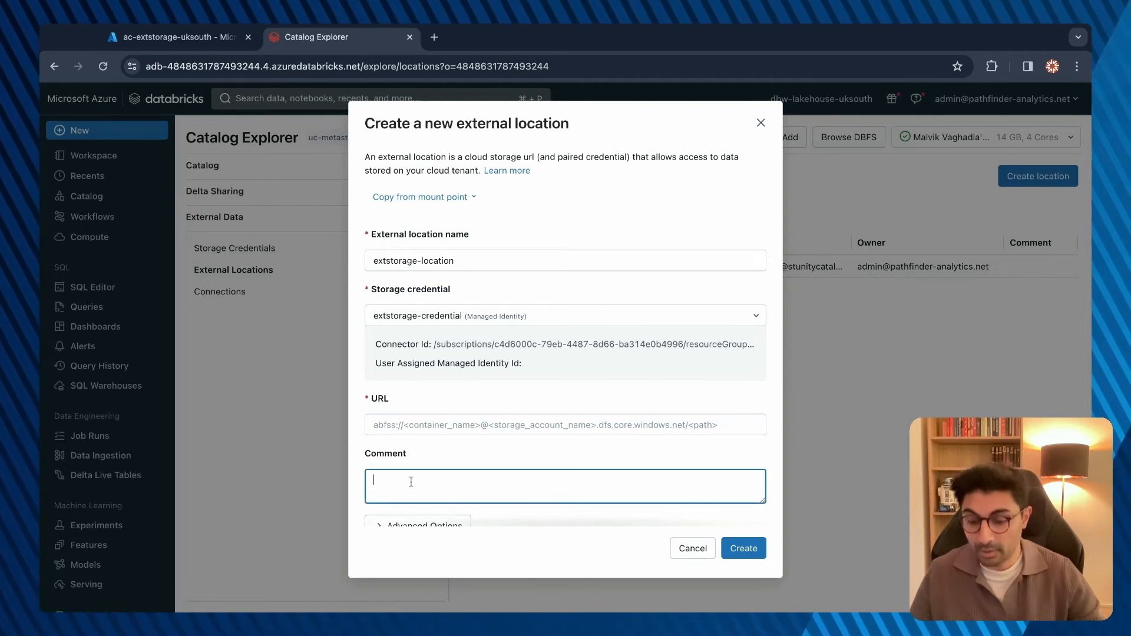
type("ab")
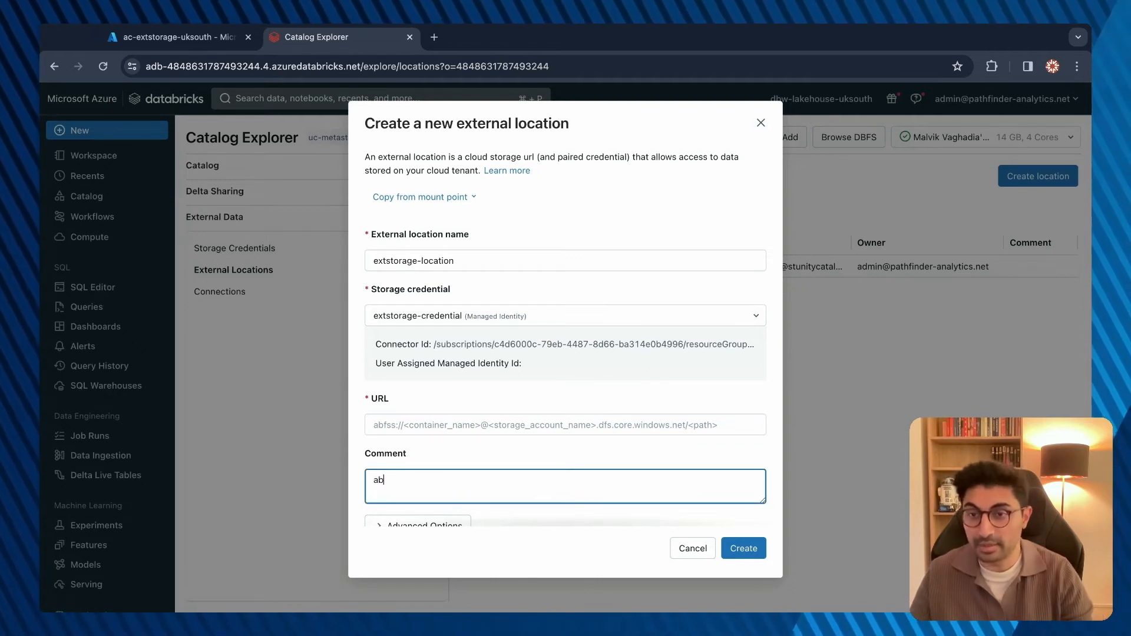
type("abfss://")
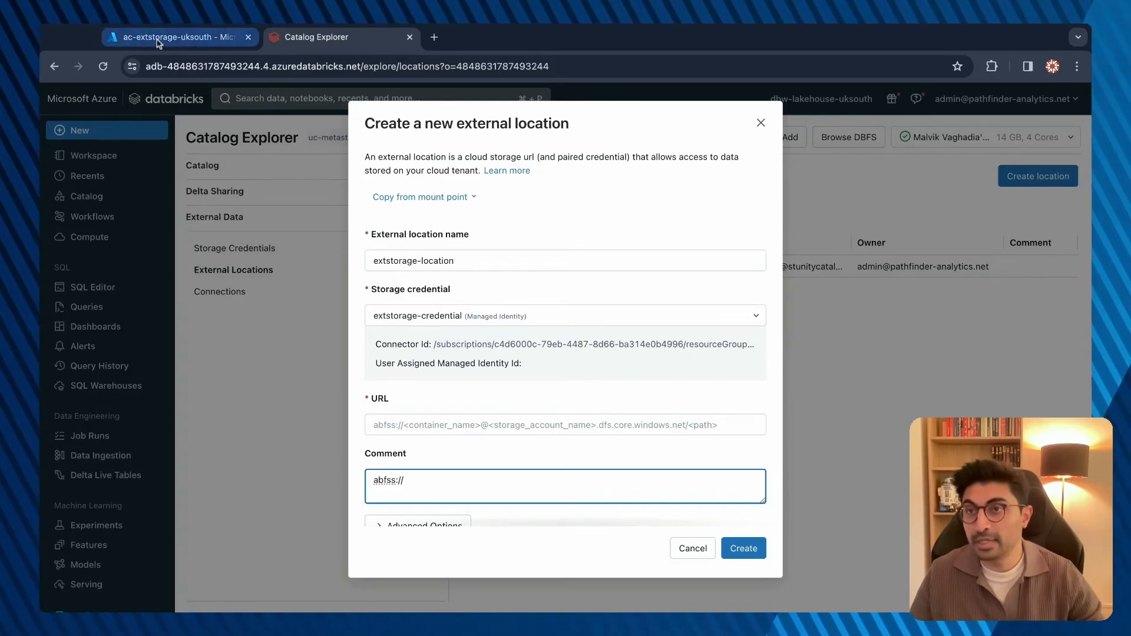
left_click(177, 37)
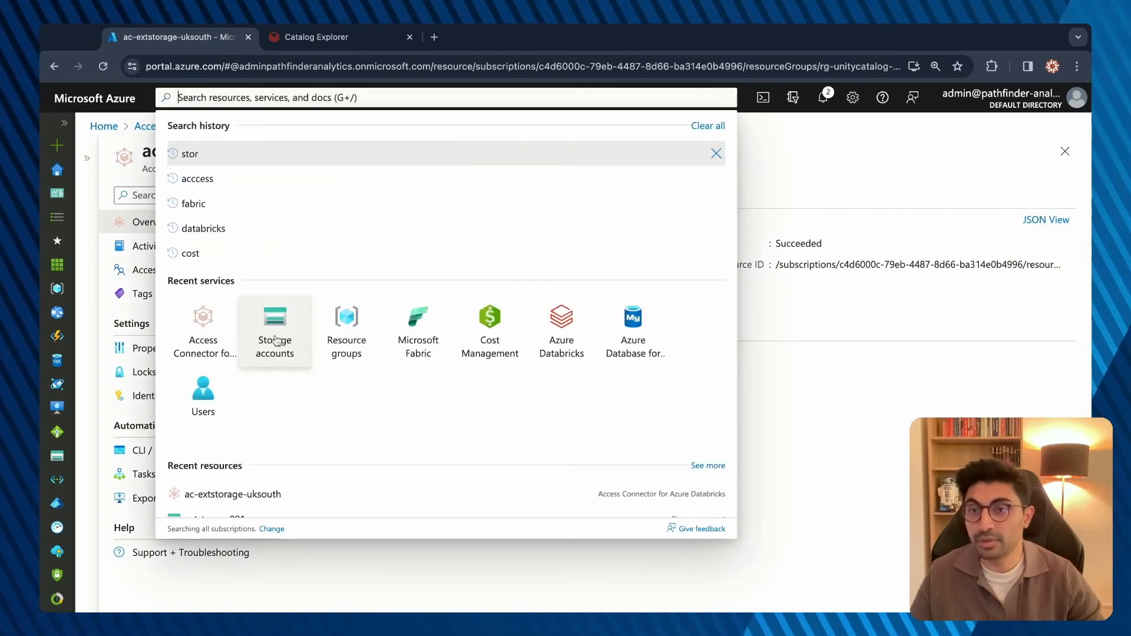
Open Storage accounts in the Azure portal and view extstorage001
left_click(275, 331)
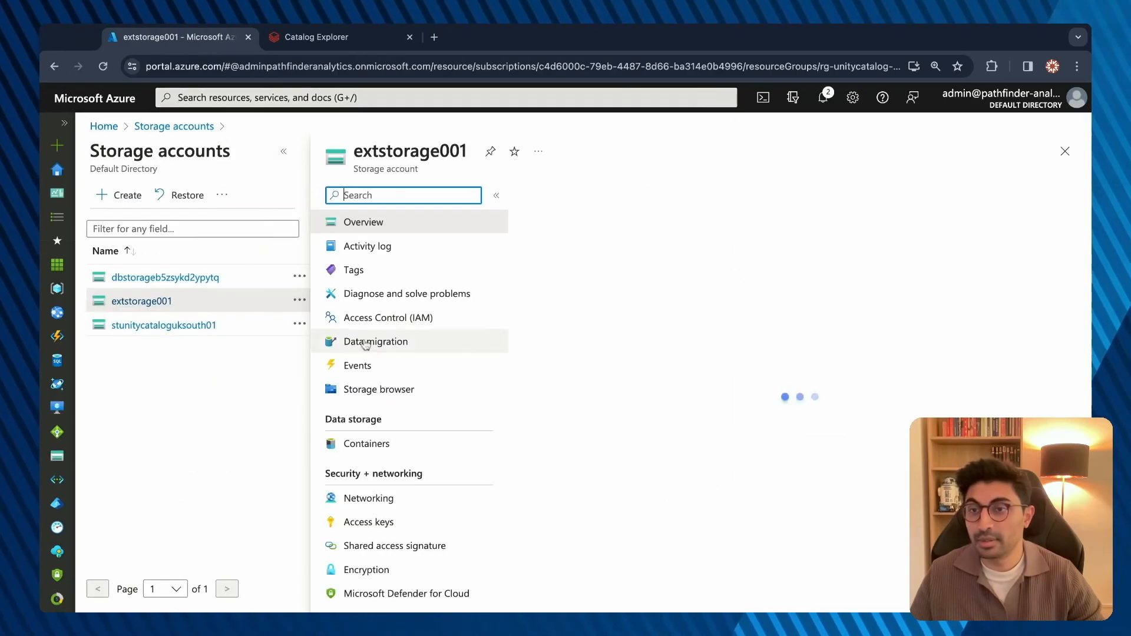
left_click(366, 444)
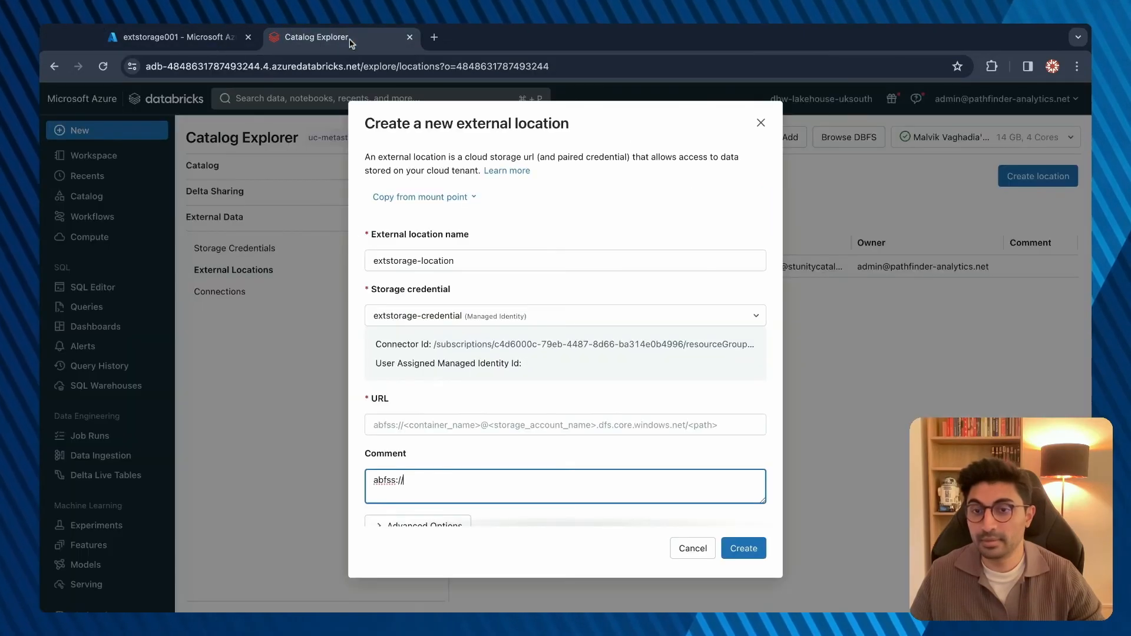
type("sample-c")
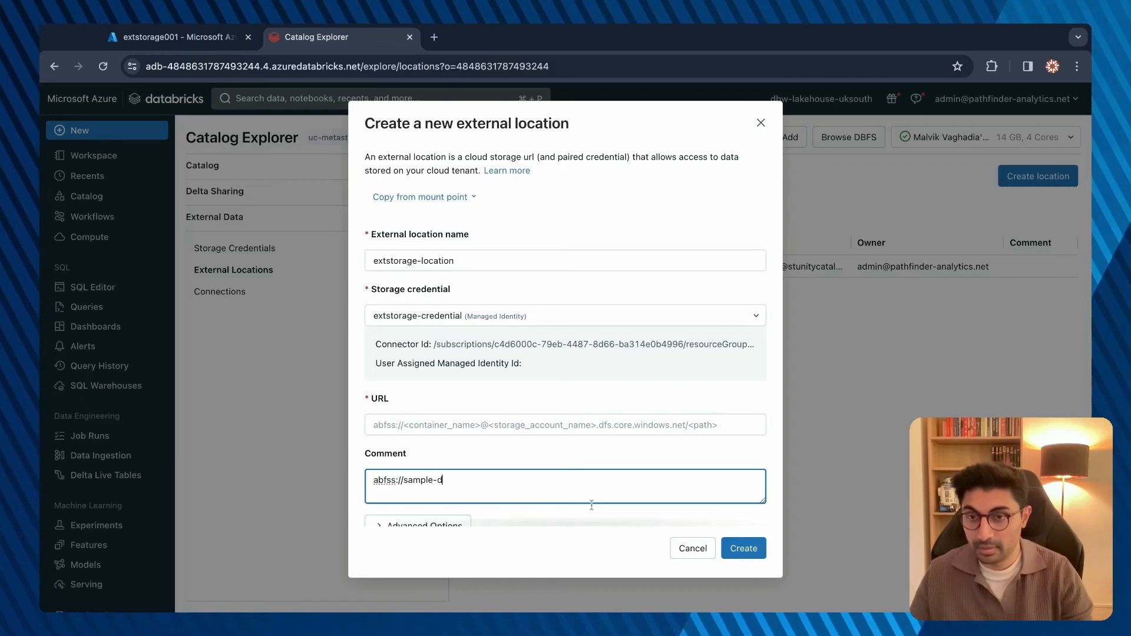
type("ata@ext")
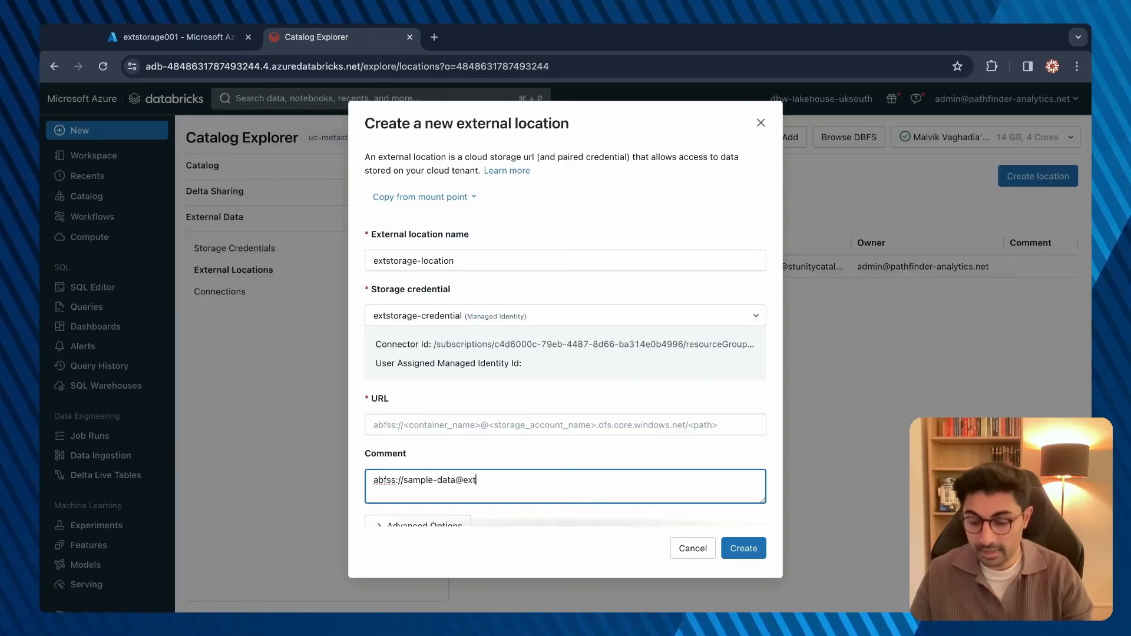
type("storage001")
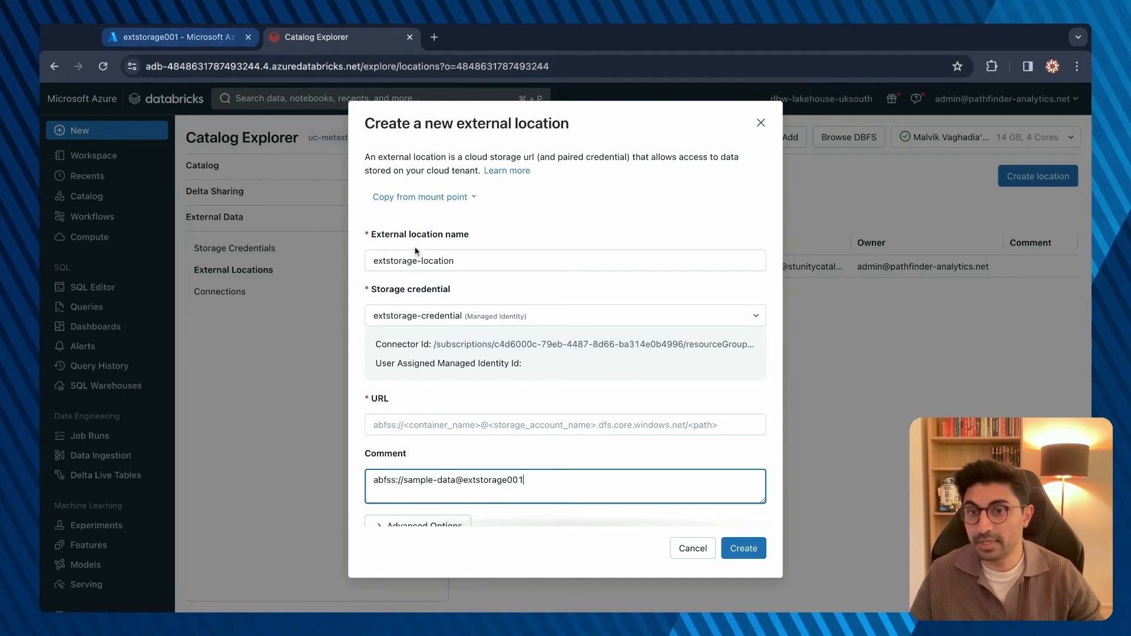
type(".dfs.co")
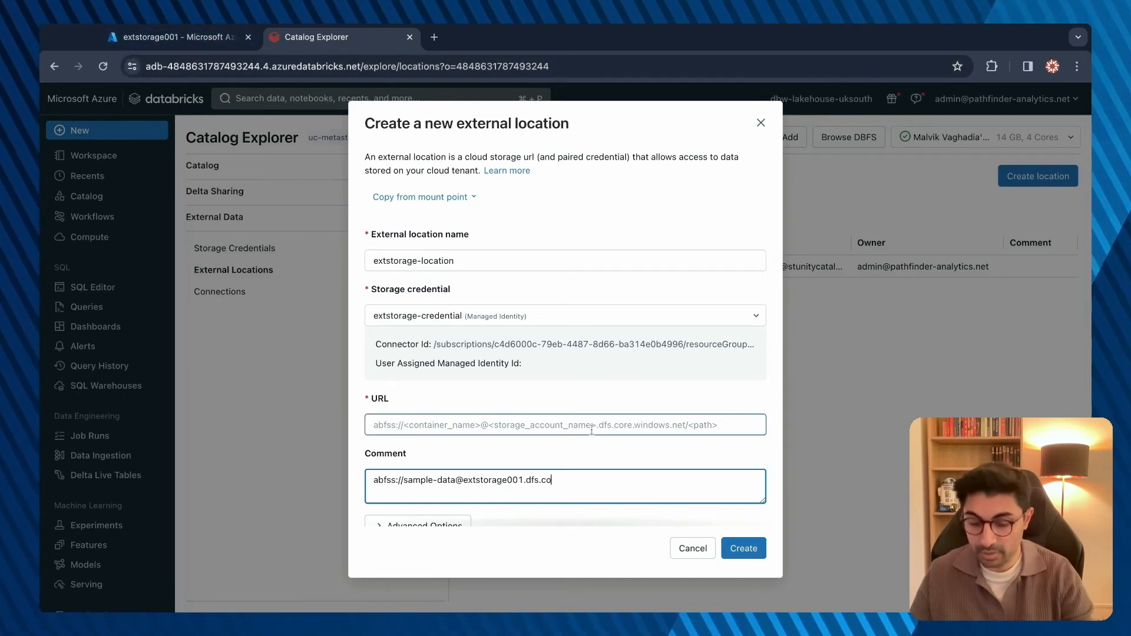
type("re.windows.net/")
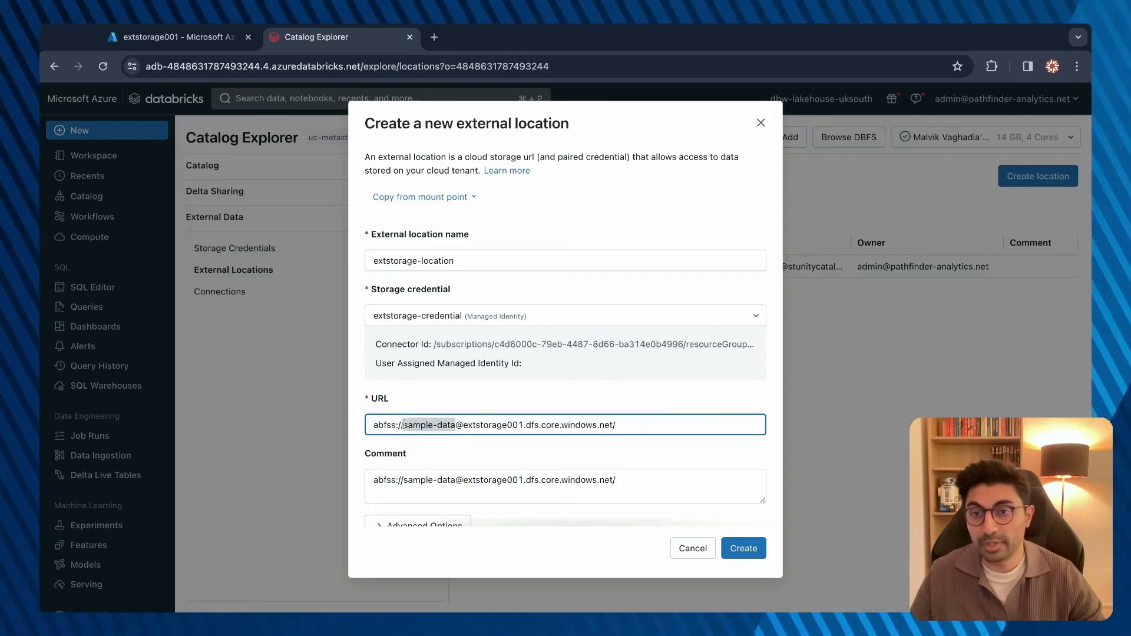
left_click(566, 486)
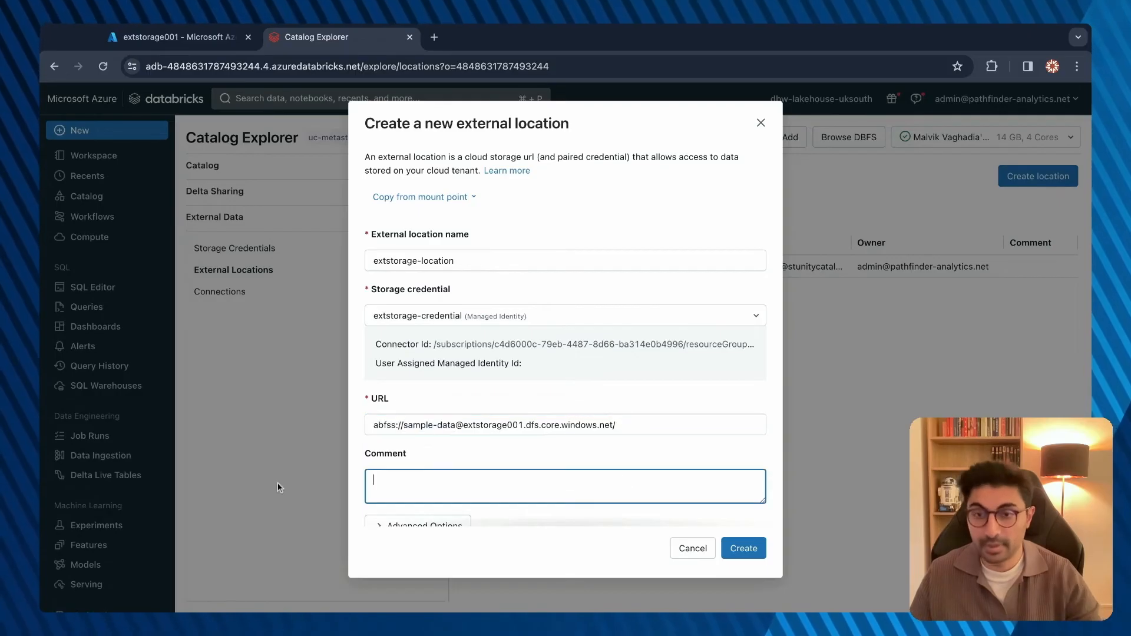
left_click(744, 548)
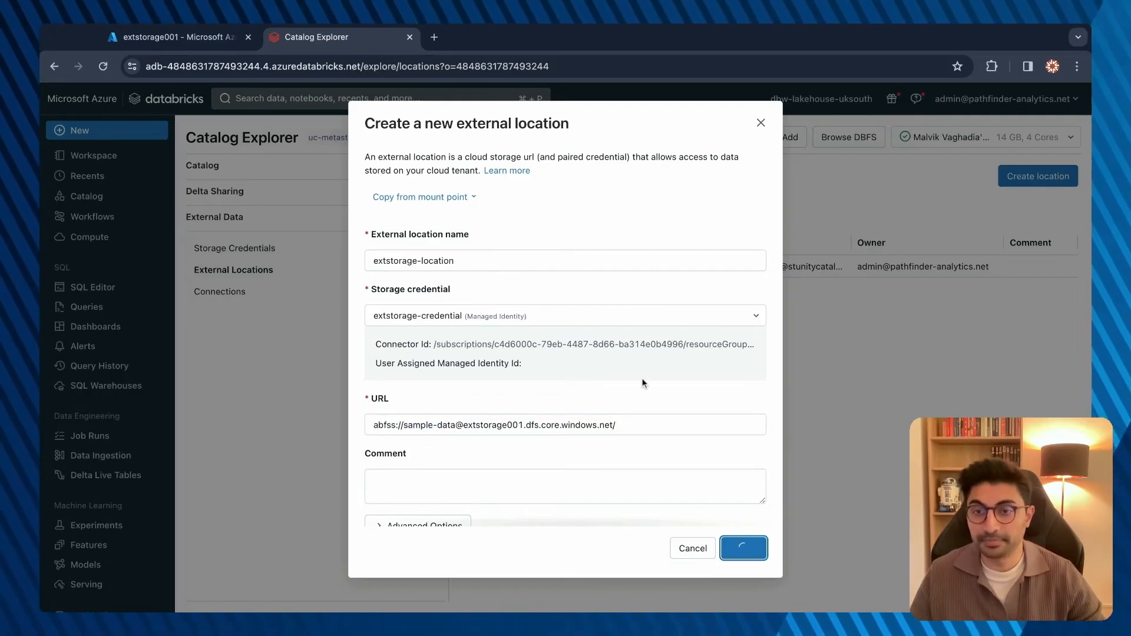
Run Test connection on extstorage-location, confirm every check passes, and glance at its actions menu
left_click(743, 547)
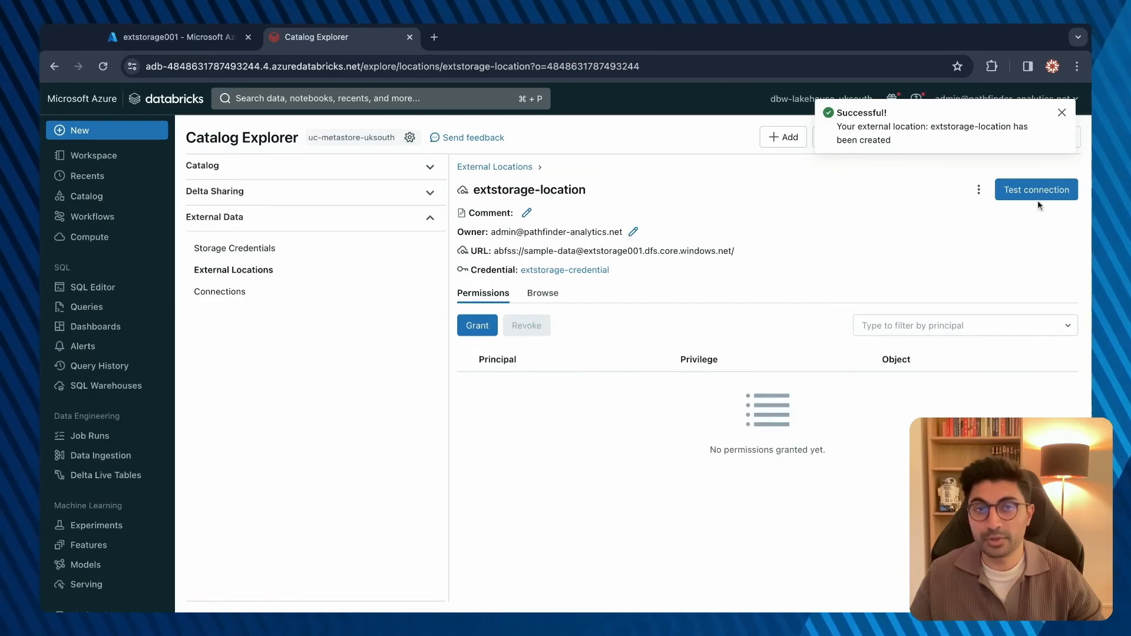
left_click(1036, 189)
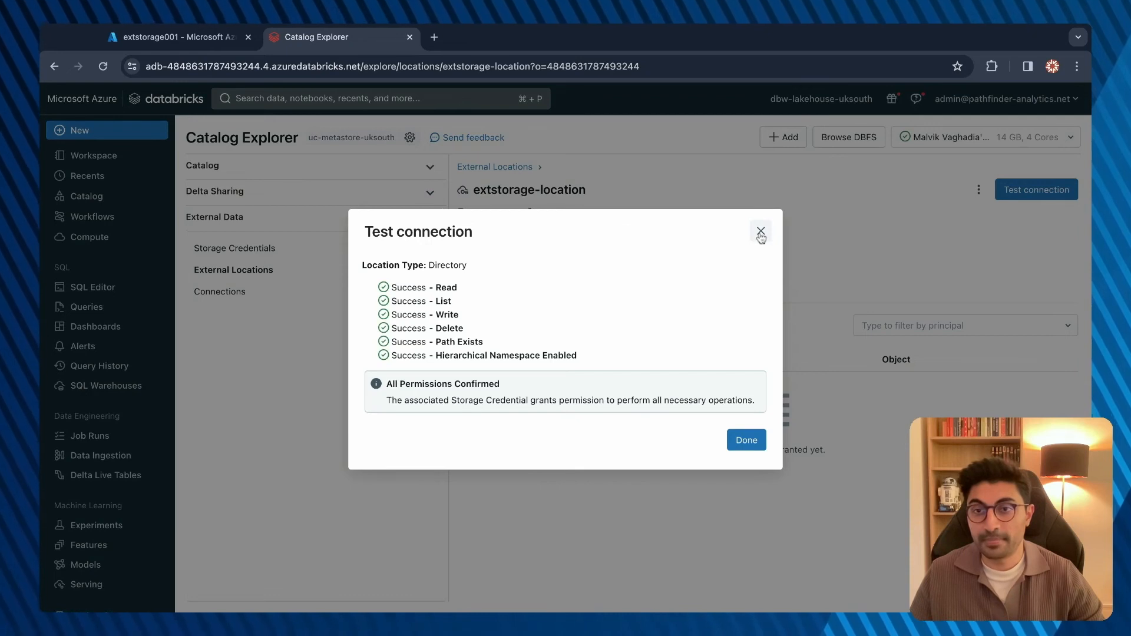
mouse_move(761, 235)
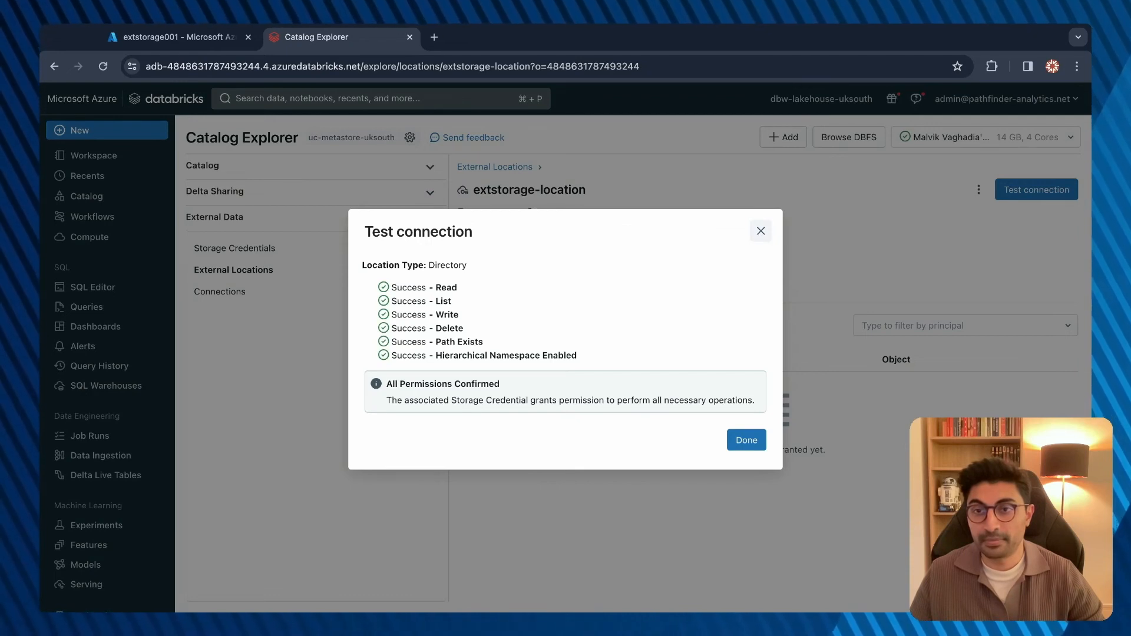
left_click(746, 440)
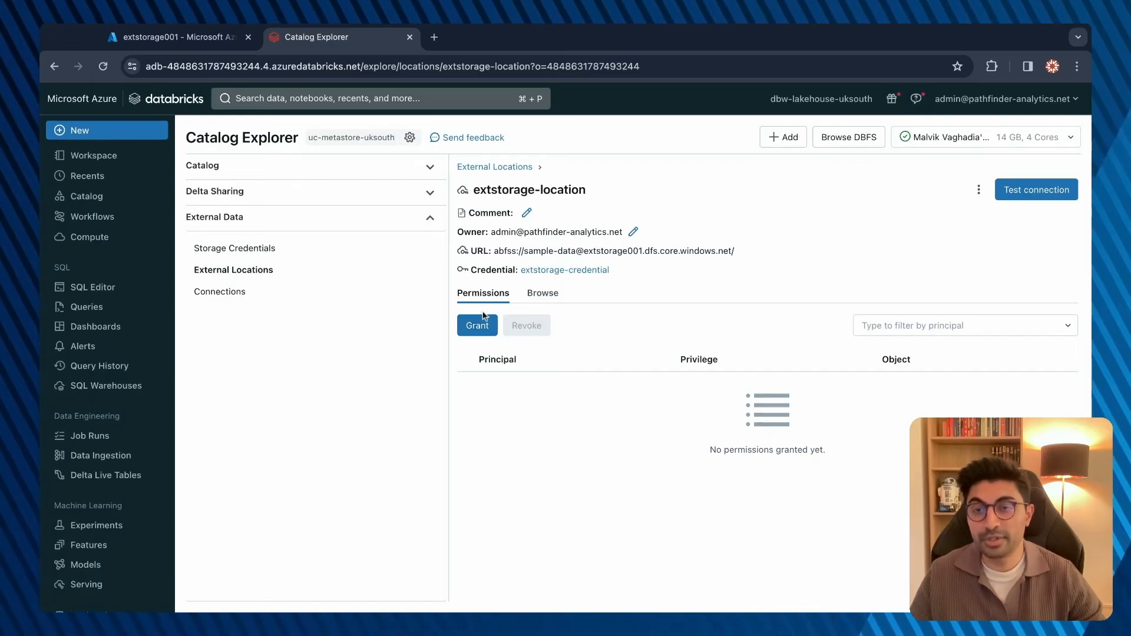
left_click(978, 189)
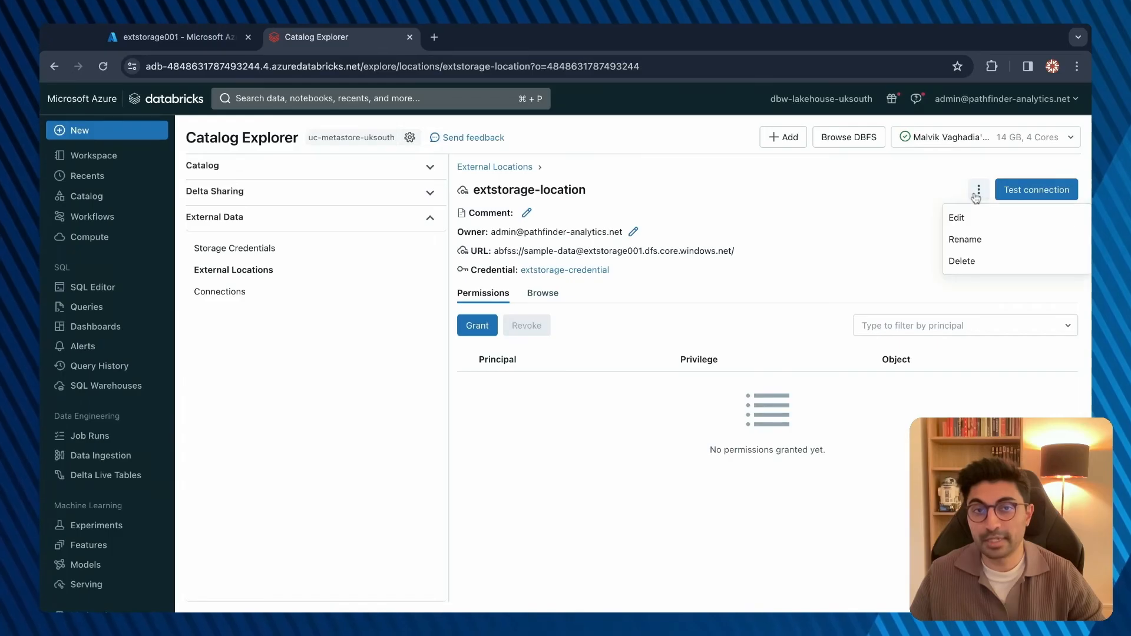
left_click(978, 189)
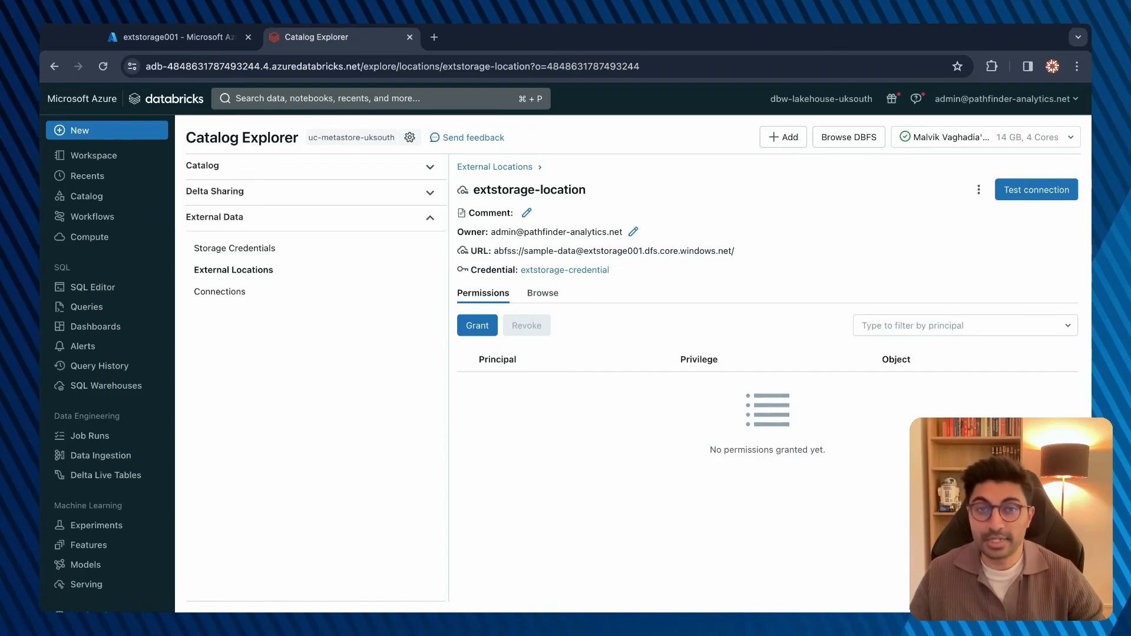
Return to the Databricks workspace and add a new notebook from Home
left_click(177, 37)
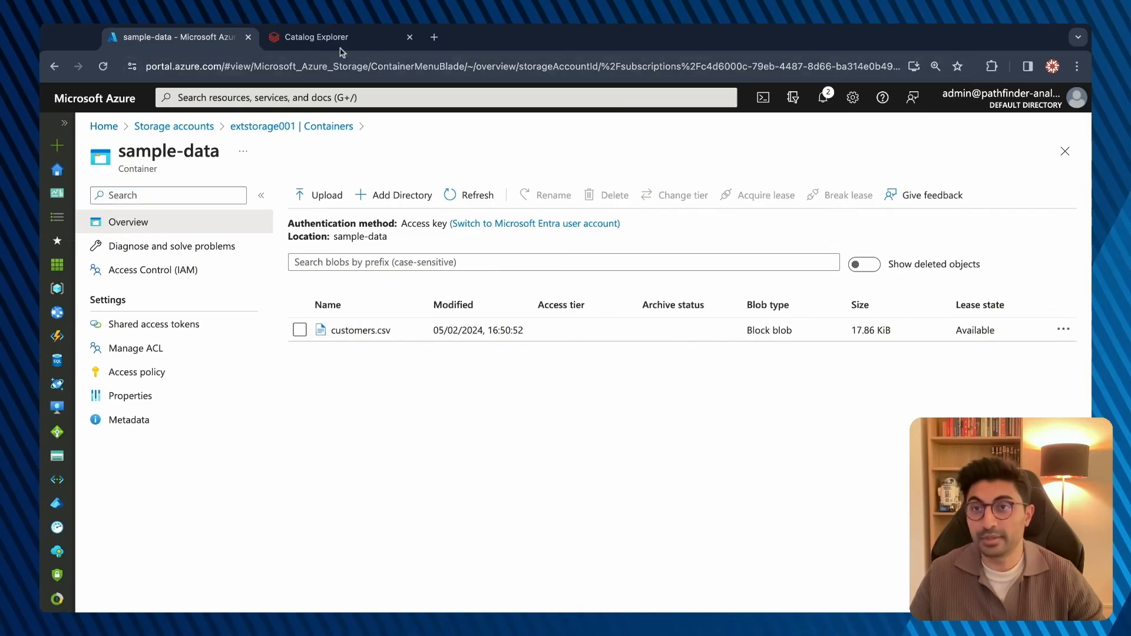
left_click(316, 37)
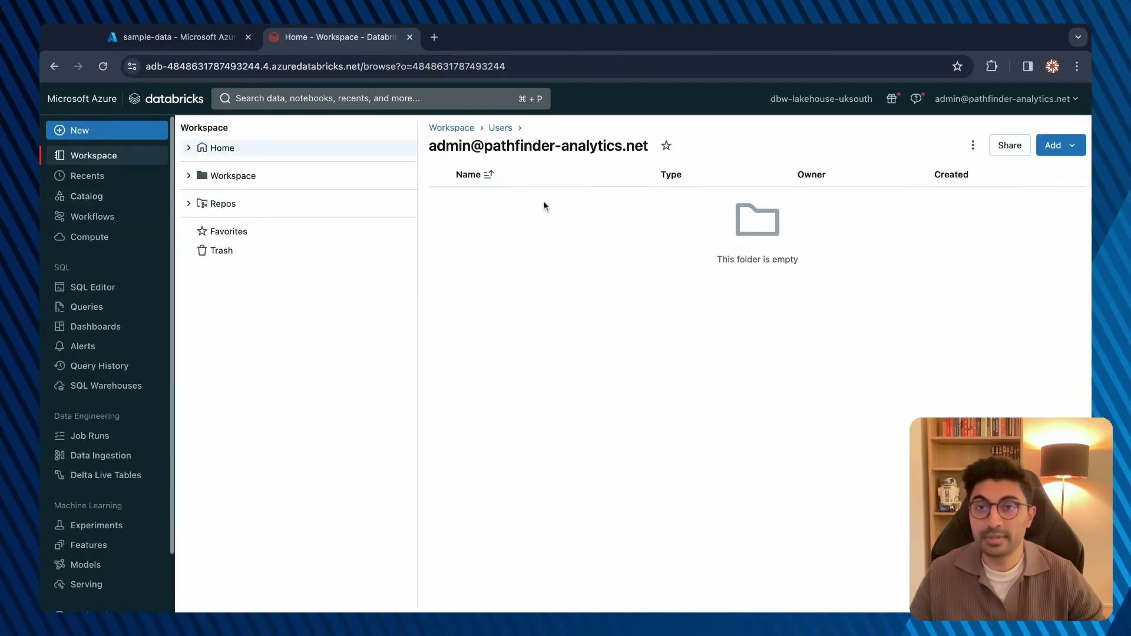
left_click(1051, 144)
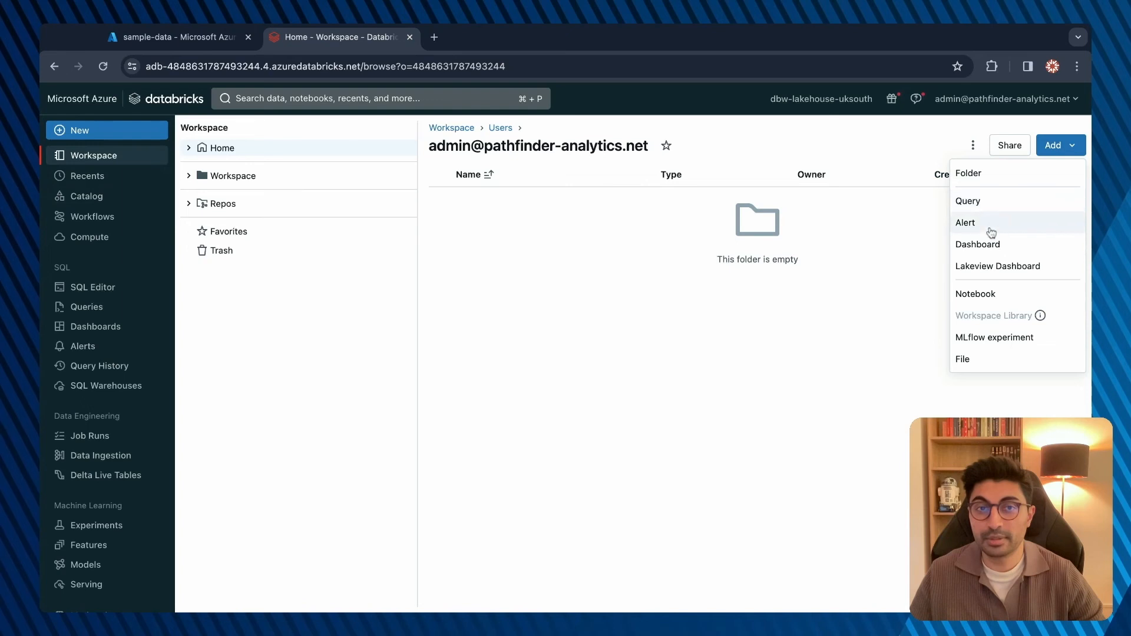
left_click(975, 294)
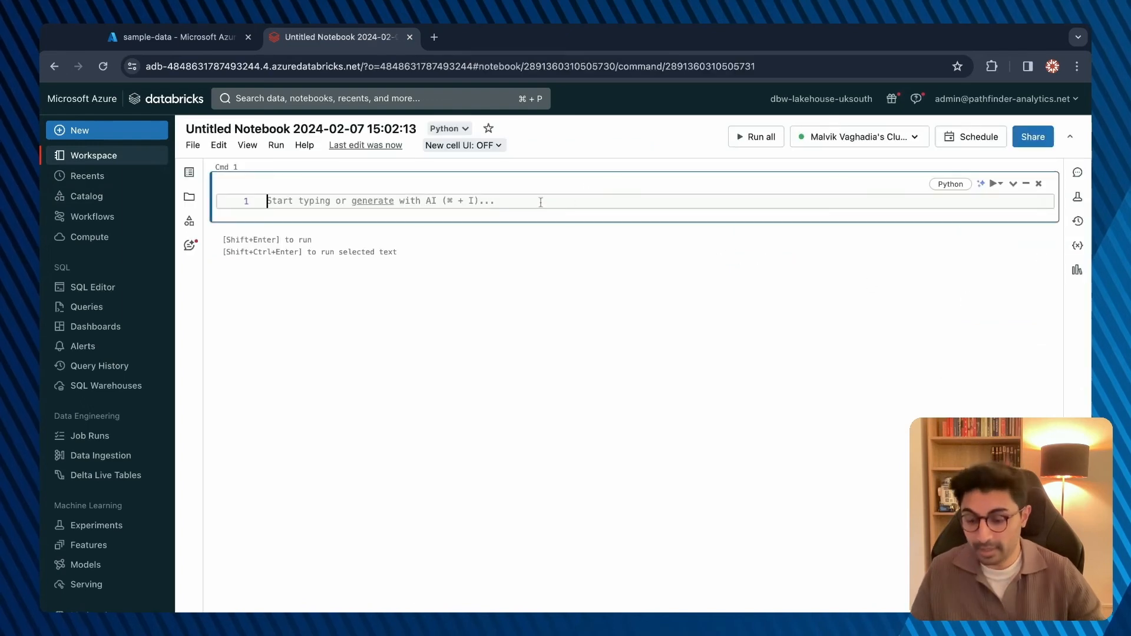
type("dbutils.")
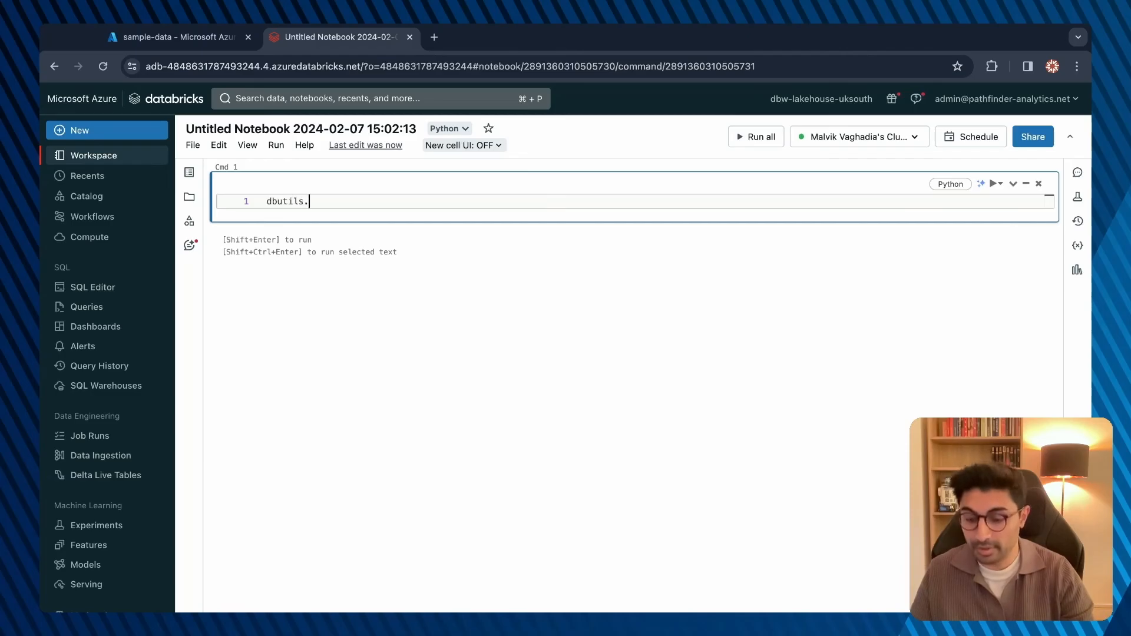
type("fs.ls('')")
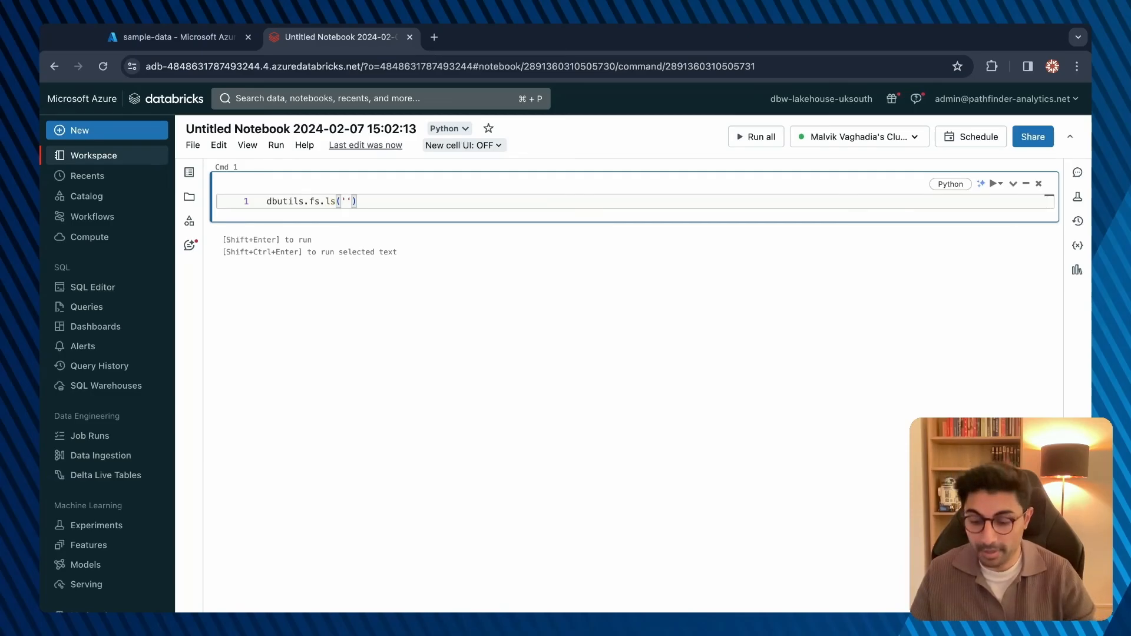
type("abfss:")
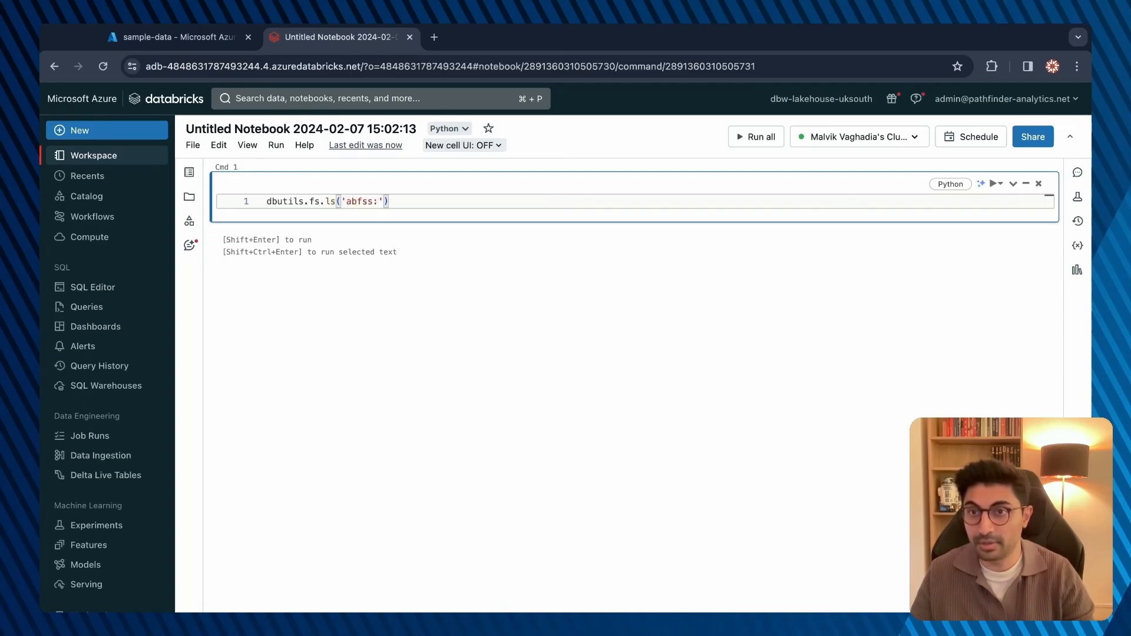
type("//")
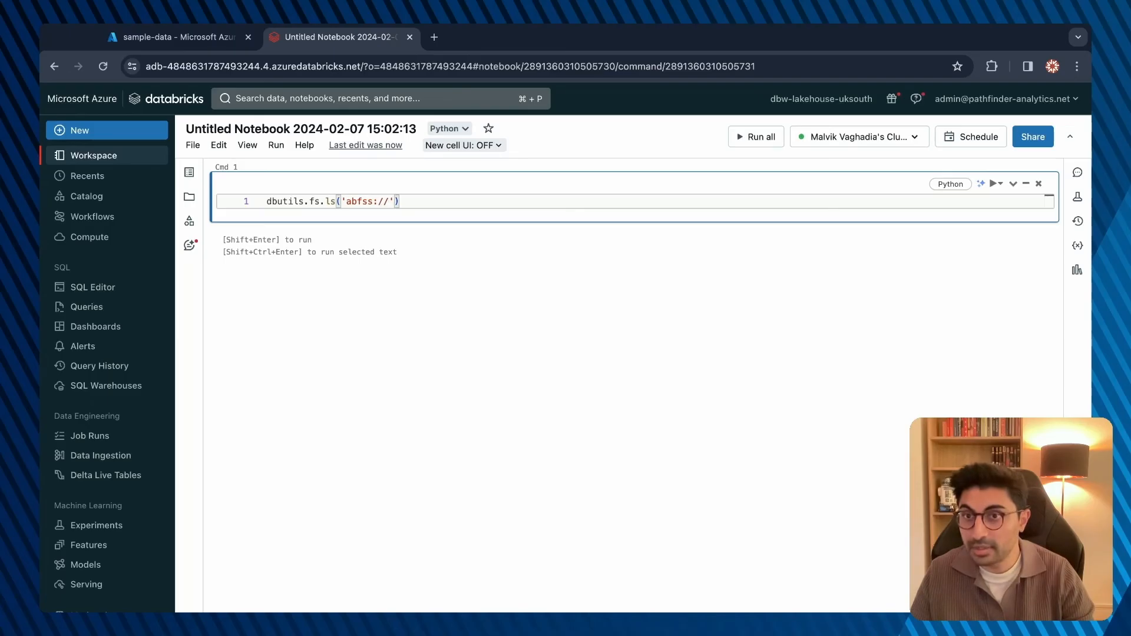
type("sample")
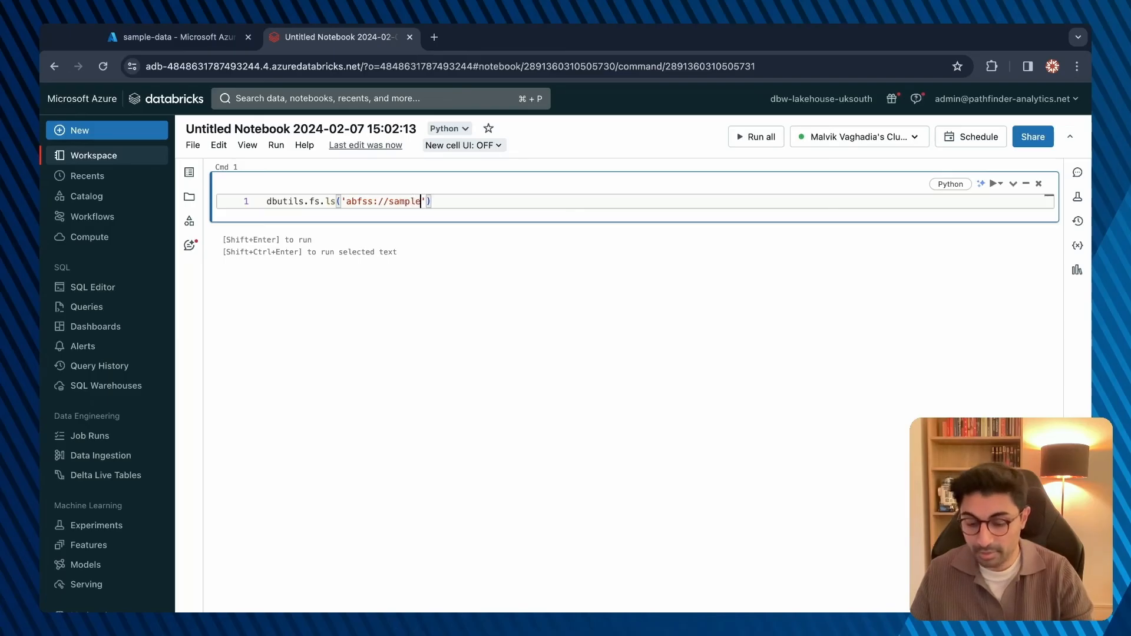
type("-data")
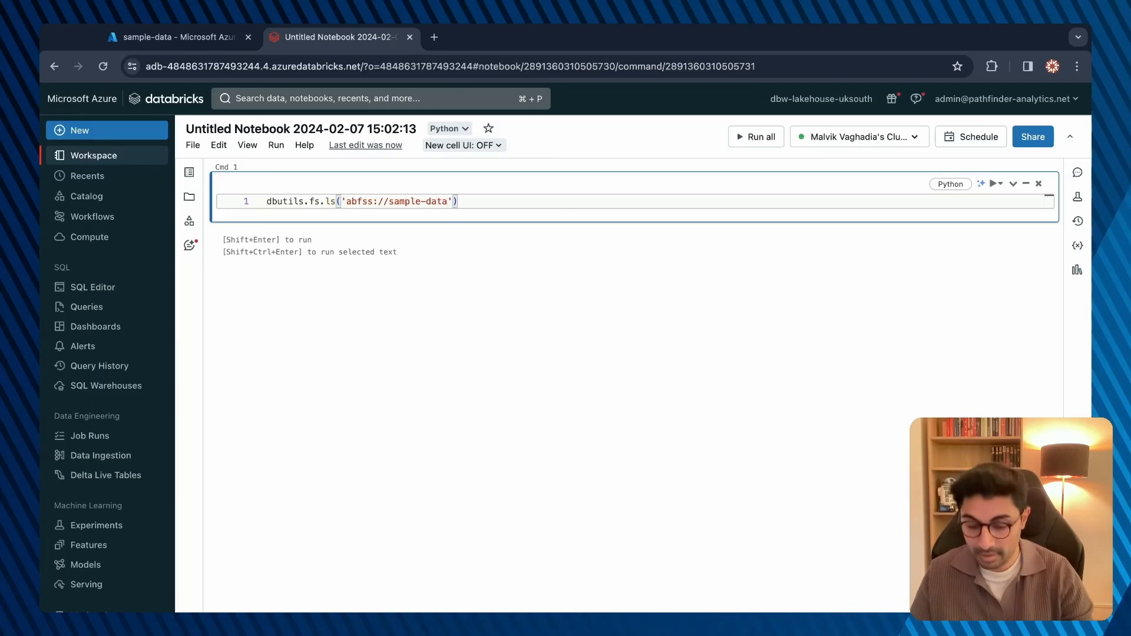
type("@extstorage001.")
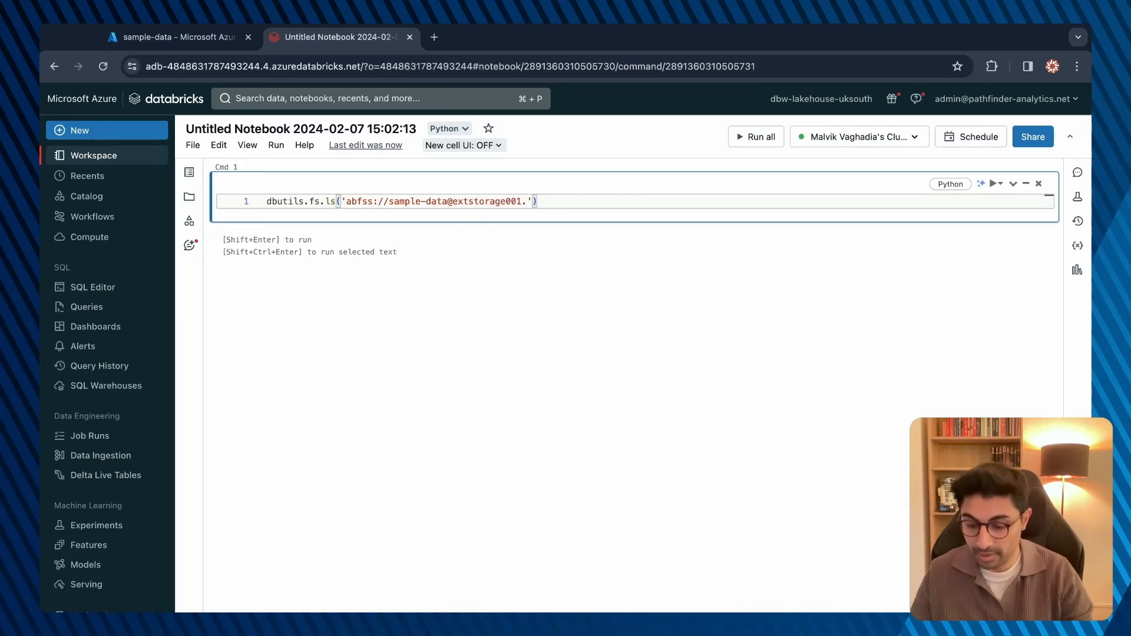
type("dfs.core.wi")
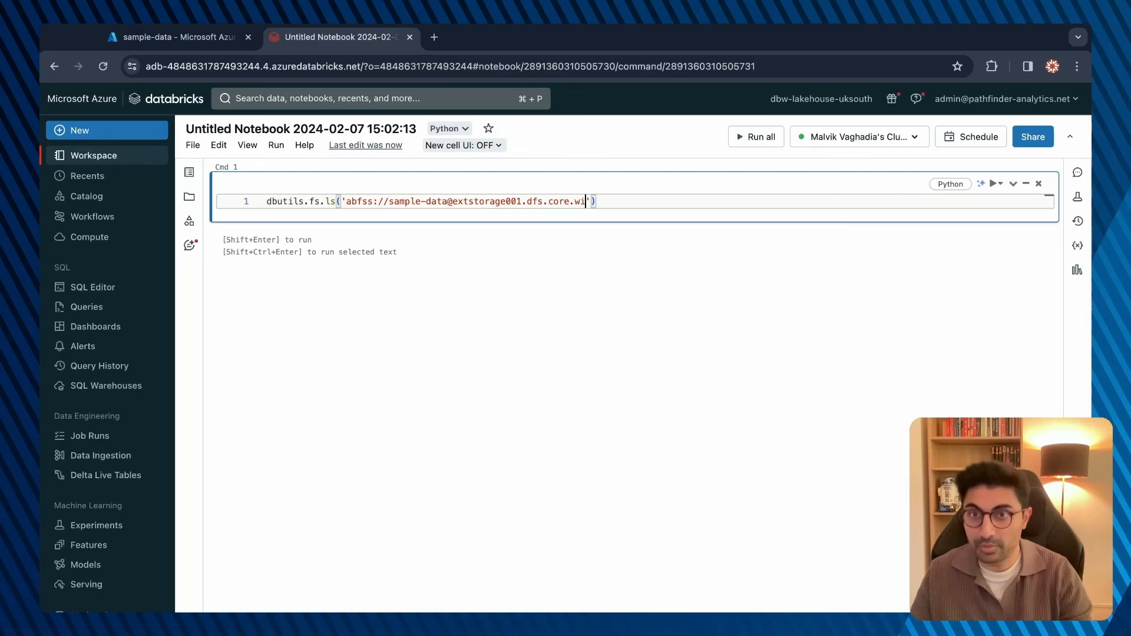
type("ndows.net/")
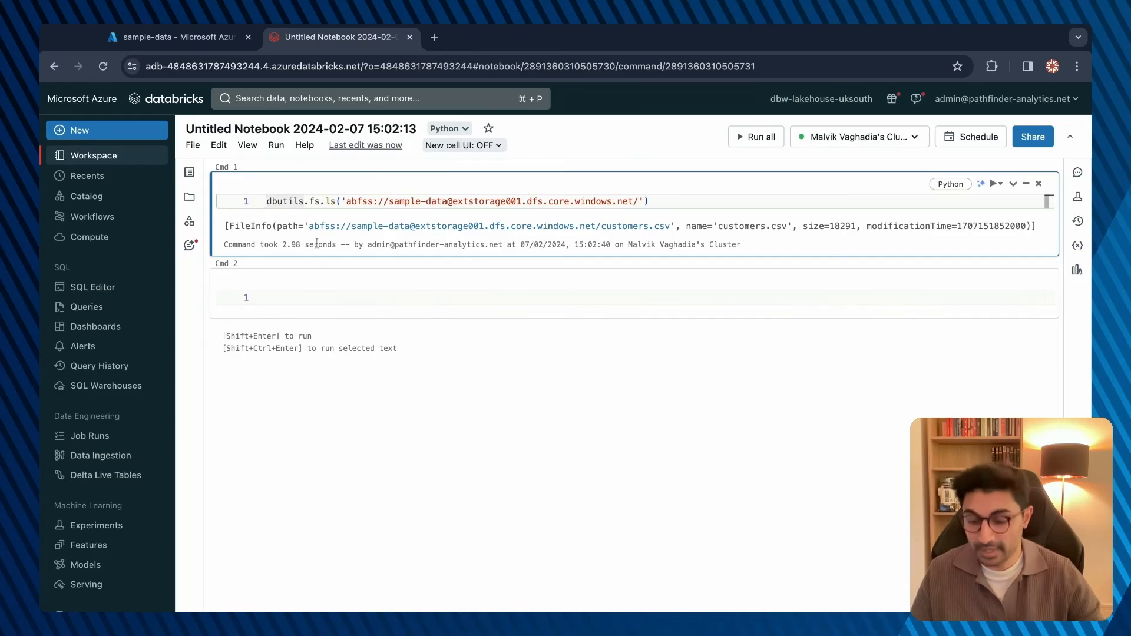
Wrap the listing in display() and run it to show customers.csv as a table
type("display(")
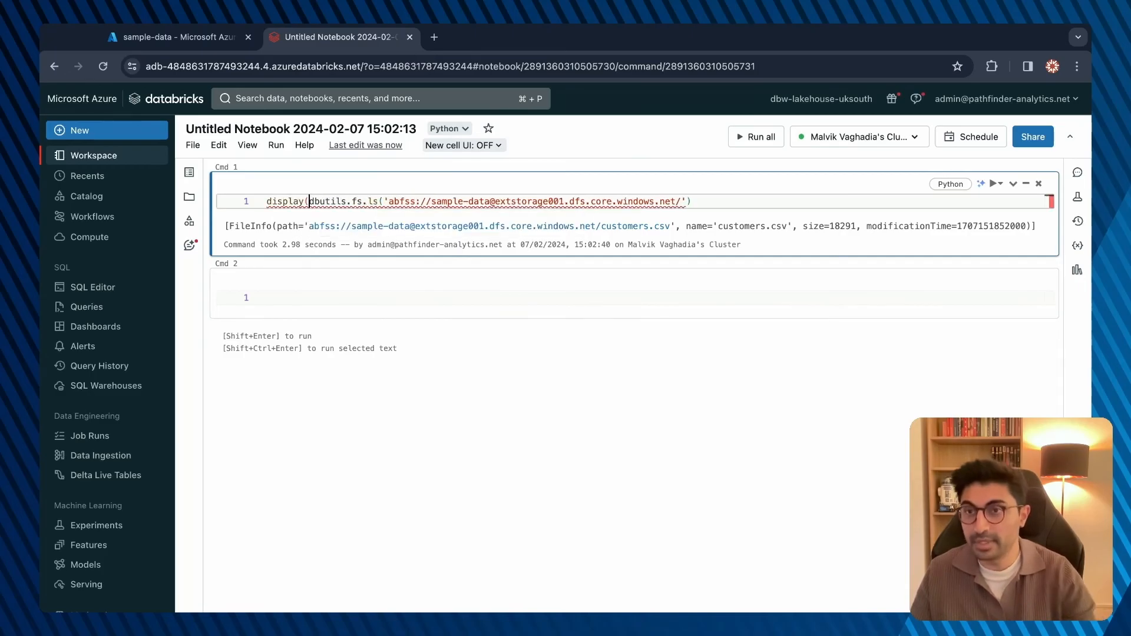
left_click(696, 201)
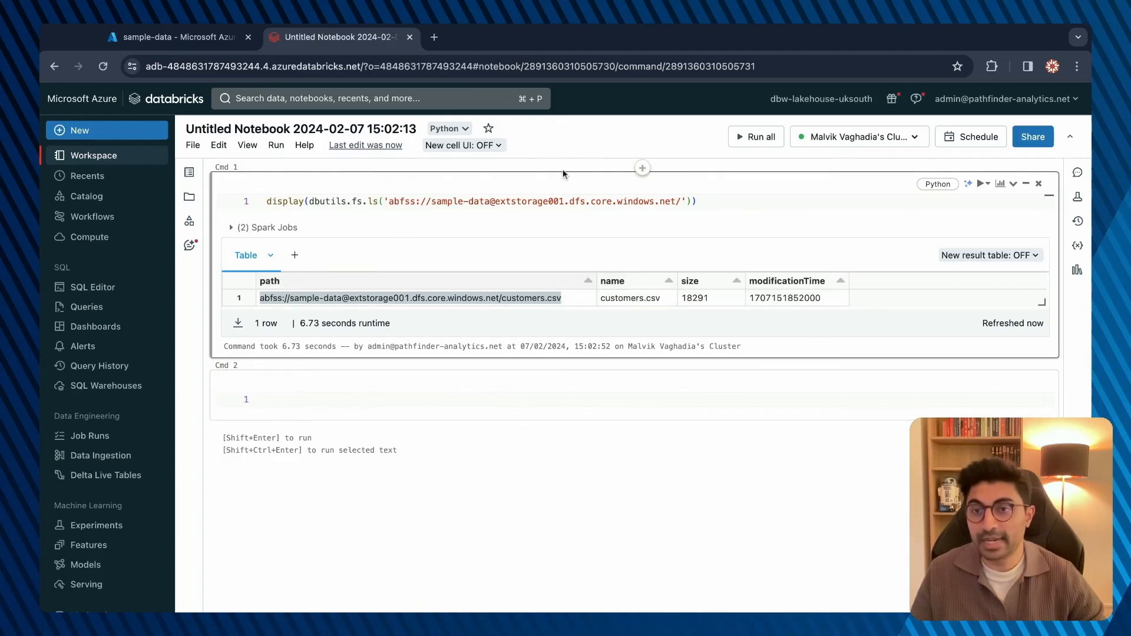
left_click(182, 36)
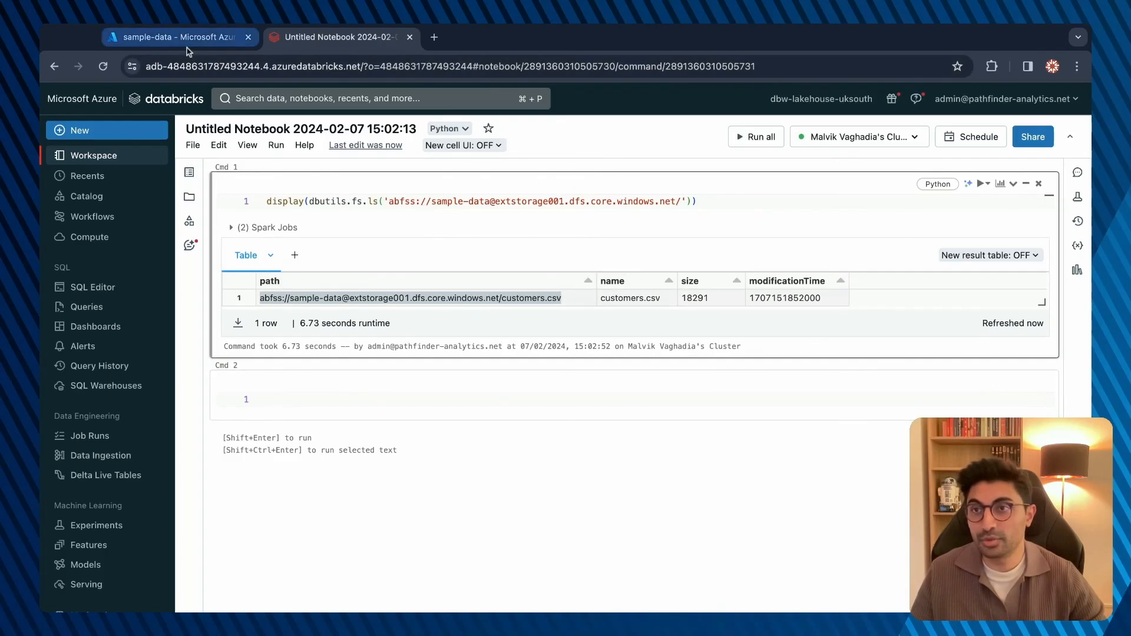
left_click(428, 404)
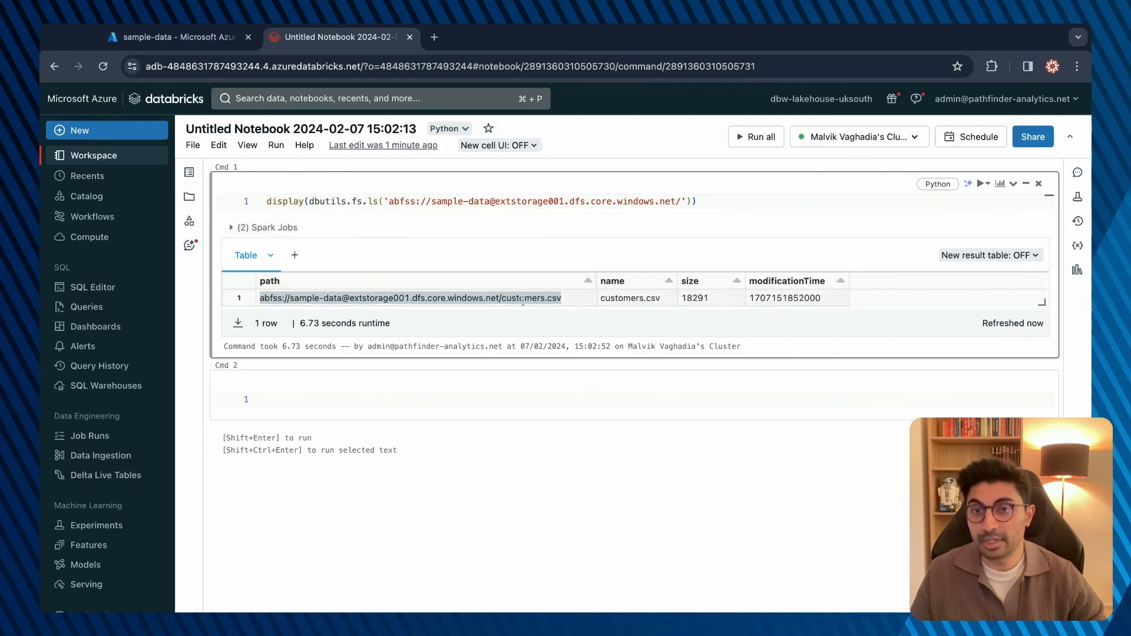
left_click(416, 400)
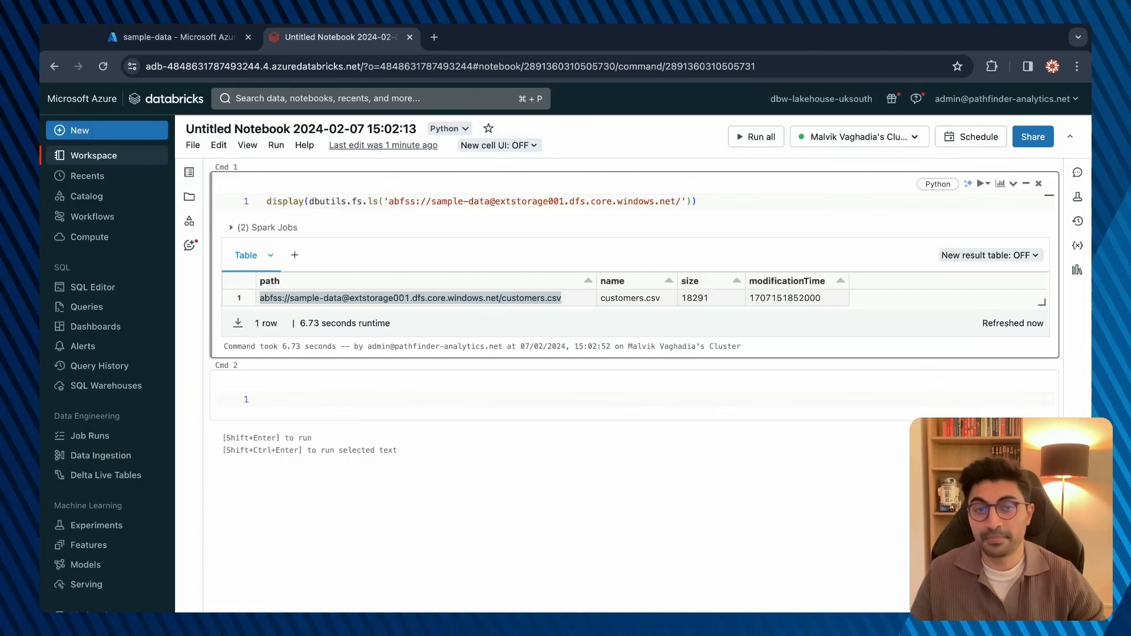
Run spark.read.csv on customers.csv with header=True and .display() in cell 2
type("s")
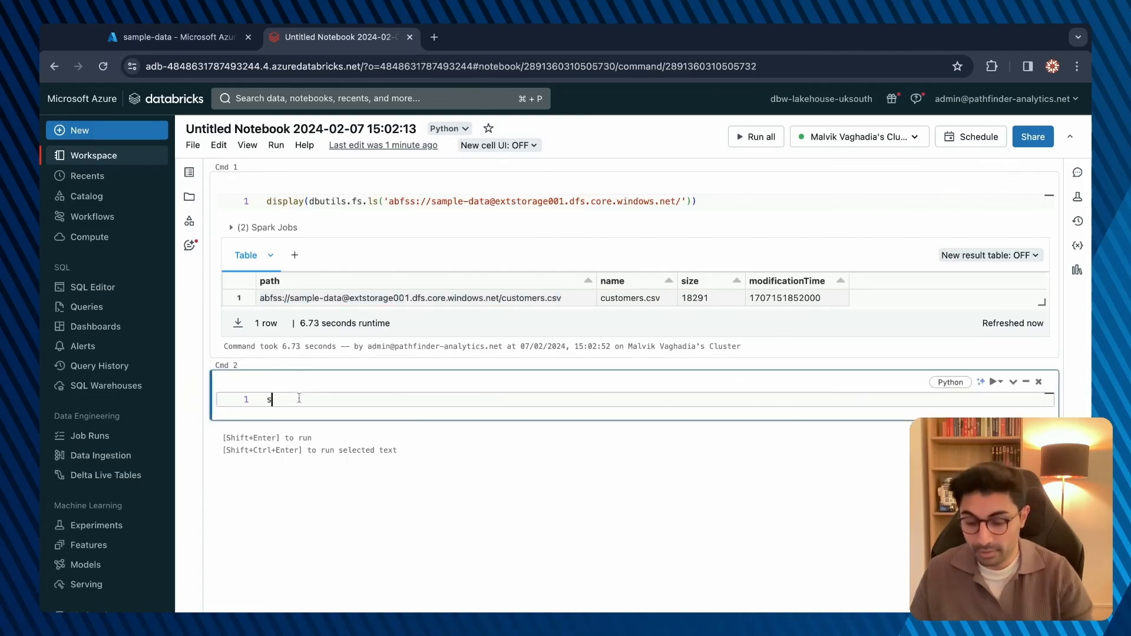
type("park.read.cs")
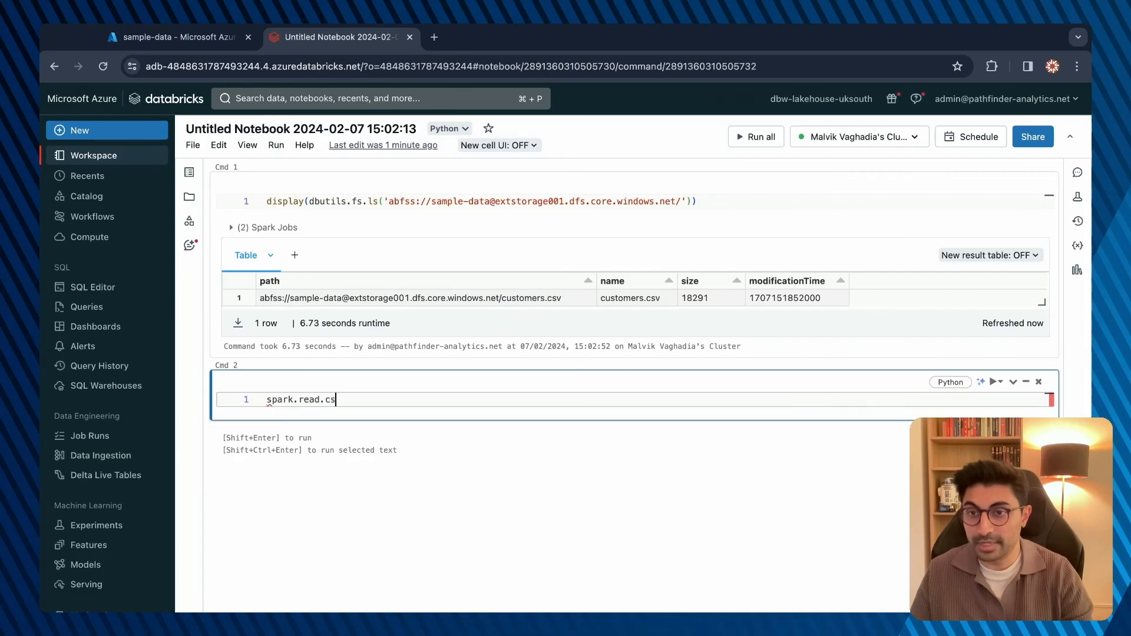
type("v('abfss://sample-data@extstorage001.dfs.core.windows.net/customers.csv')")
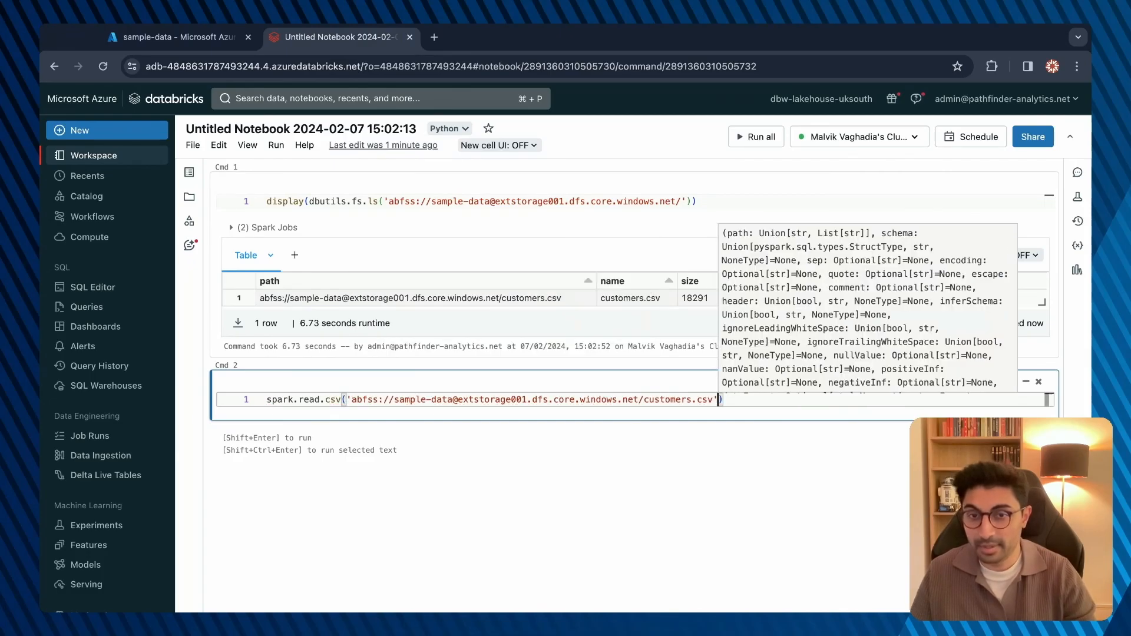
type(", header")
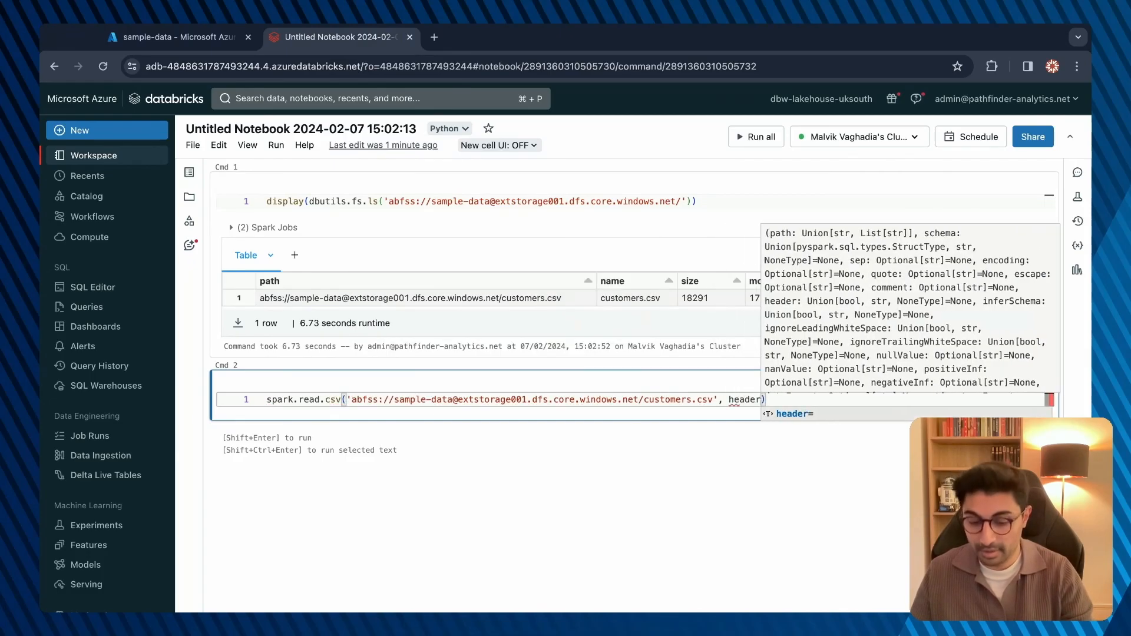
type("True).dis")
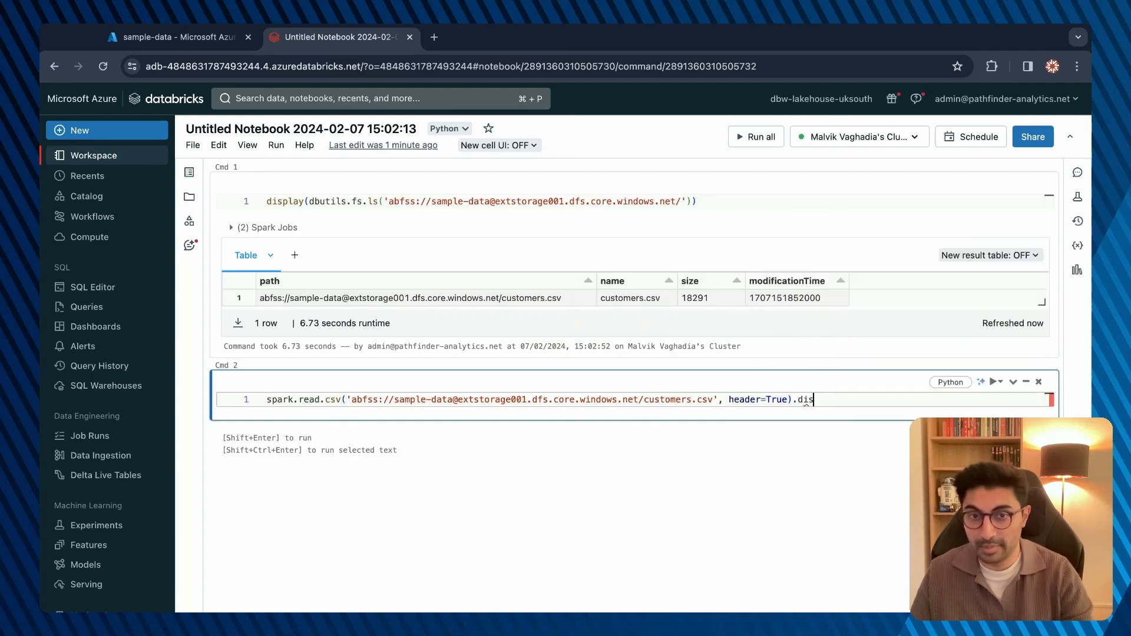
key("Shift+Enter")
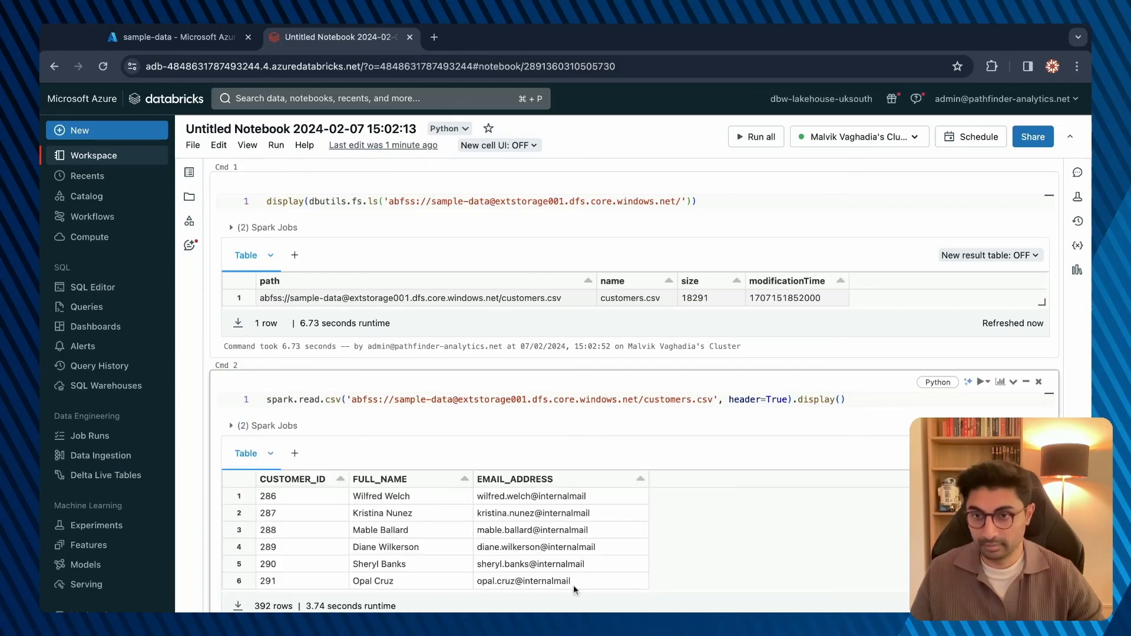
scroll("down", 3)
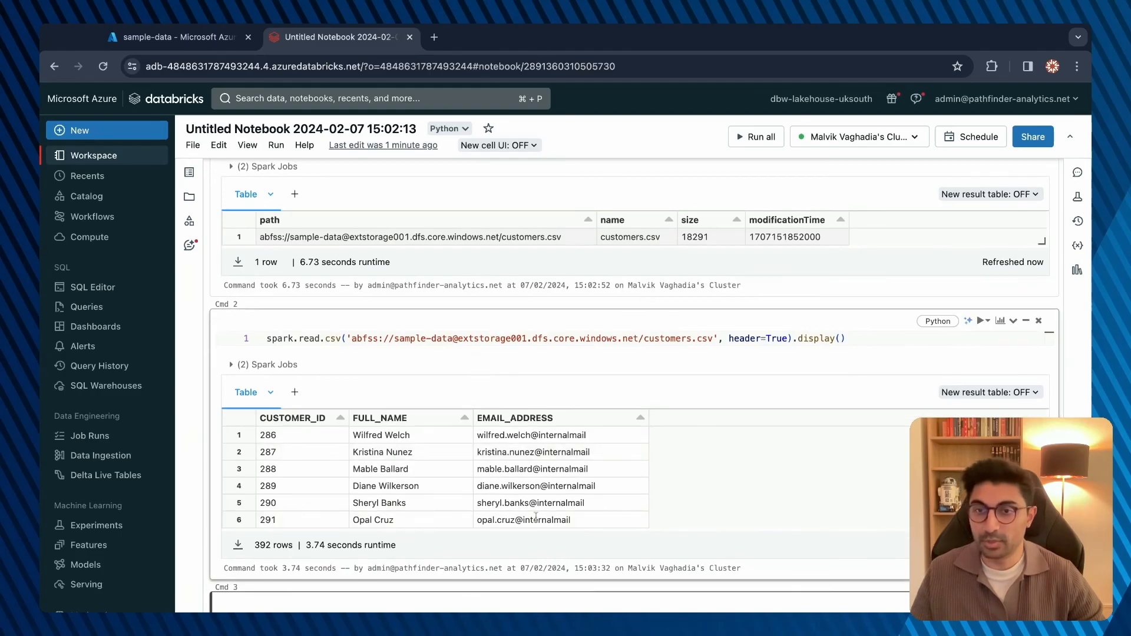